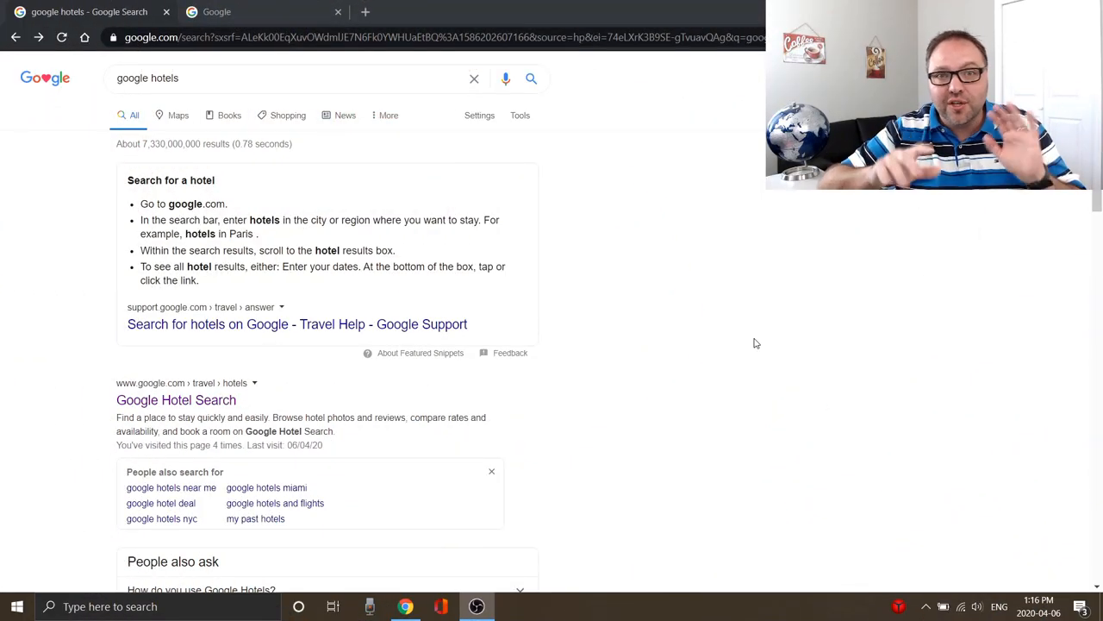
# Scroll through the Google Search results for 'google hotels' and back up
pyautogui.scroll(-3)
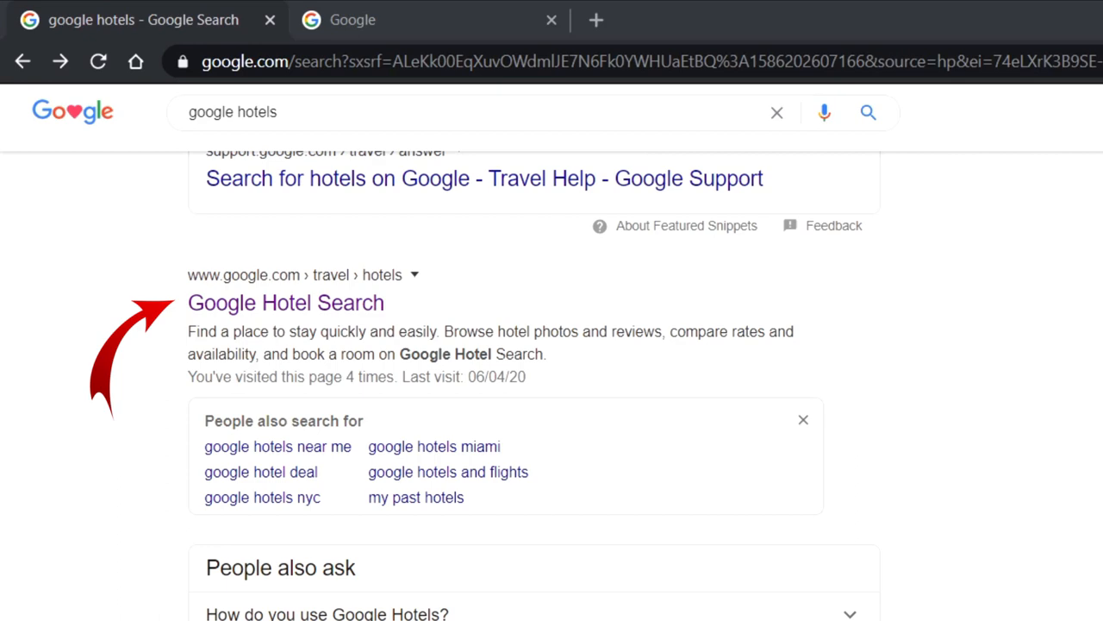
pyautogui.scroll(3)
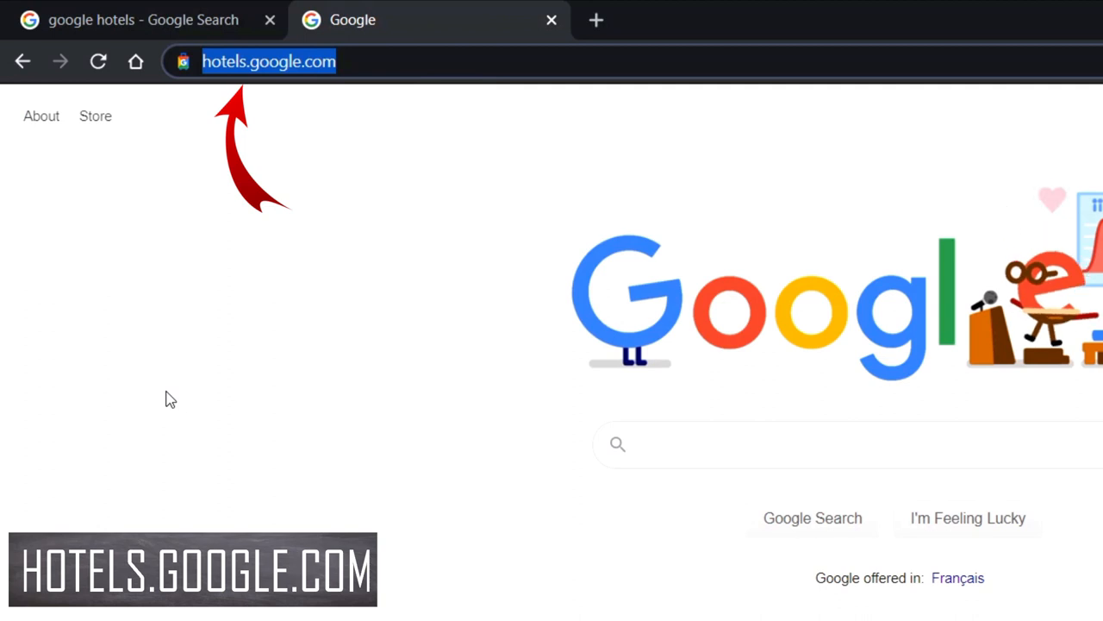
pyautogui.moveTo(472, 190)
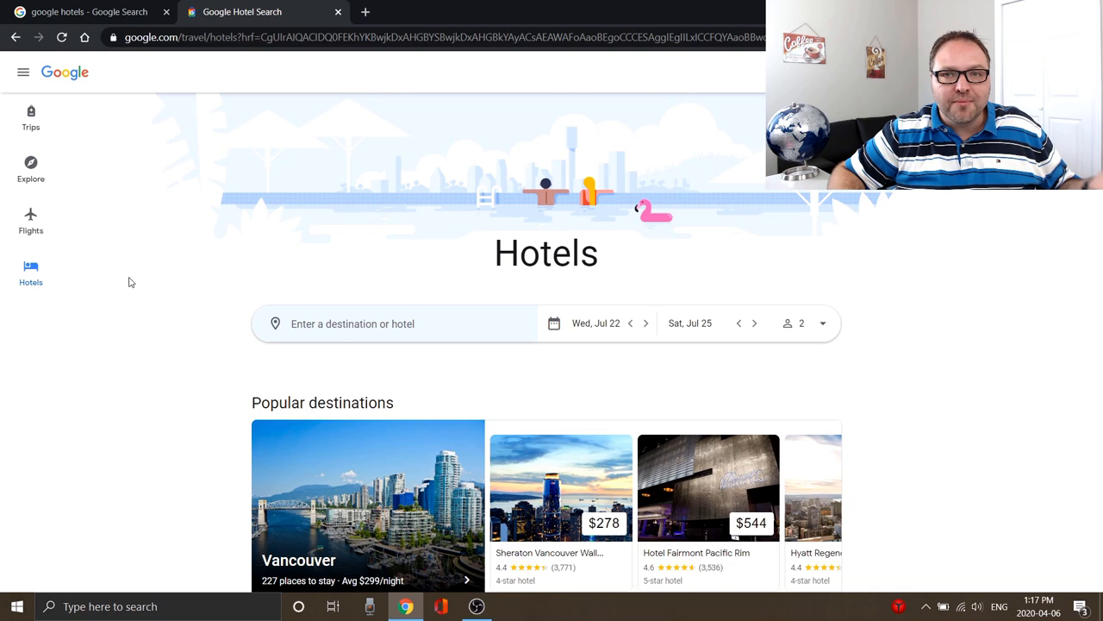
pyautogui.moveTo(167, 245)
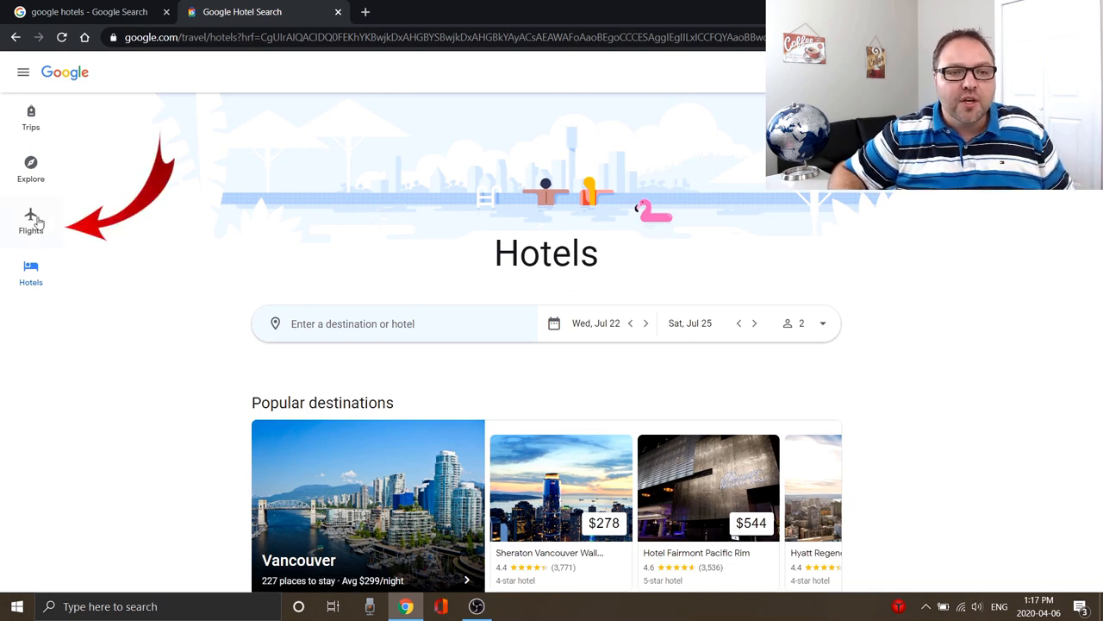
pyautogui.click(31, 215)
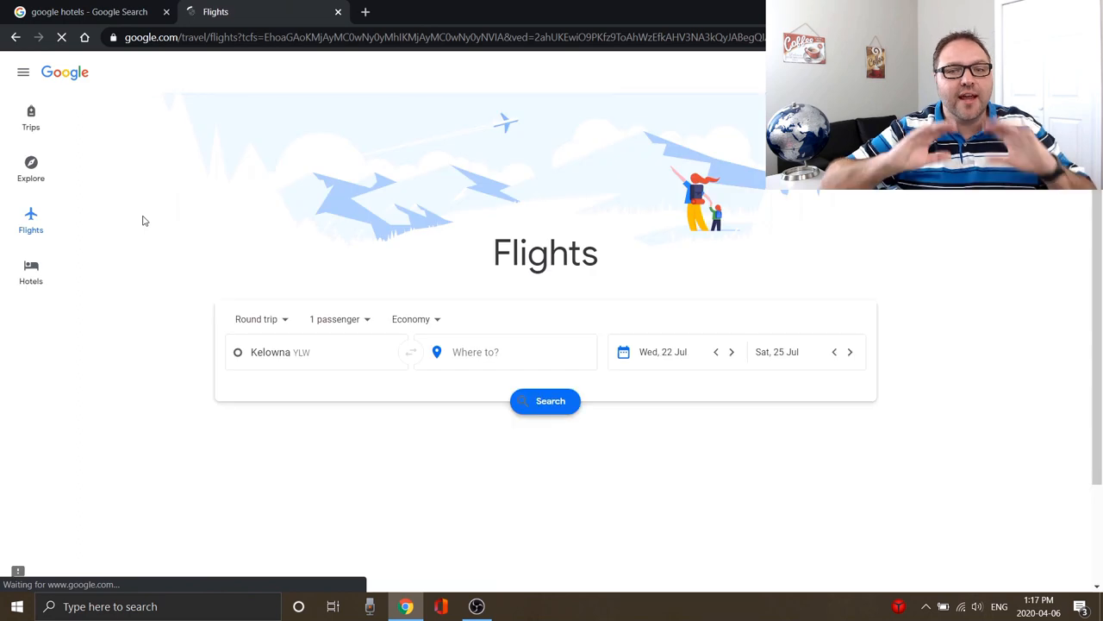
pyautogui.click(505, 352)
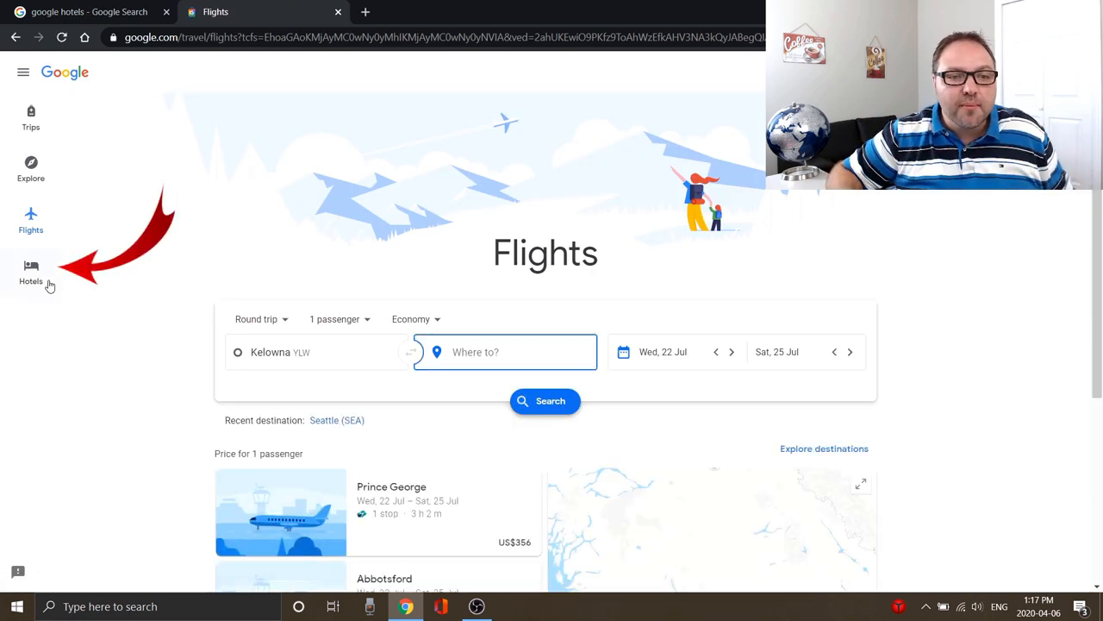
pyautogui.click(31, 273)
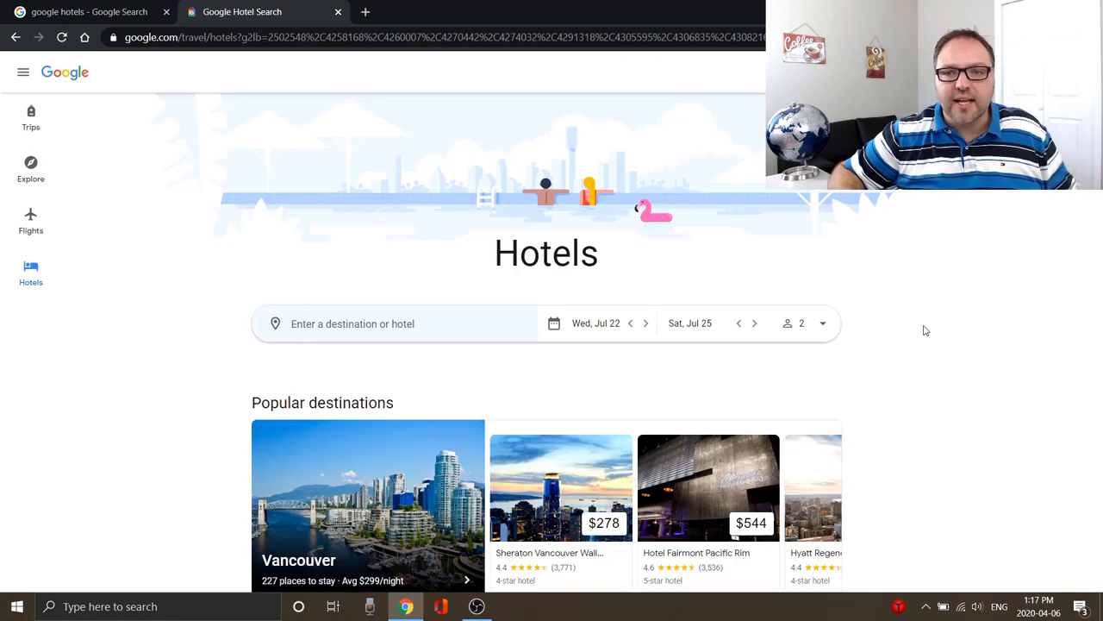
pyautogui.moveTo(928, 324)
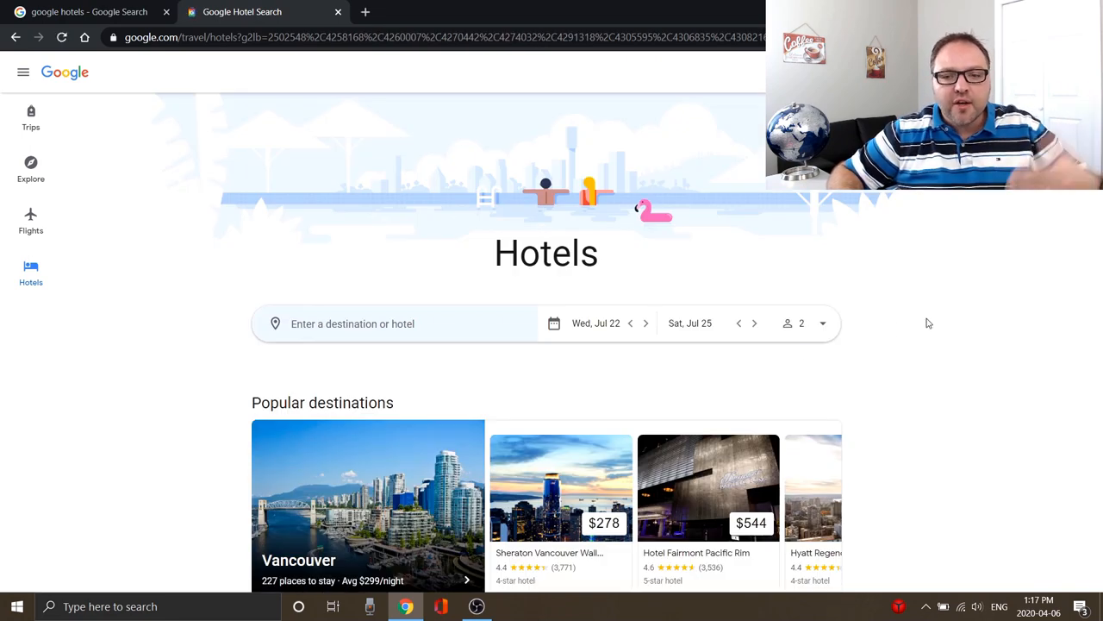
# Change the site currency from Canadian dollars to US Dollar (USD) via the footer currency setting
pyautogui.scroll(-3)
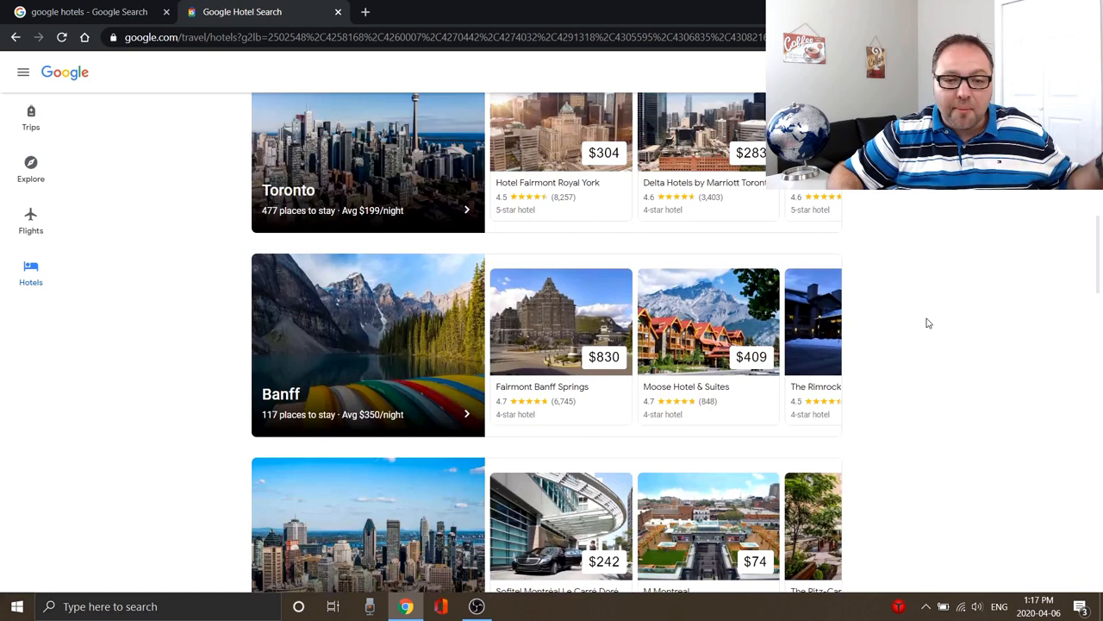
pyautogui.scroll(-3)
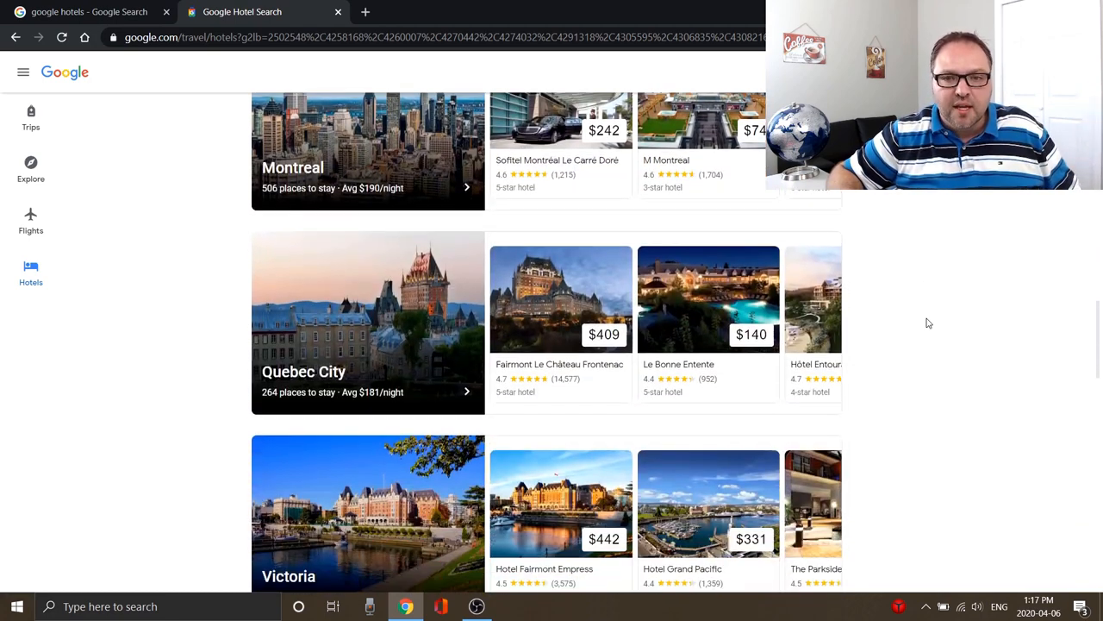
pyautogui.scroll(-3)
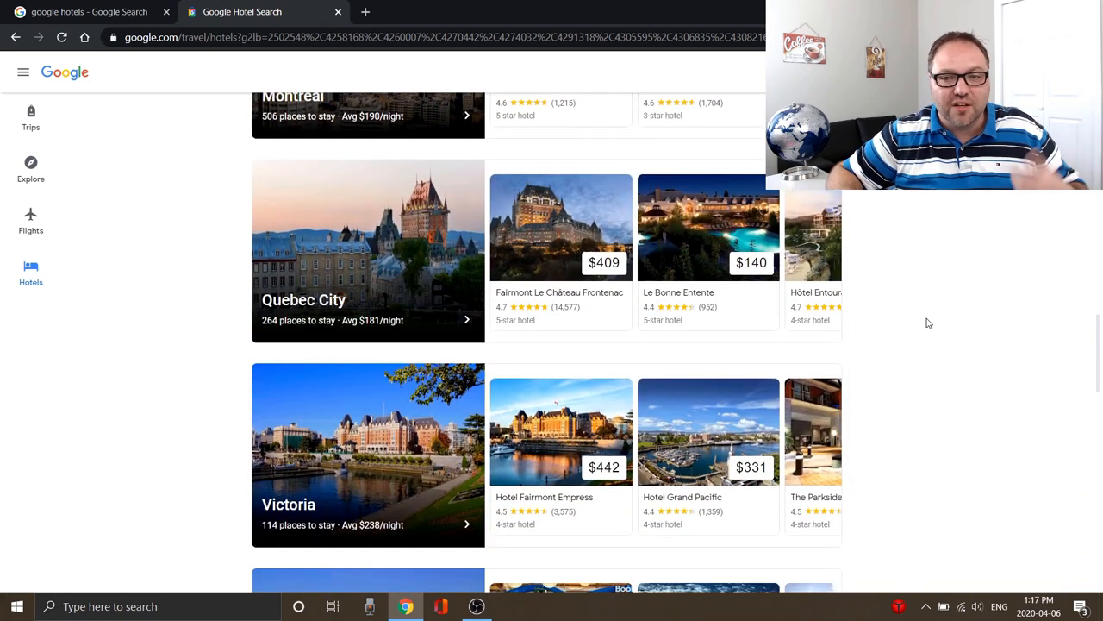
pyautogui.scroll(-3)
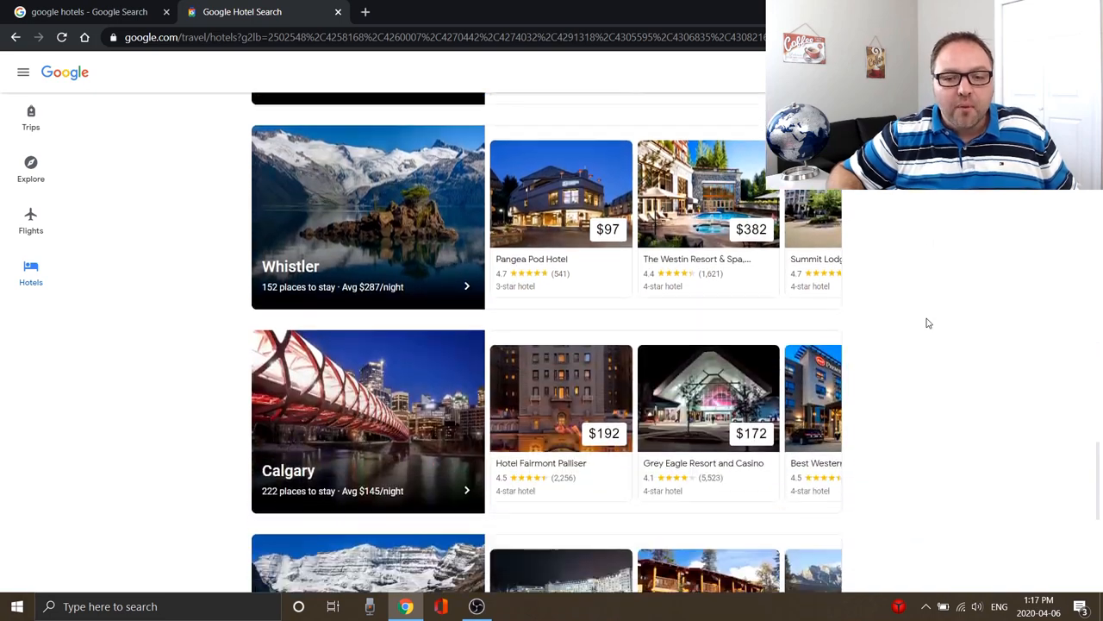
pyautogui.scroll(-3)
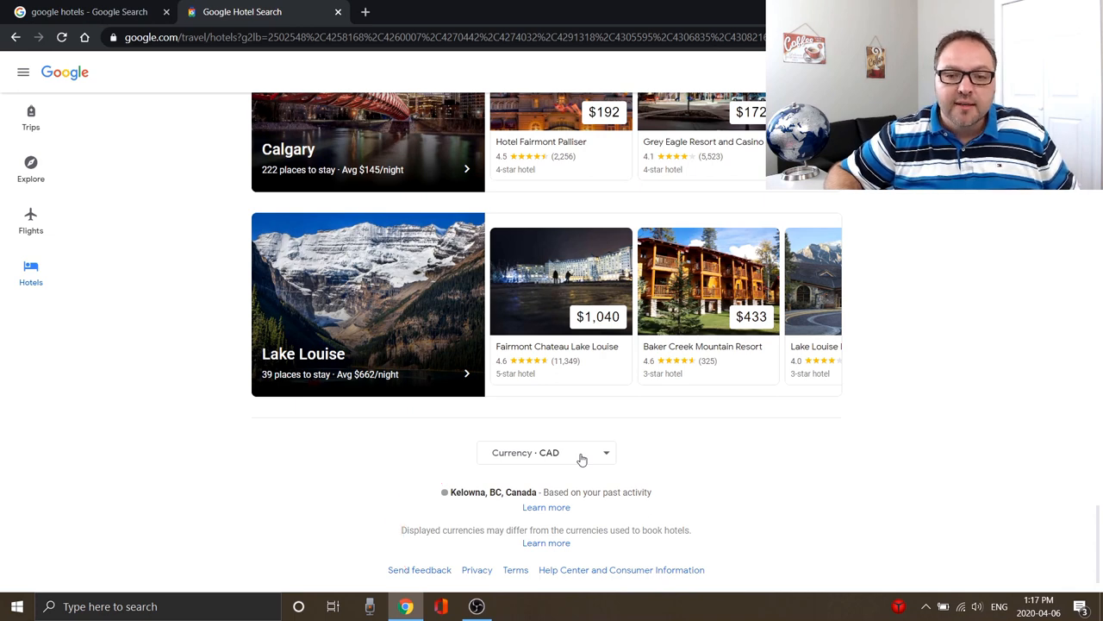
pyautogui.click(547, 452)
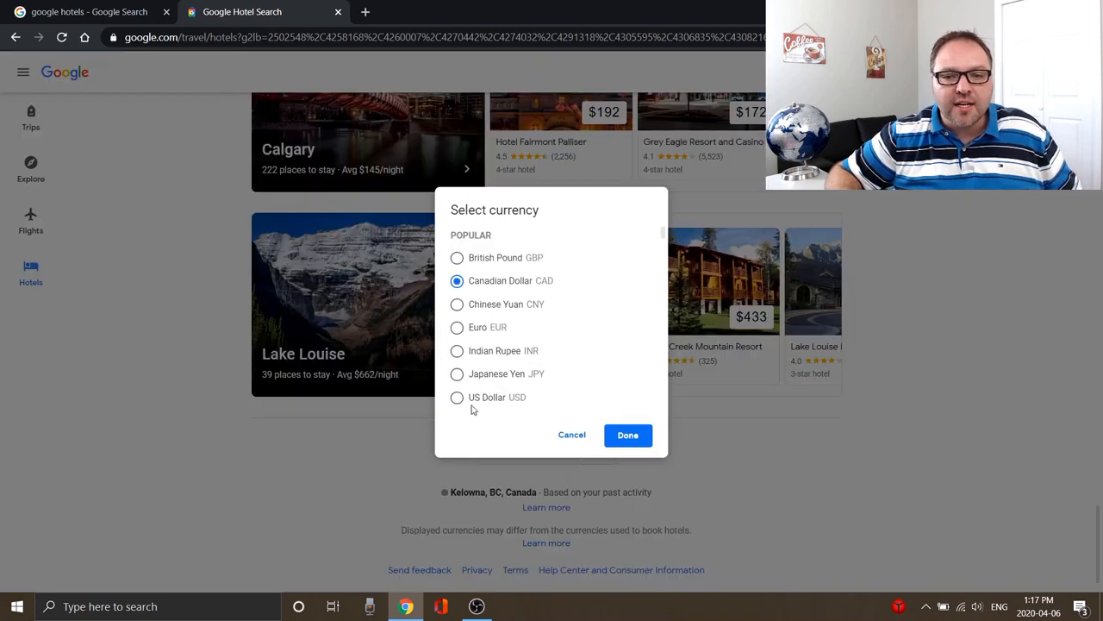
pyautogui.click(457, 397)
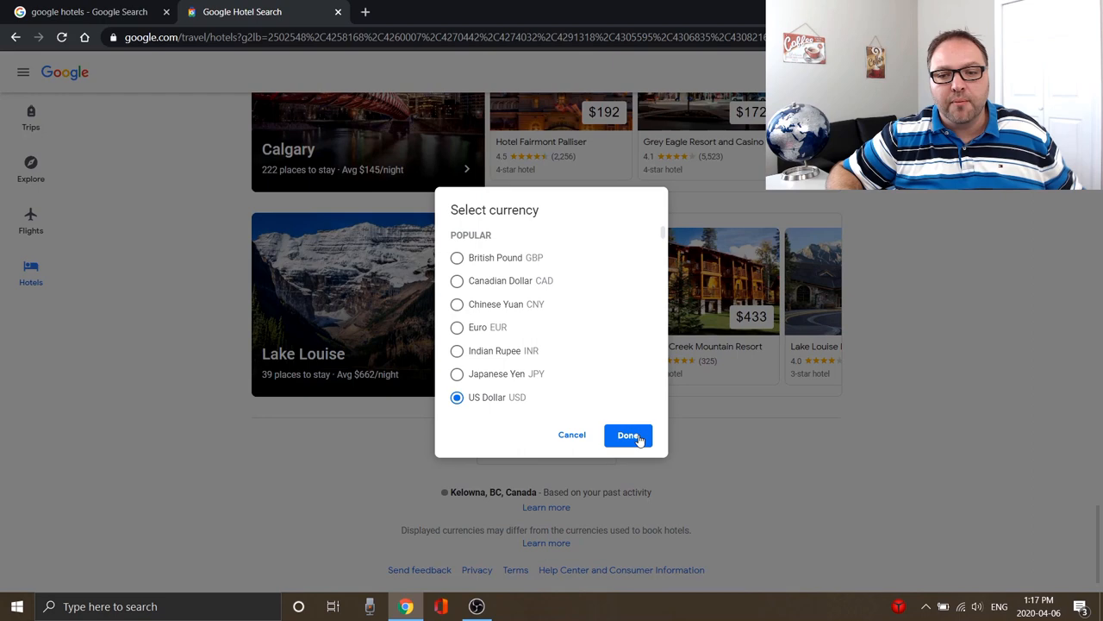
pyautogui.click(628, 434)
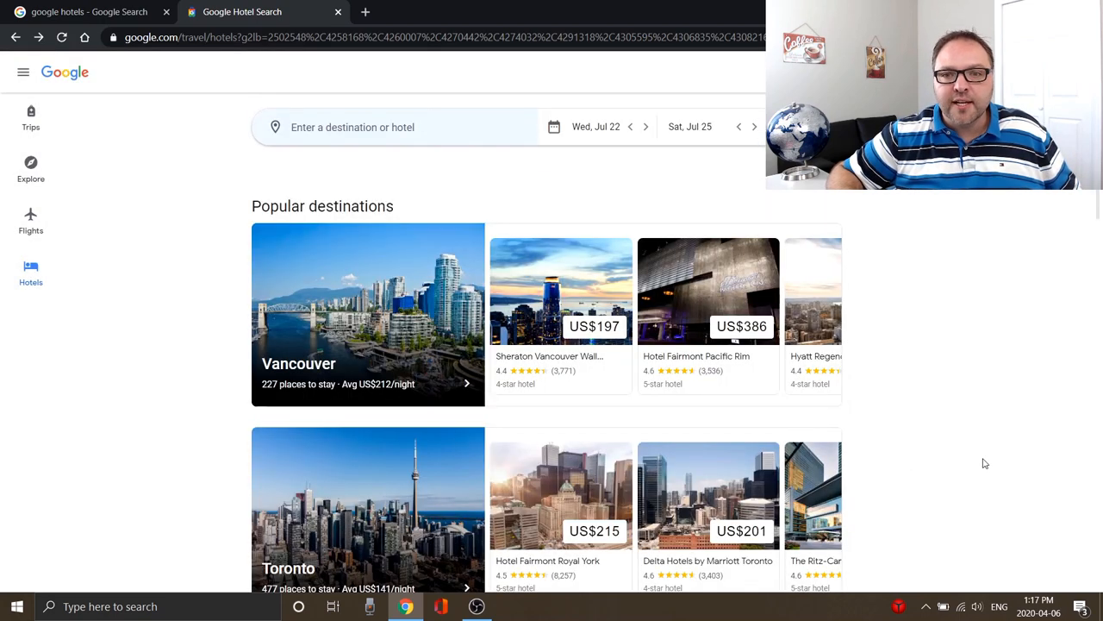
pyautogui.scroll(3)
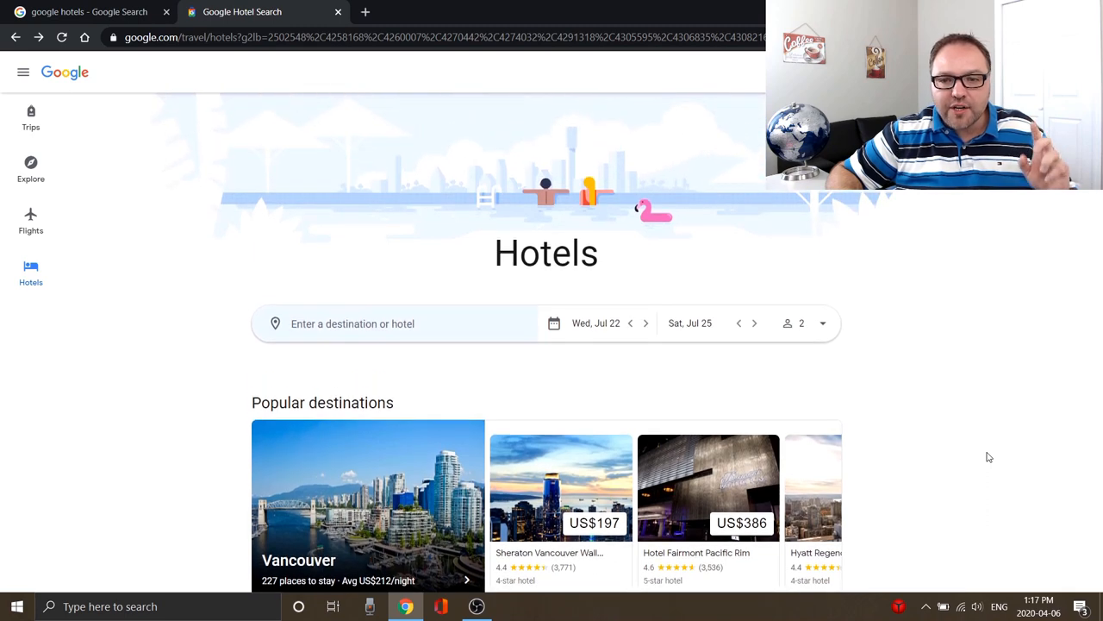
pyautogui.moveTo(797, 248)
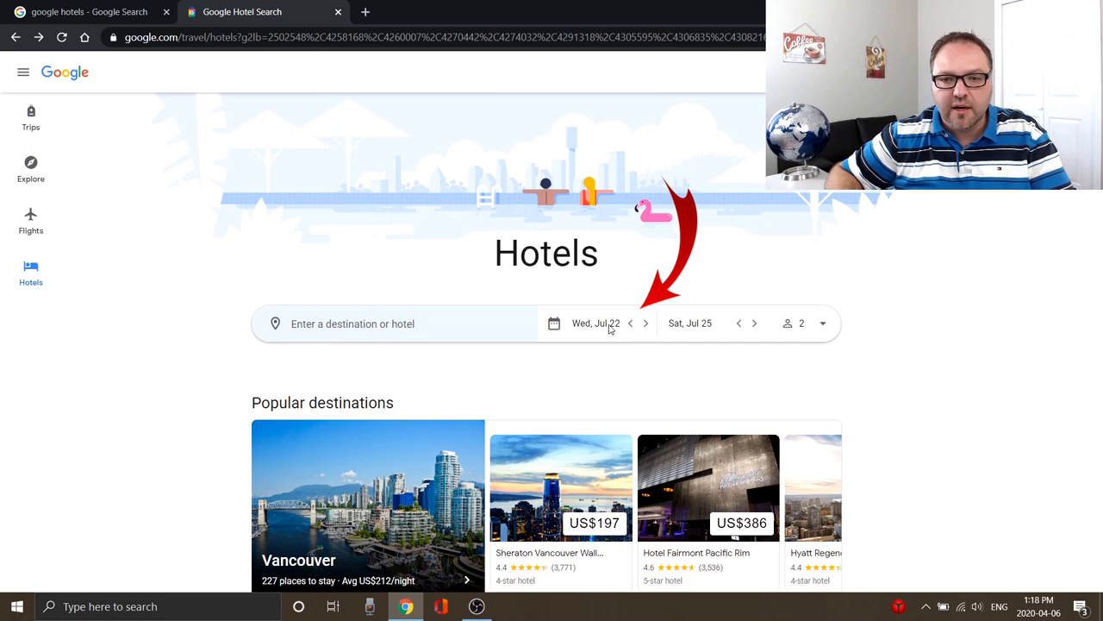
# Set check-in to Wed, Jul 15 and check-out to Sat, Jul 18, keeping 2 guests
pyautogui.click(597, 325)
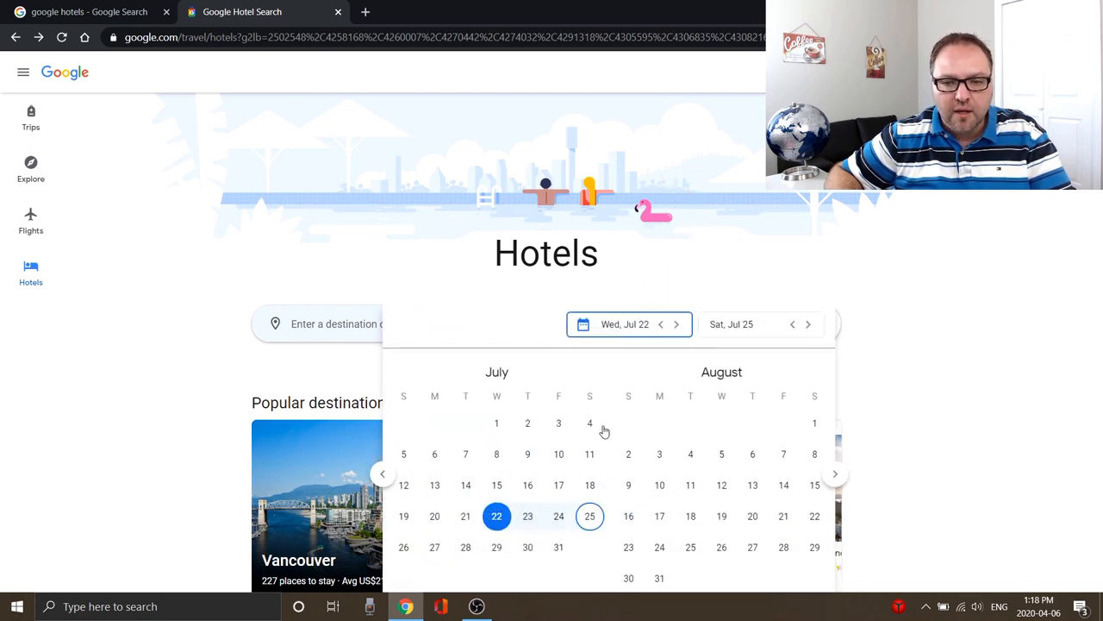
pyautogui.click(496, 484)
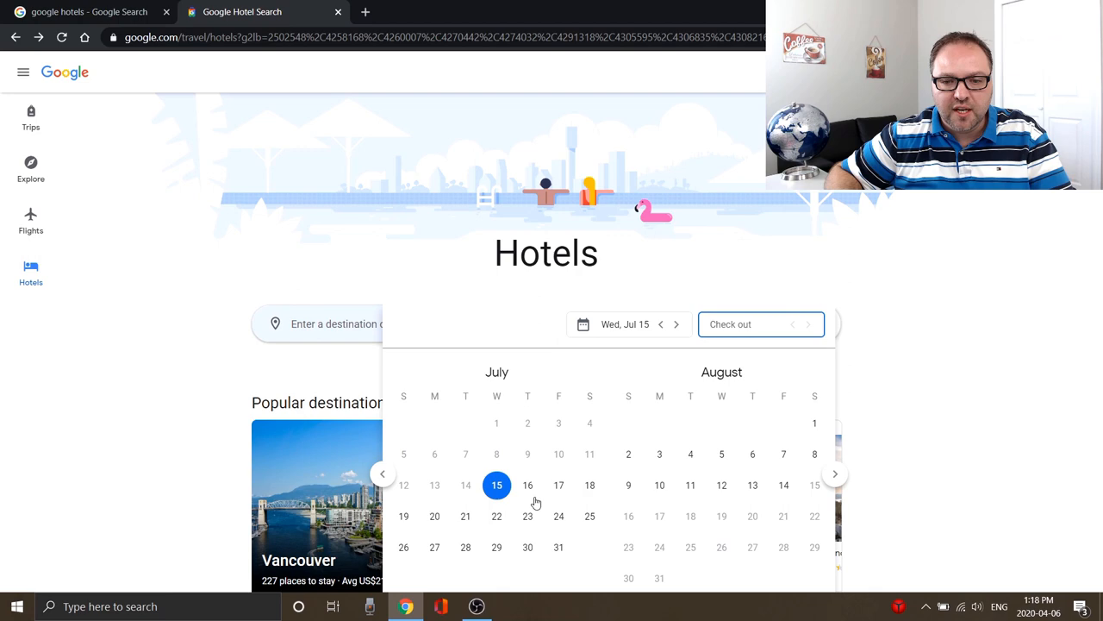
pyautogui.click(590, 485)
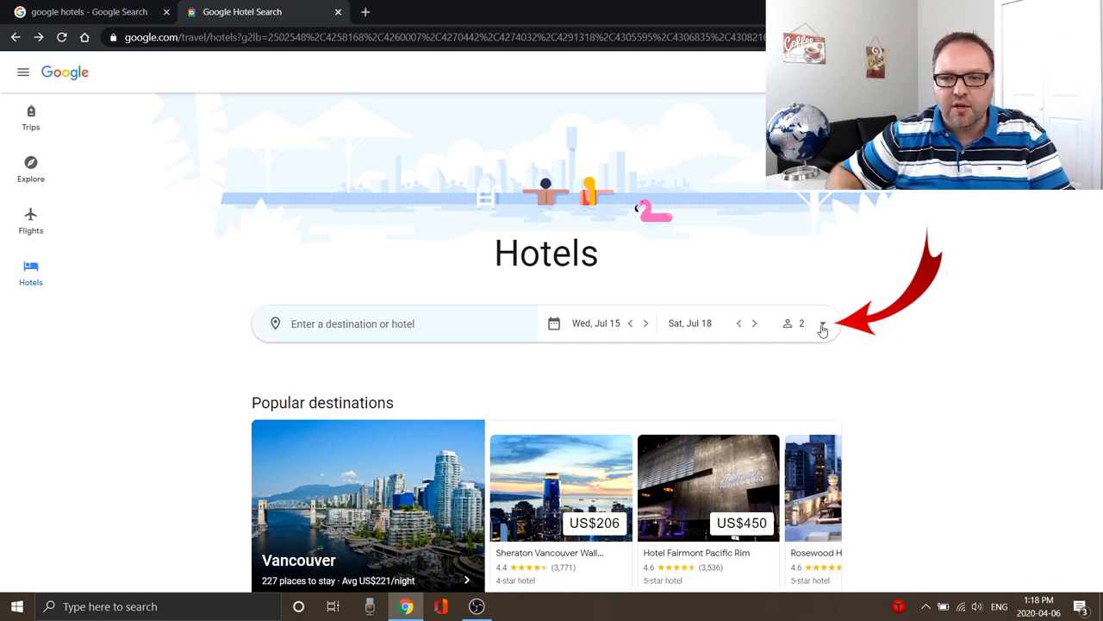
pyautogui.click(821, 323)
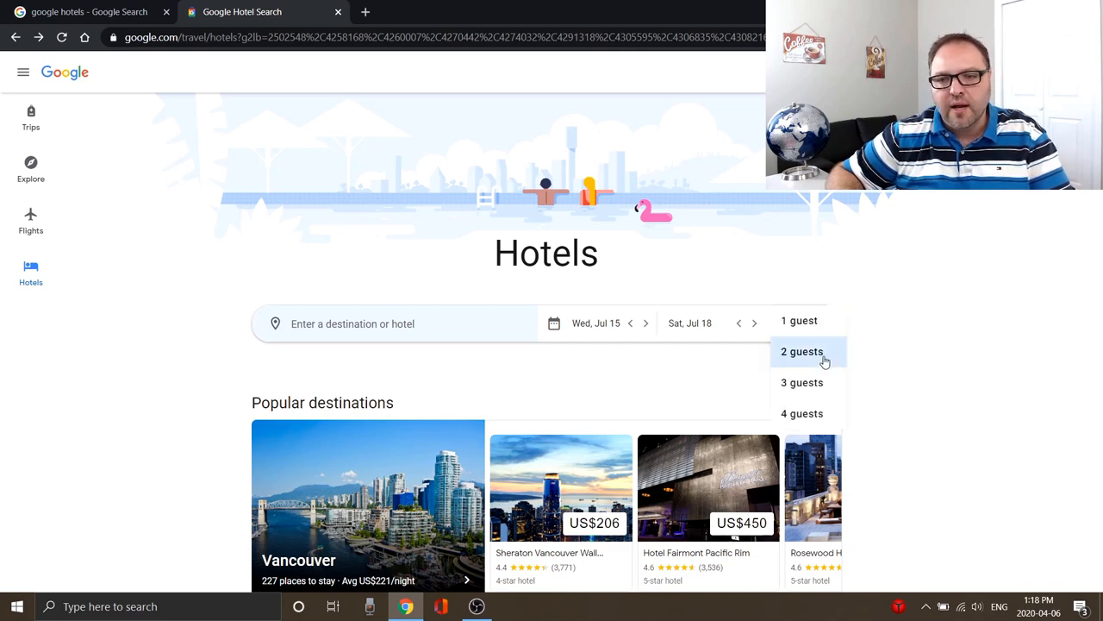
pyautogui.moveTo(802, 414)
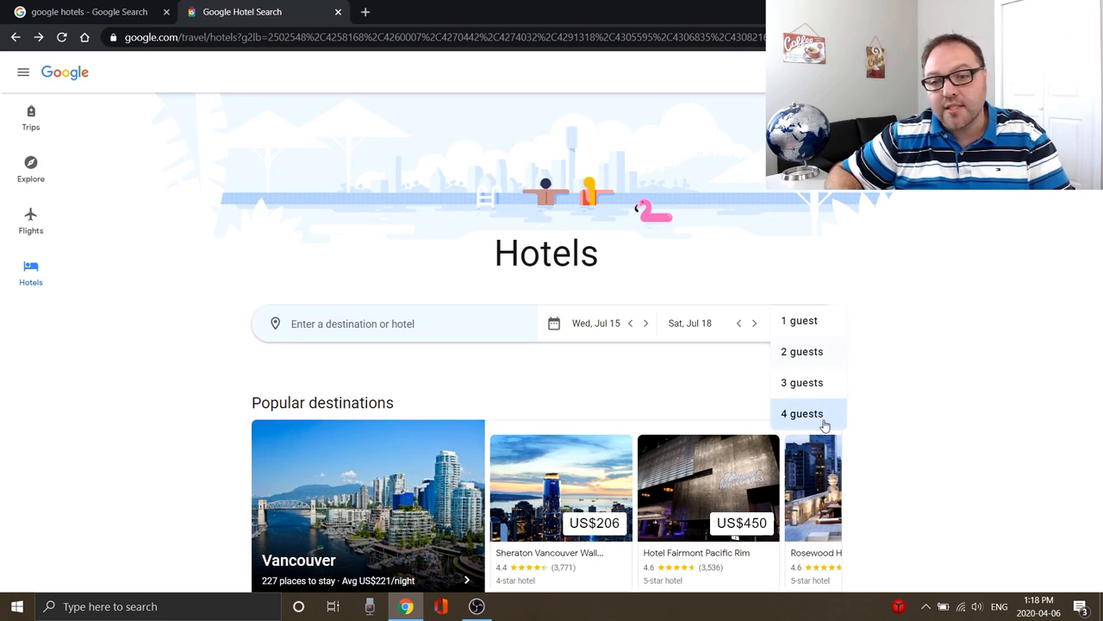
pyautogui.click(802, 414)
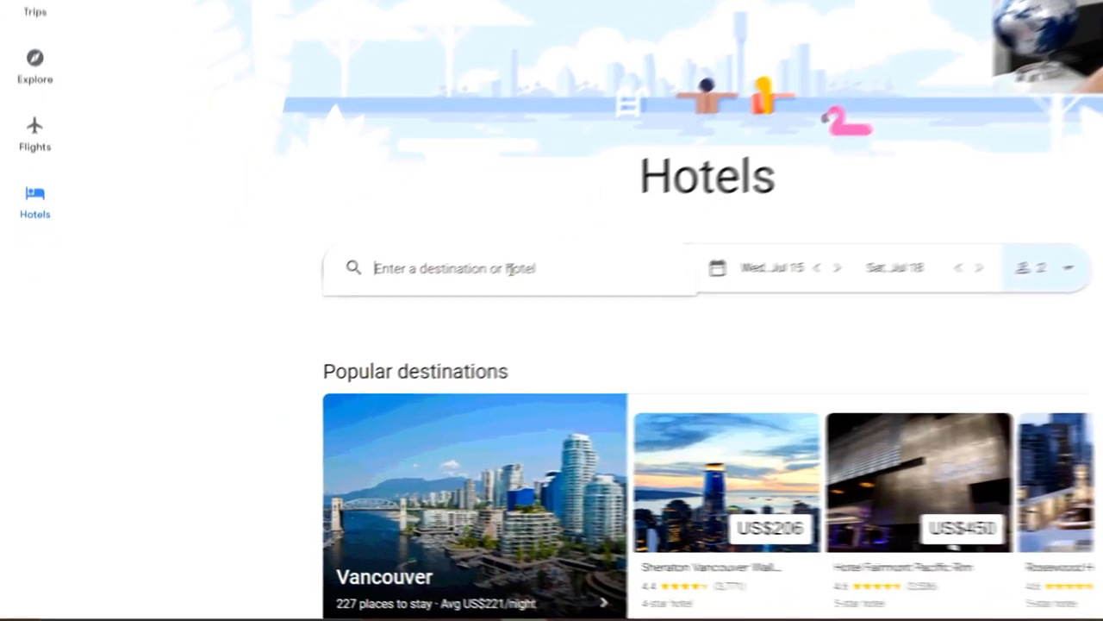
# Start typing 'best western sea' in the destination box to find Best Western Seattle Airport Hotel
pyautogui.write('best western sea')
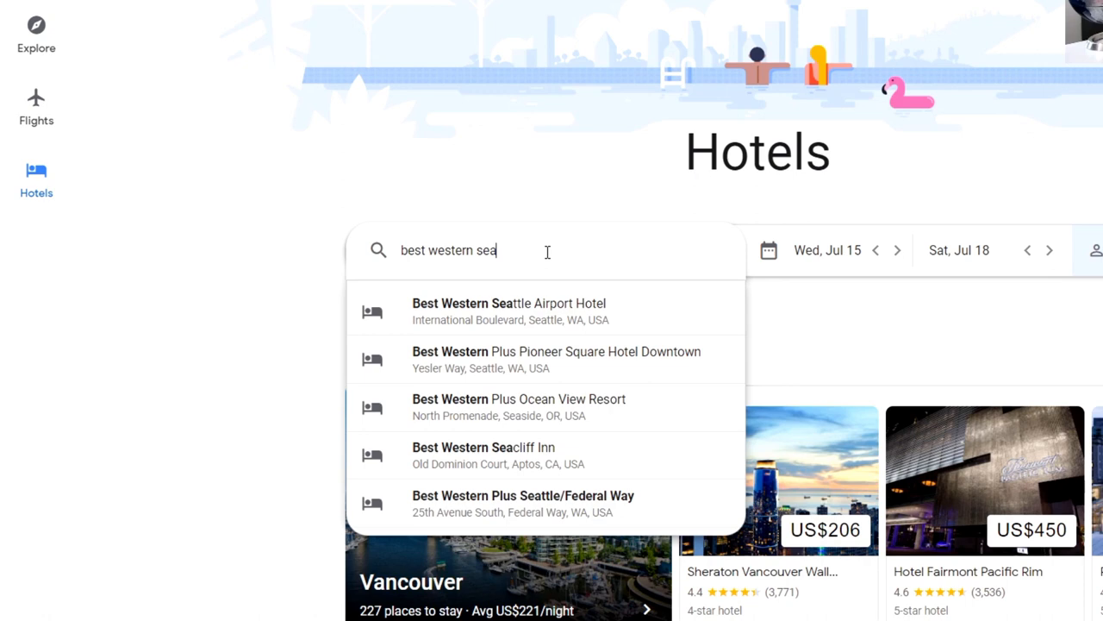
pyautogui.moveTo(576, 319)
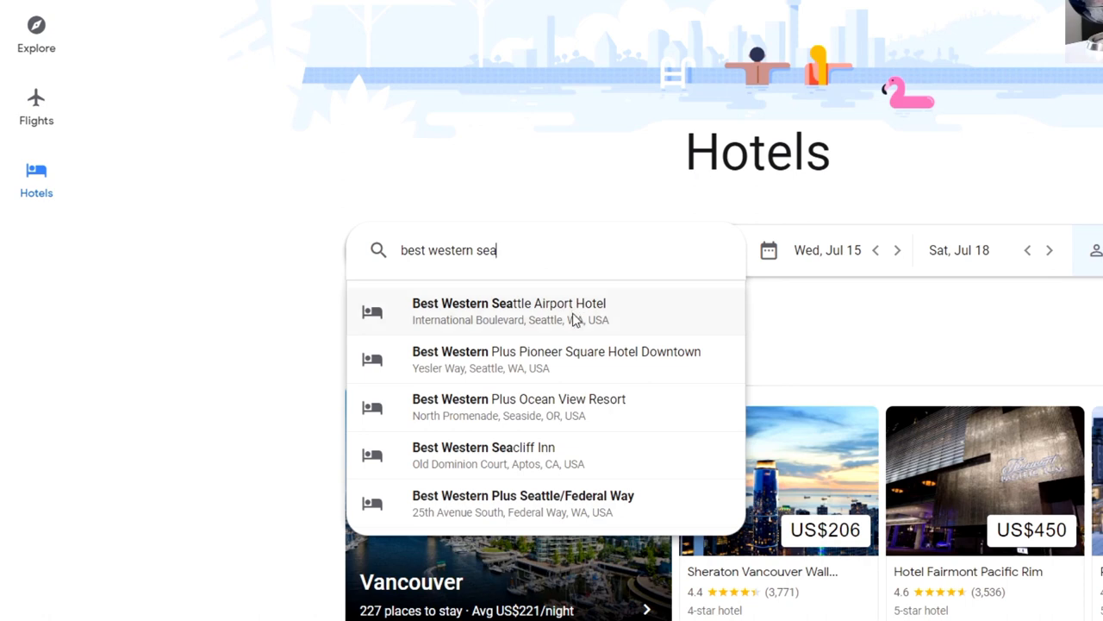
pyautogui.moveTo(548, 321)
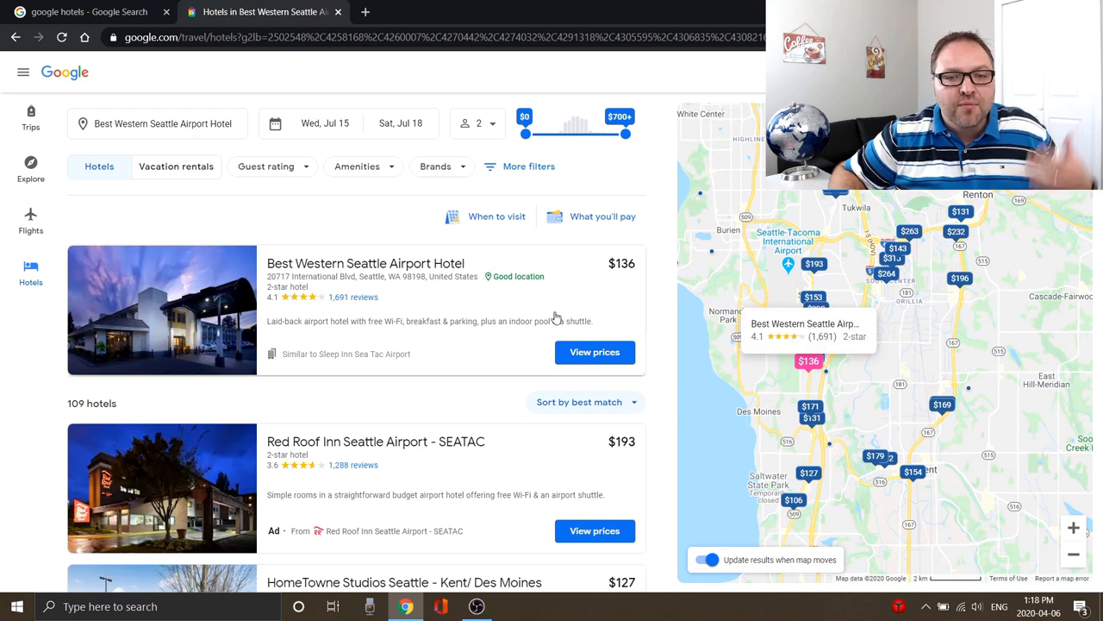
pyautogui.moveTo(590, 305)
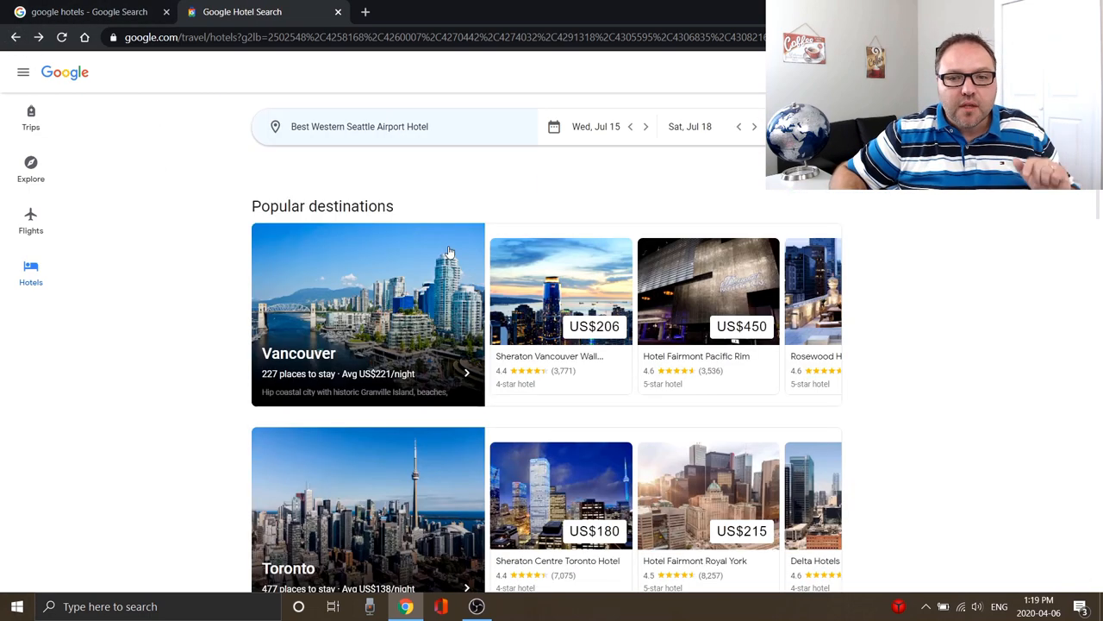
# Search for 'vegas' and choose Las Vegas, NV as the destination
pyautogui.scroll(3)
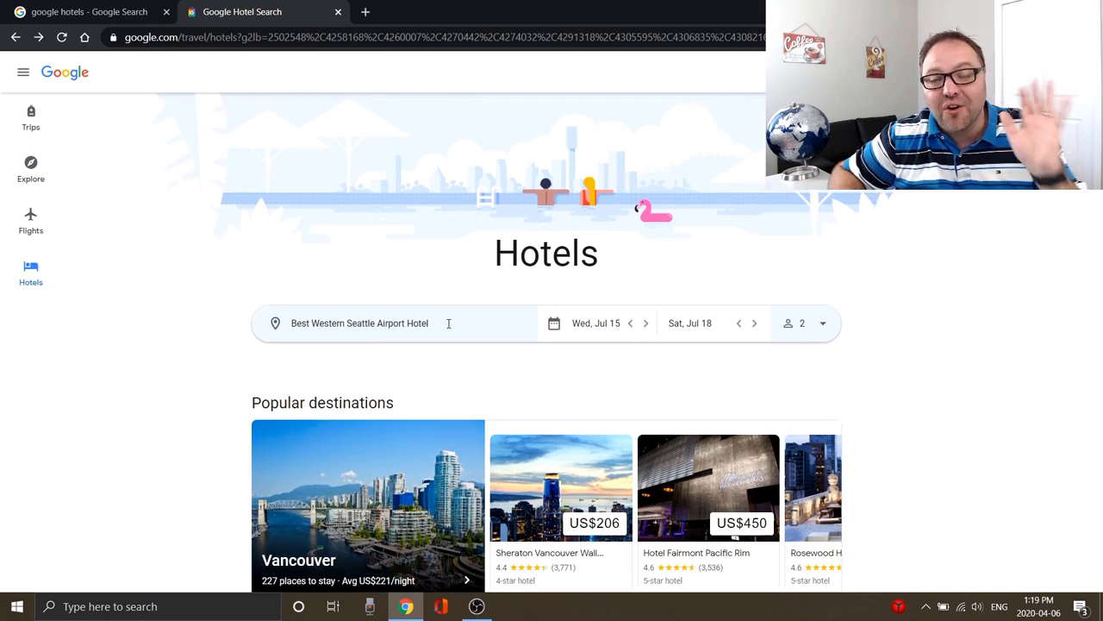
pyautogui.click(359, 322)
pyautogui.write('las')
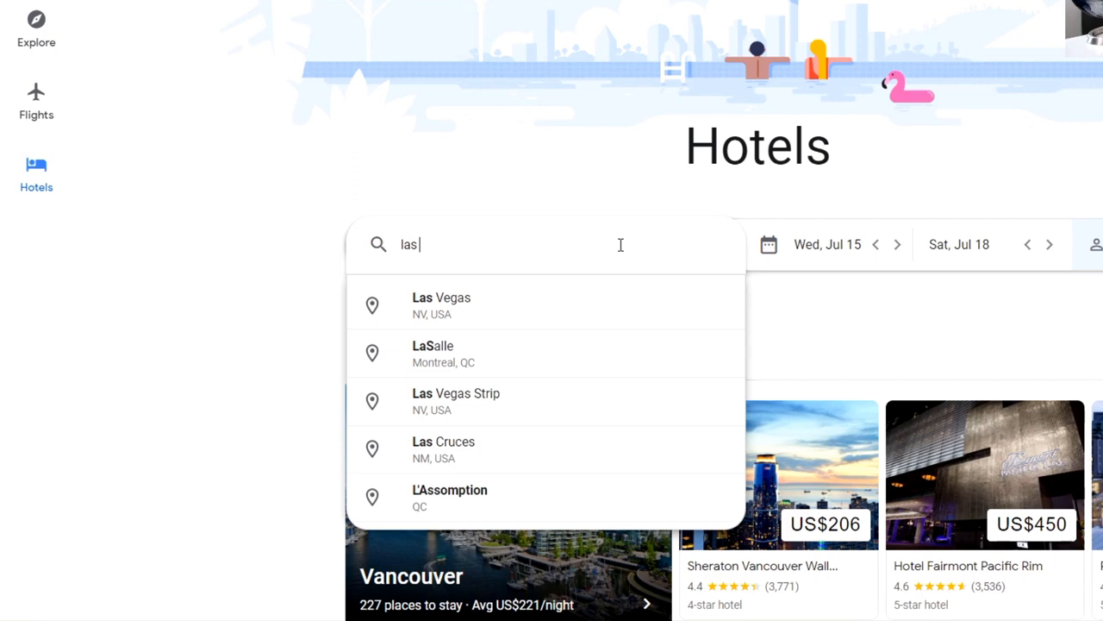
pyautogui.write('vegas')
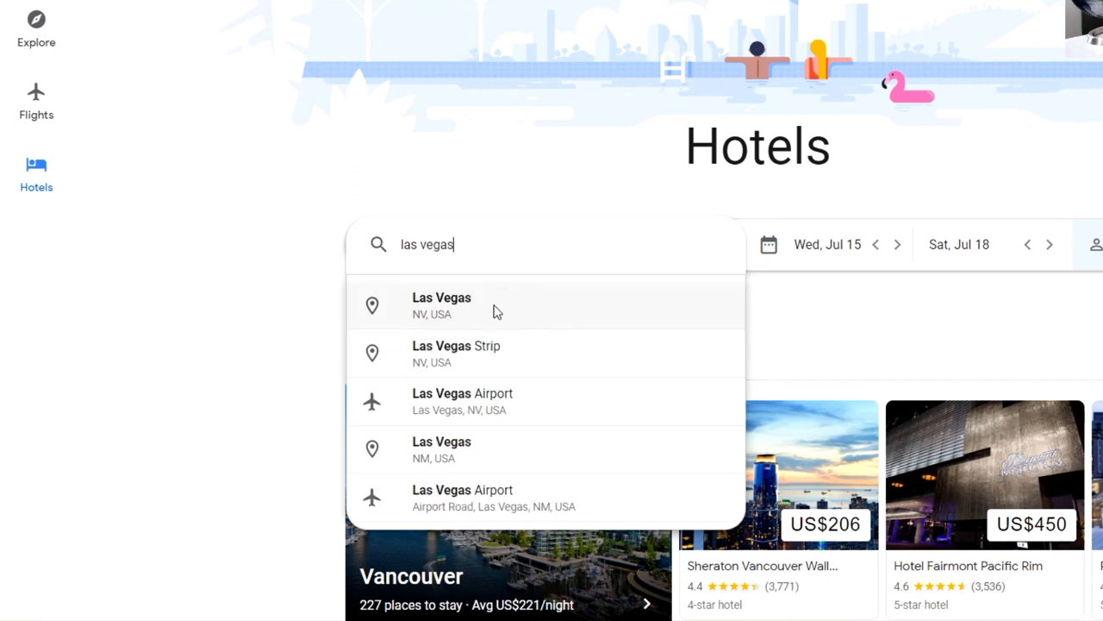
pyautogui.click(442, 305)
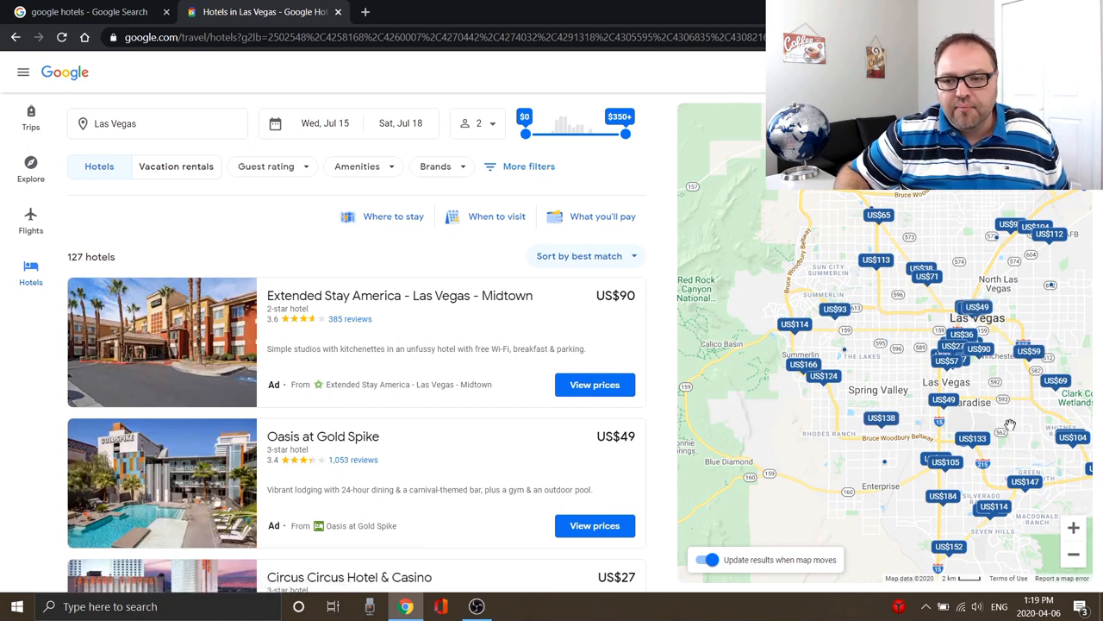
# Narrow the price slider to a $54 minimum and $137 maximum
pyautogui.scroll(-3)
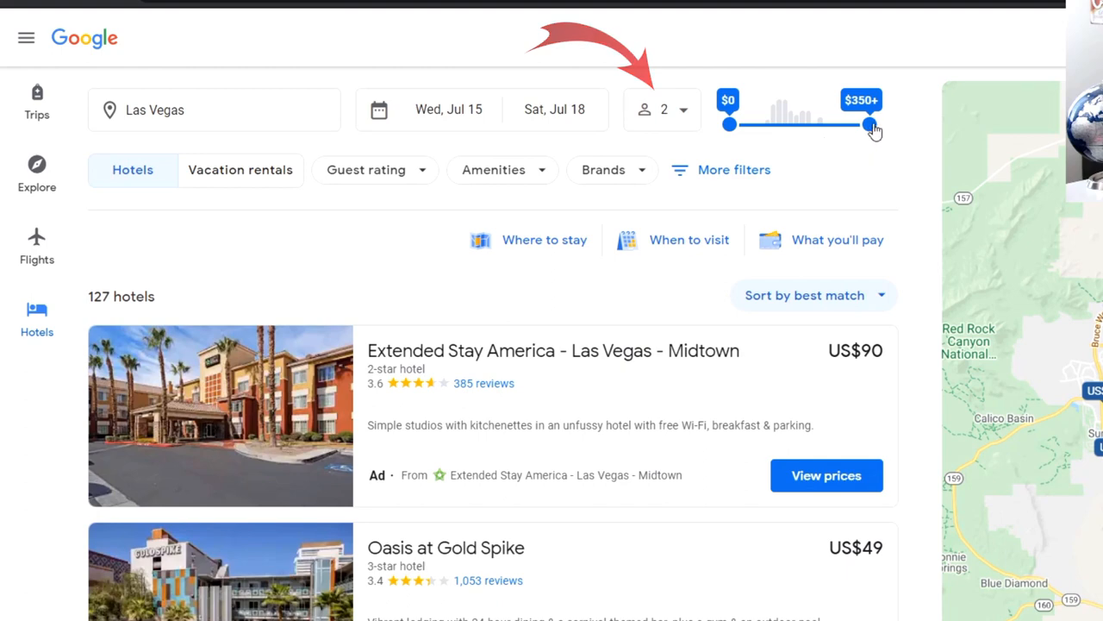
pyautogui.moveTo(869, 124); pyautogui.dragTo(830, 117)
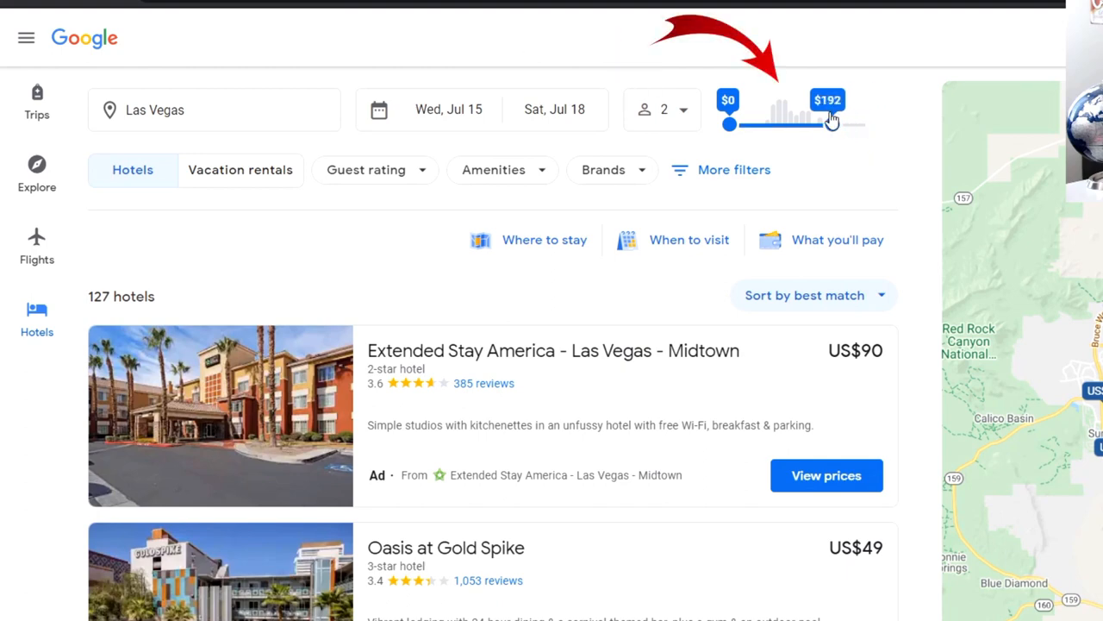
pyautogui.moveTo(831, 122); pyautogui.dragTo(819, 122)
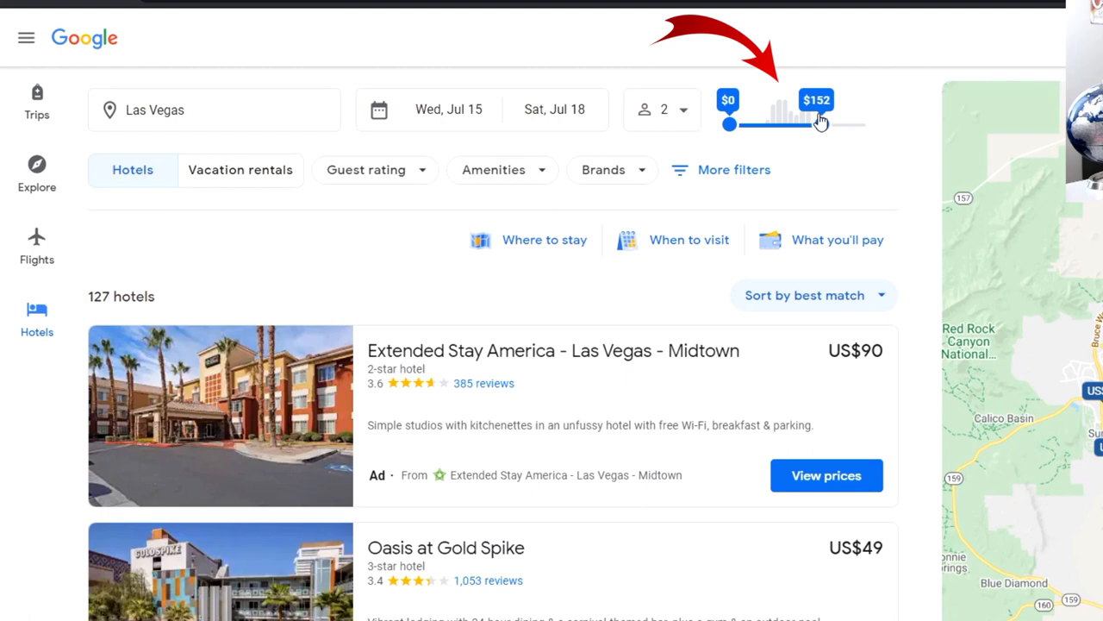
pyautogui.moveTo(819, 124); pyautogui.dragTo(818, 124)
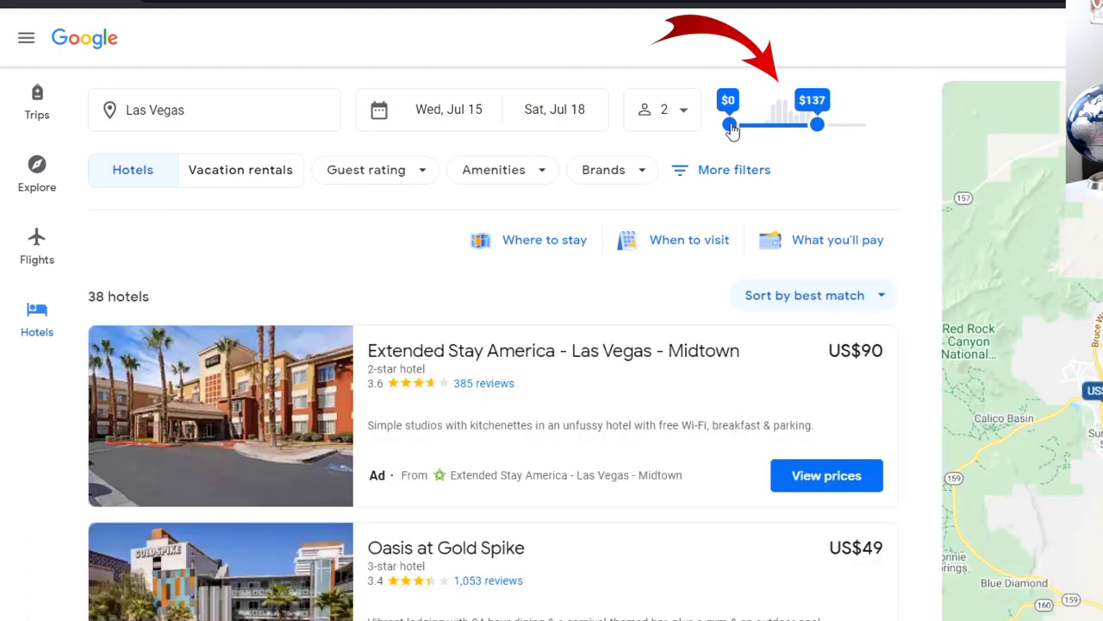
pyautogui.moveTo(731, 124); pyautogui.dragTo(780, 125)
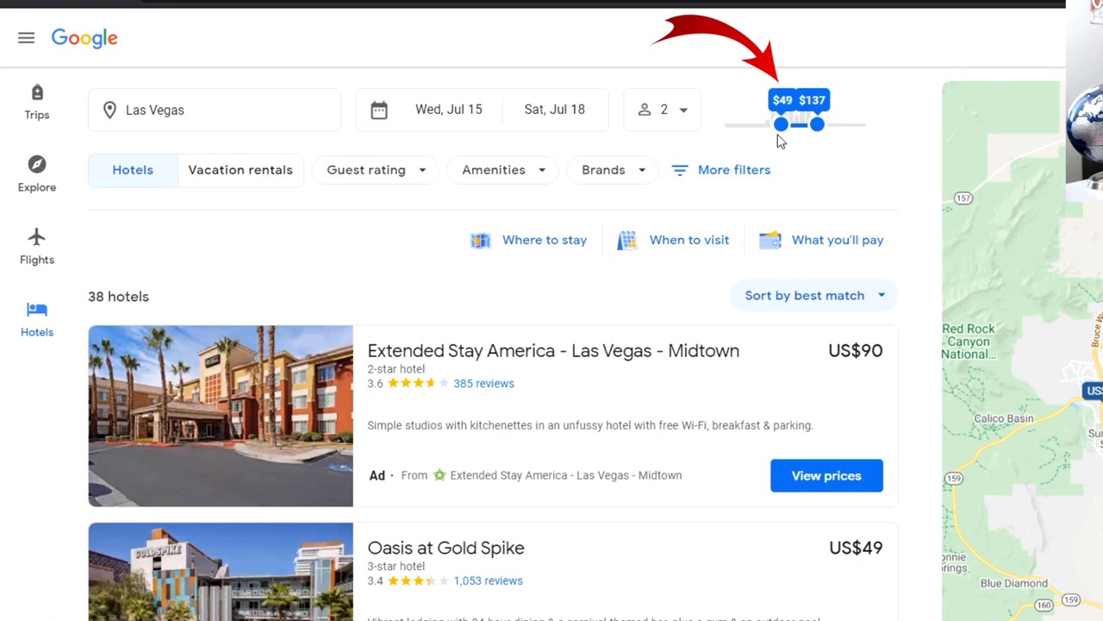
pyautogui.moveTo(780, 124); pyautogui.dragTo(783, 124)
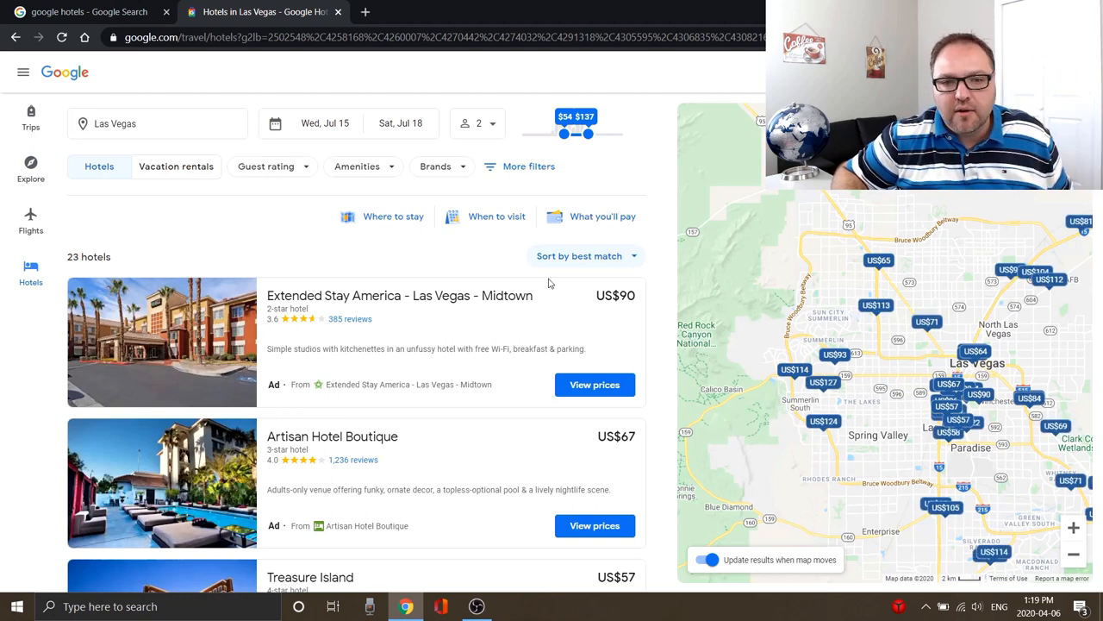
pyautogui.moveTo(364, 335)
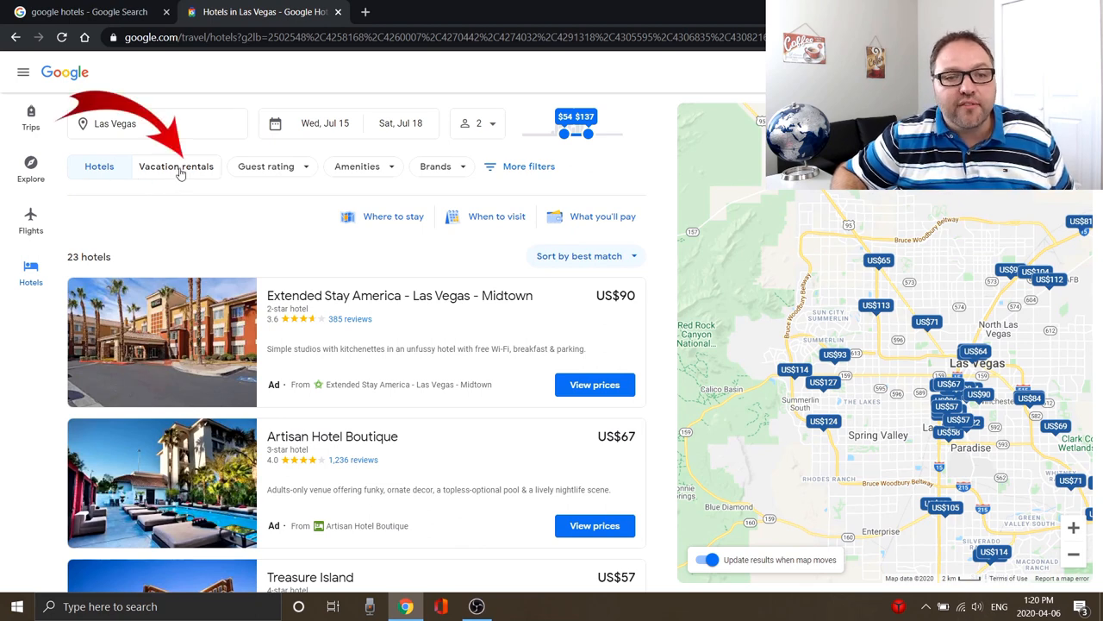
# Switch to Vacation rentals and scroll through the 6 Las Vegas rental listings
pyautogui.click(176, 165)
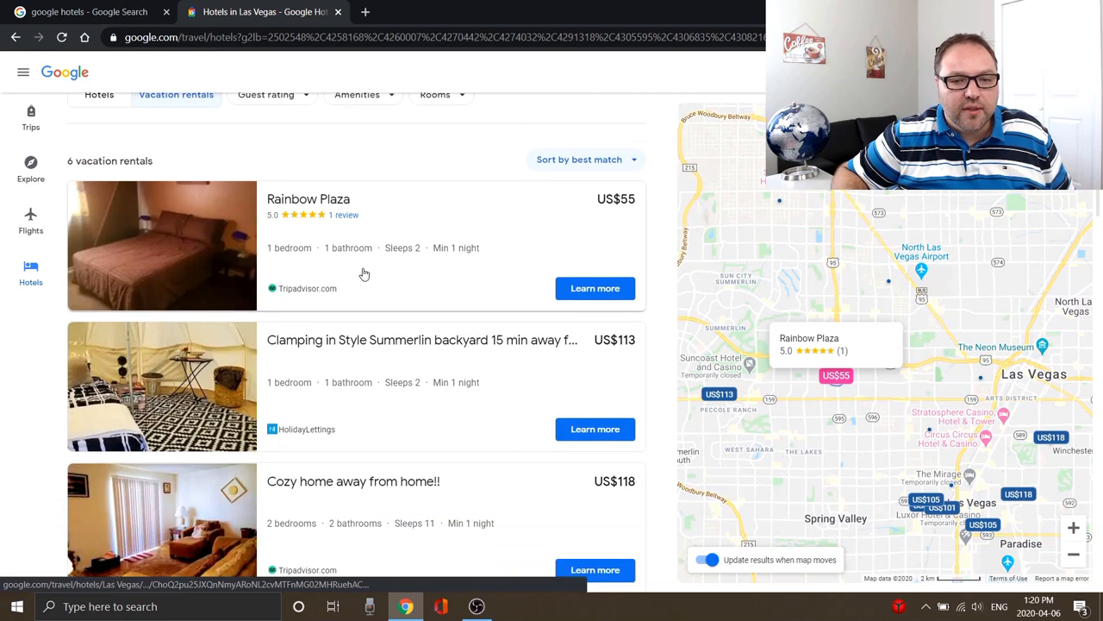
pyautogui.scroll(-3)
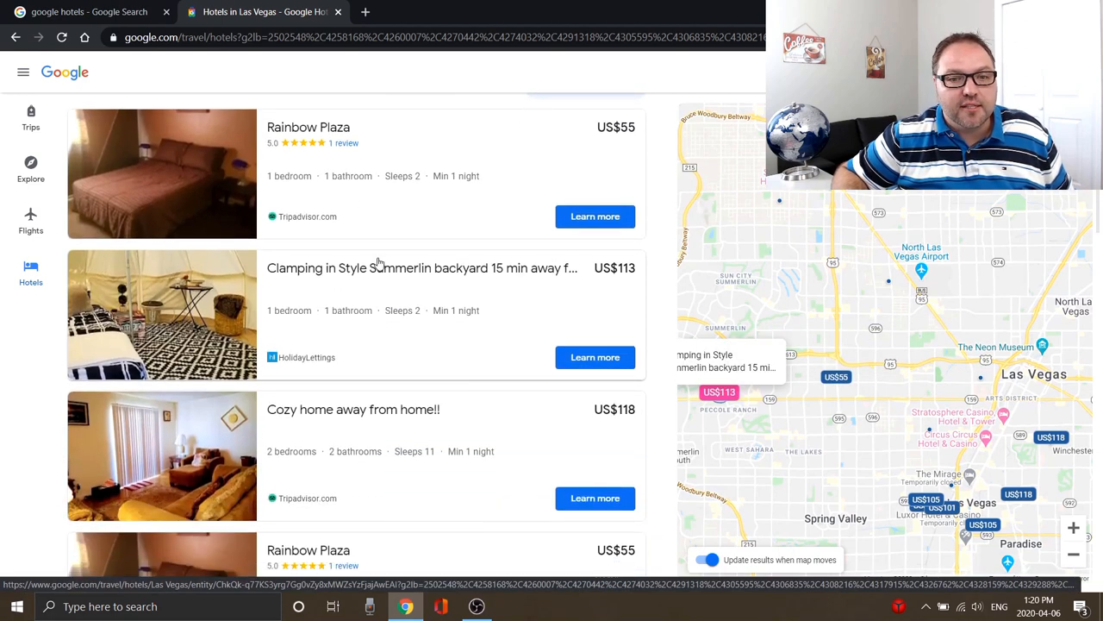
pyautogui.scroll(-3)
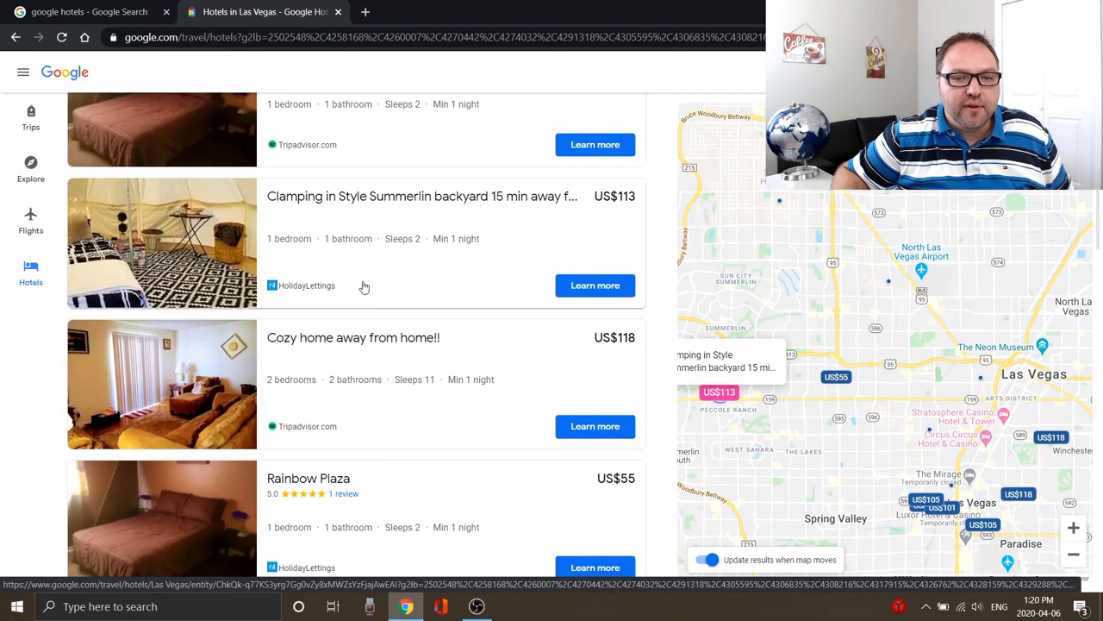
pyautogui.scroll(-3)
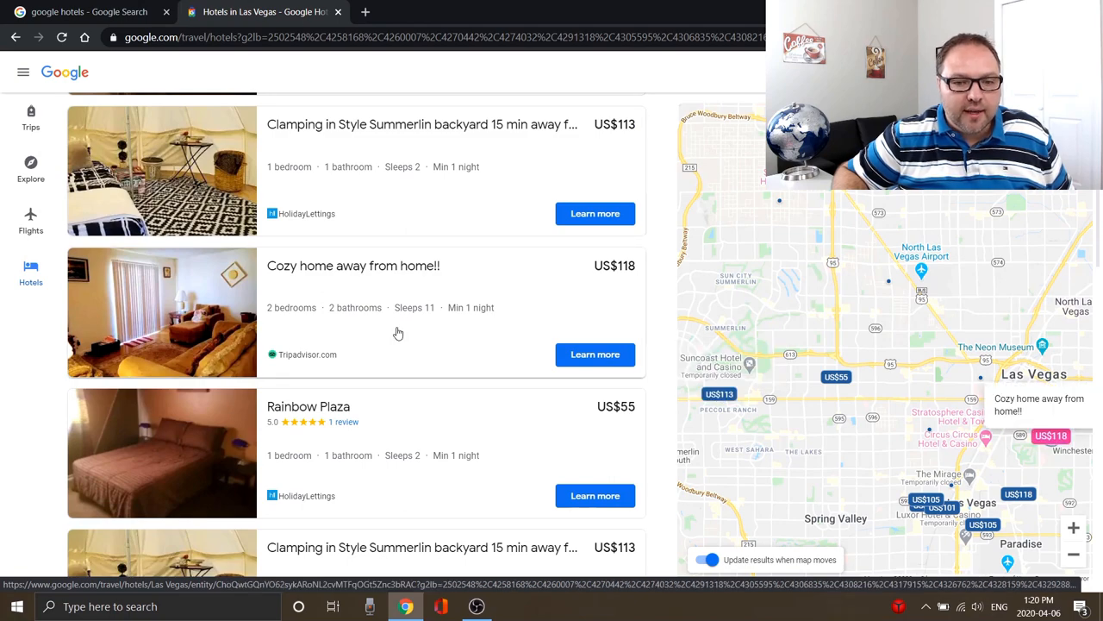
pyautogui.scroll(-3)
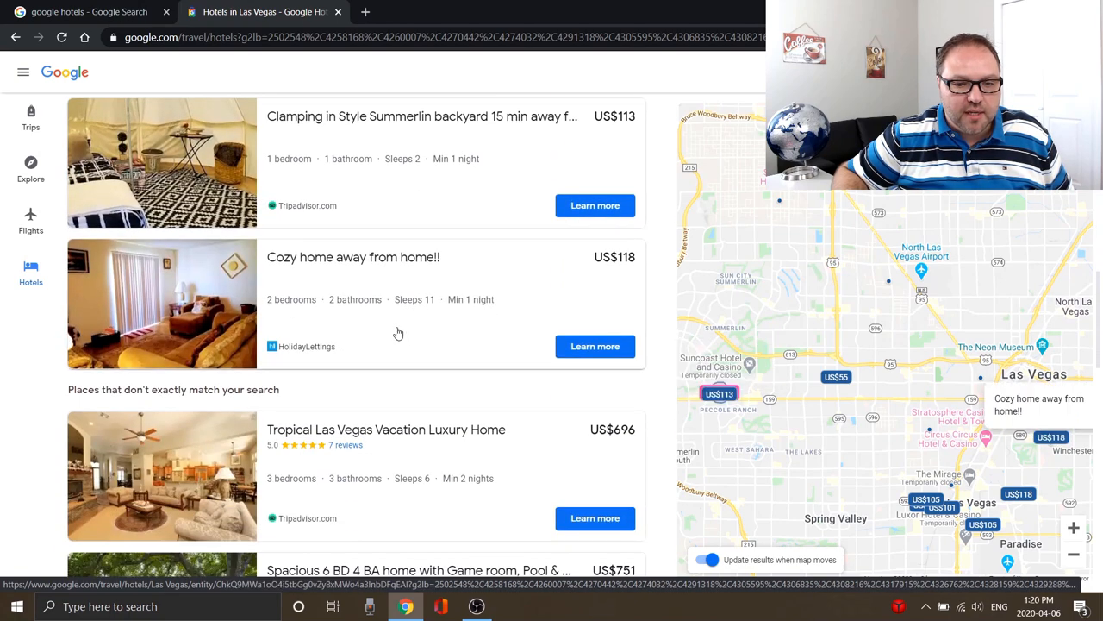
pyautogui.click(176, 166)
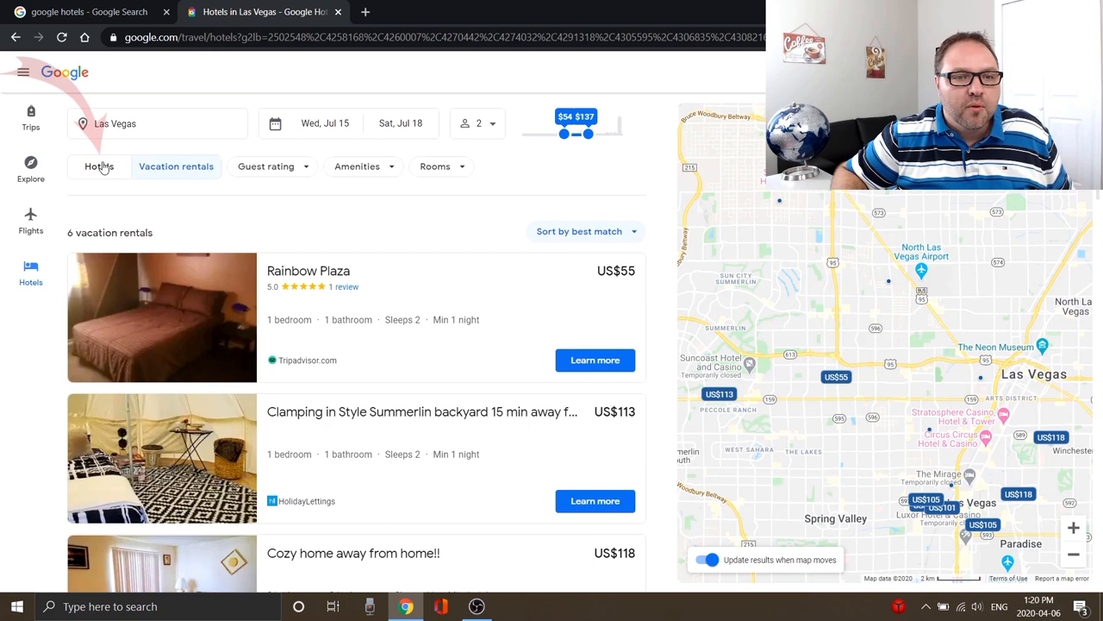
# Return to Hotels and apply a 4.0+ guest rating filter
pyautogui.click(98, 166)
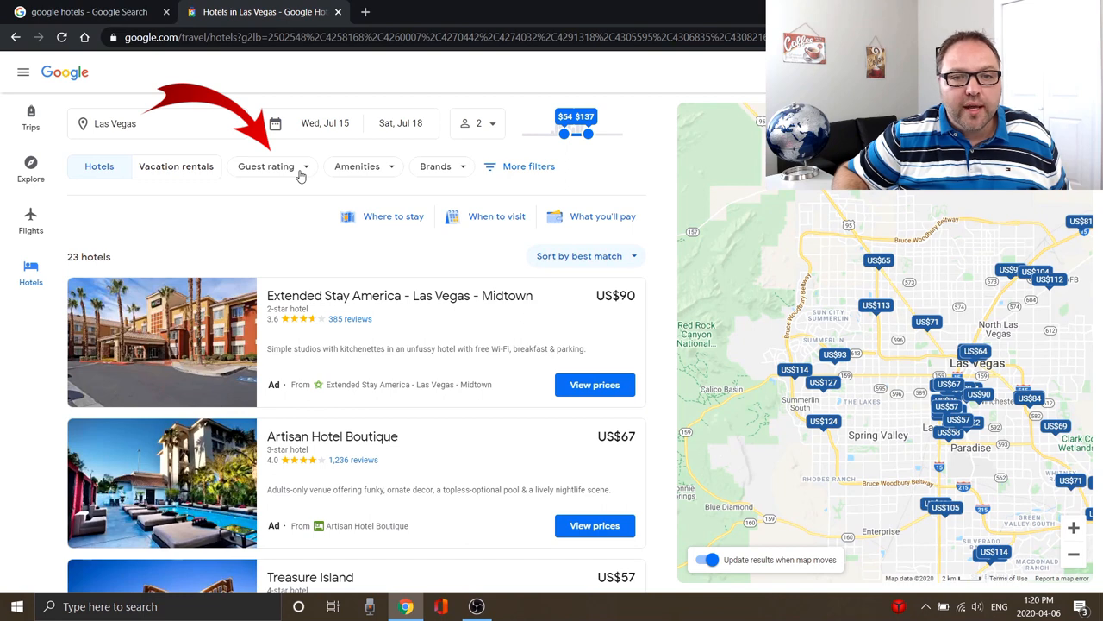
pyautogui.click(273, 165)
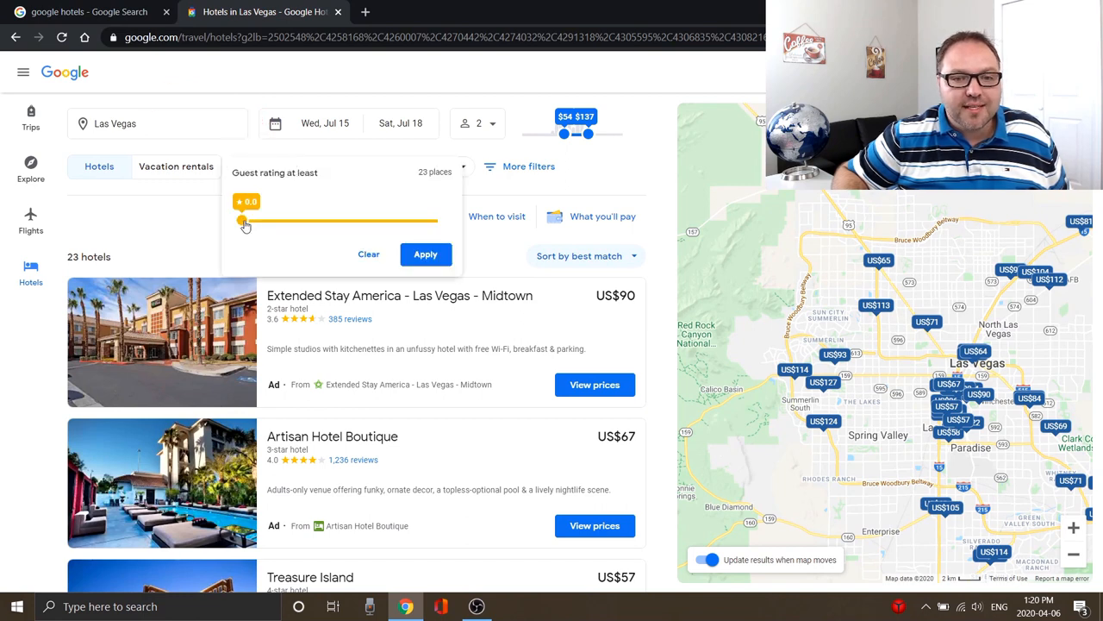
pyautogui.moveTo(245, 220); pyautogui.dragTo(383, 221)
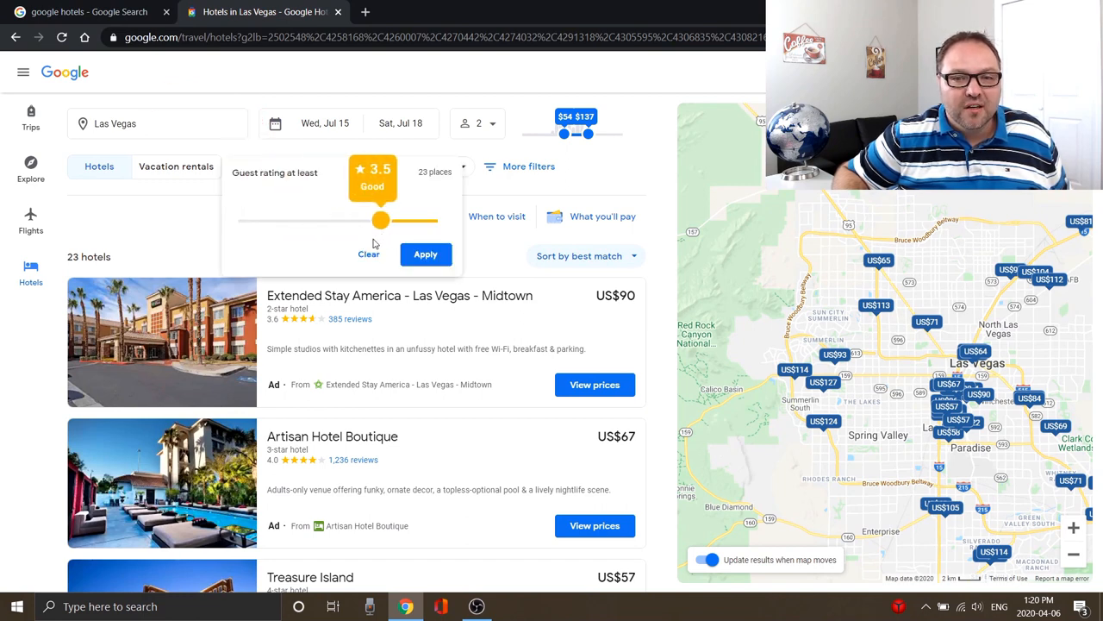
pyautogui.moveTo(381, 221); pyautogui.dragTo(400, 220)
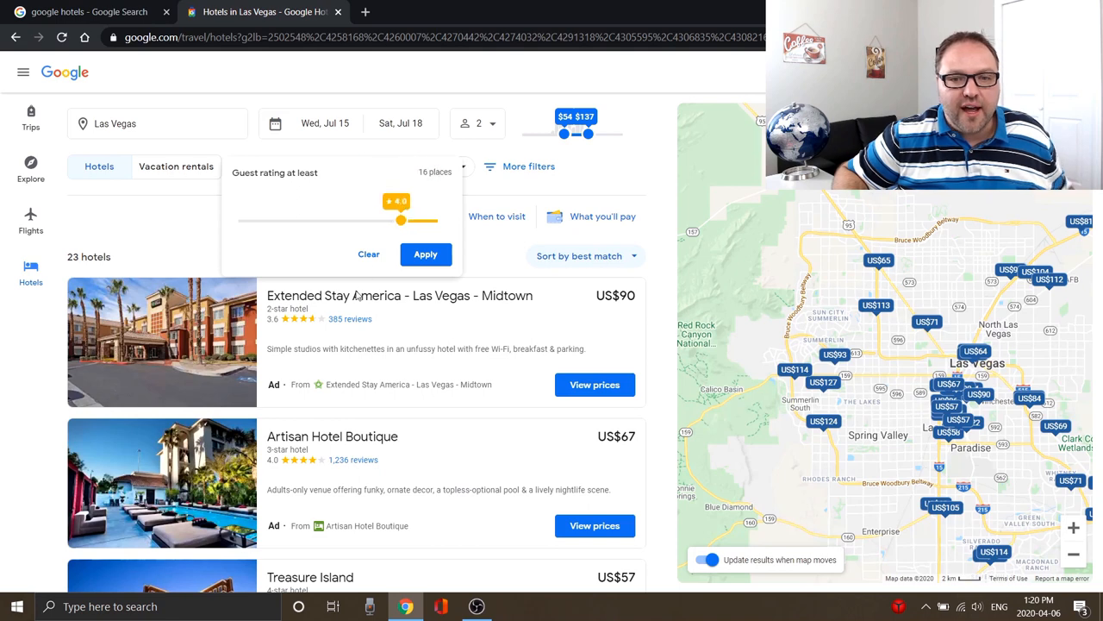
pyautogui.moveTo(155, 245)
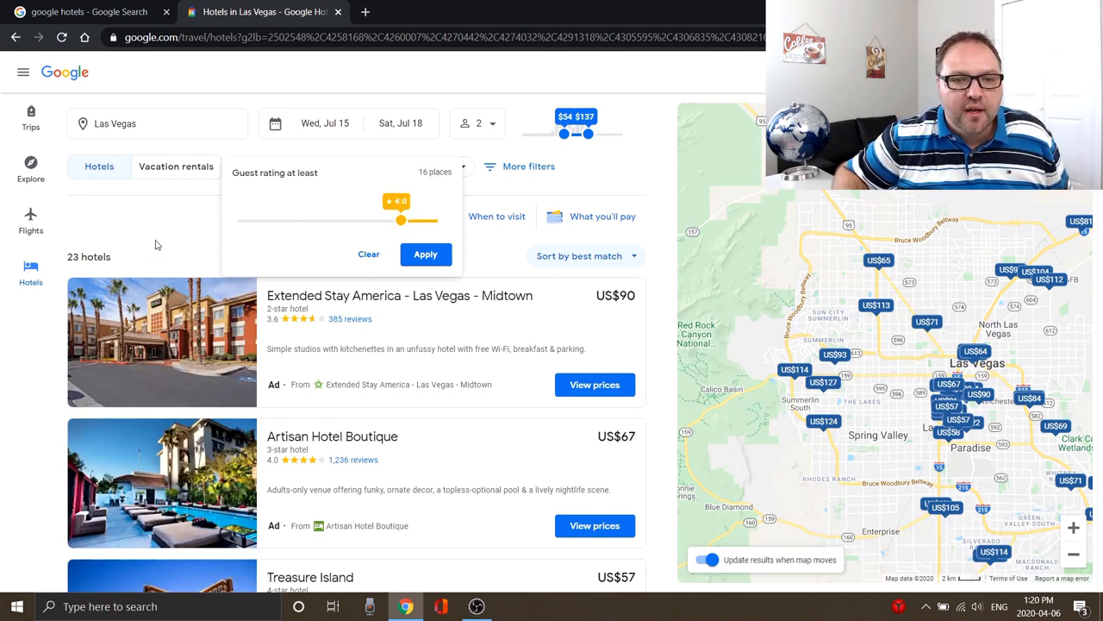
pyautogui.click(425, 255)
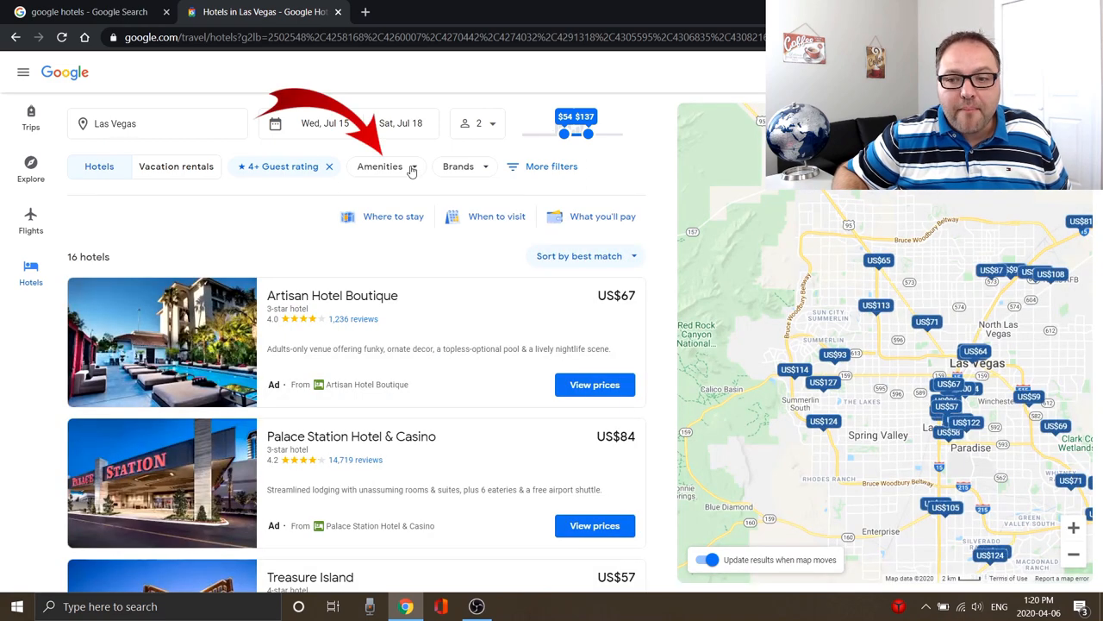
# Add a Free Wi-Fi amenities filter to the hotel results
pyautogui.click(380, 166)
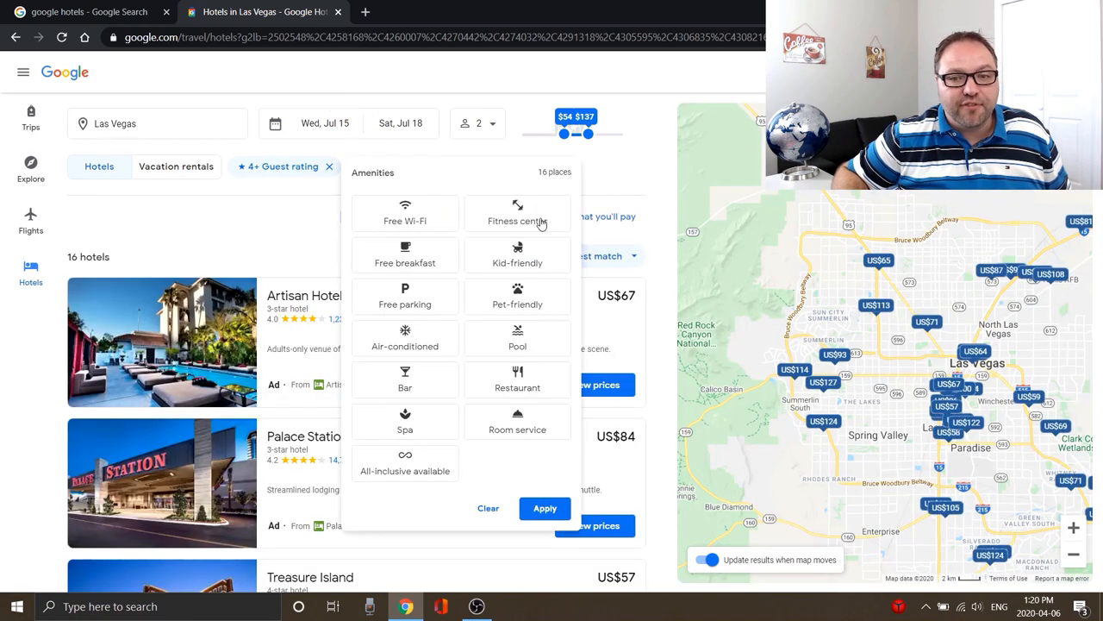
pyautogui.moveTo(438, 314)
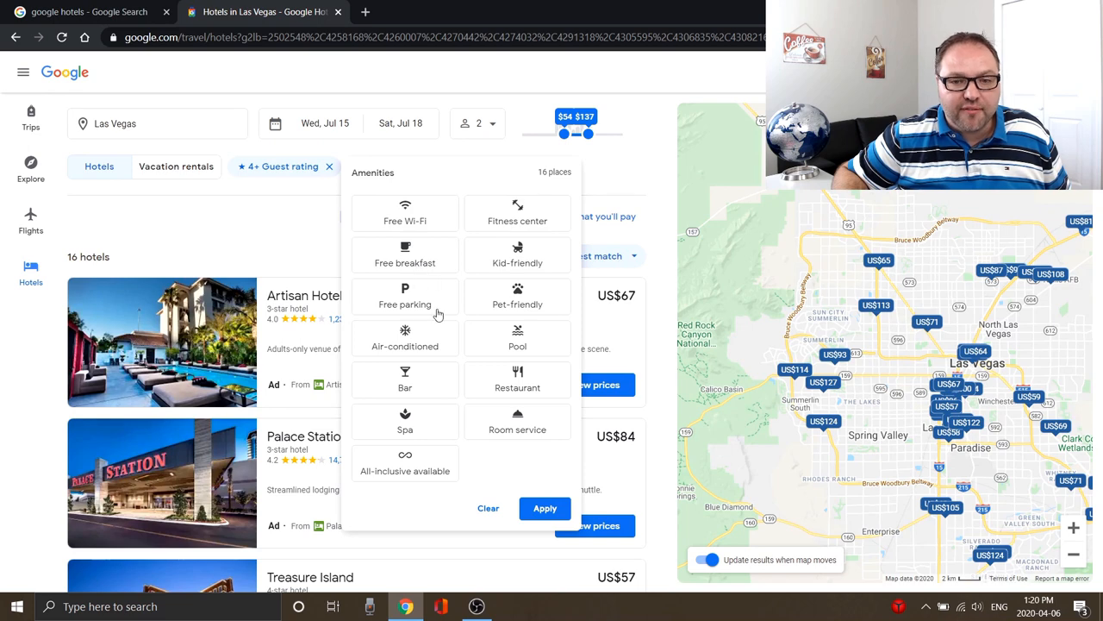
pyautogui.moveTo(526, 356)
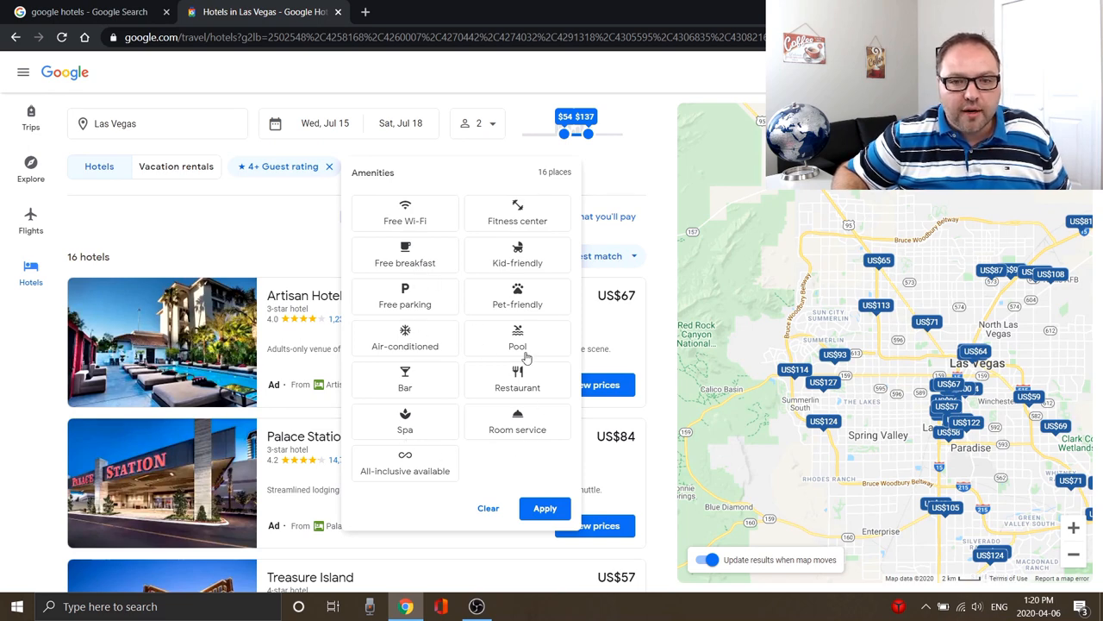
pyautogui.moveTo(412, 228)
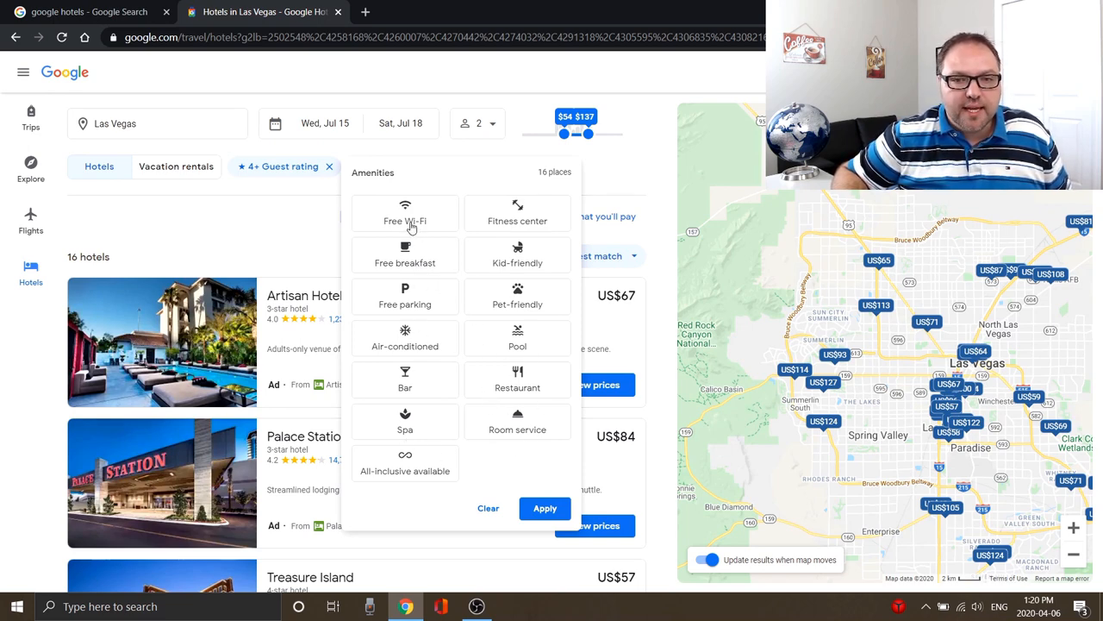
pyautogui.click(405, 214)
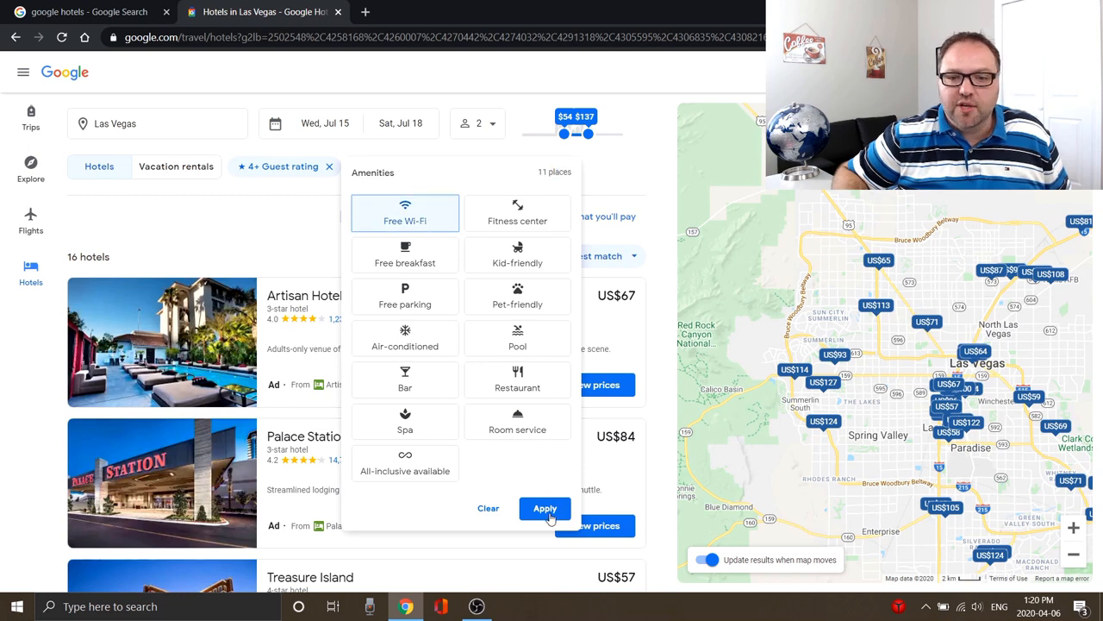
pyautogui.click(545, 507)
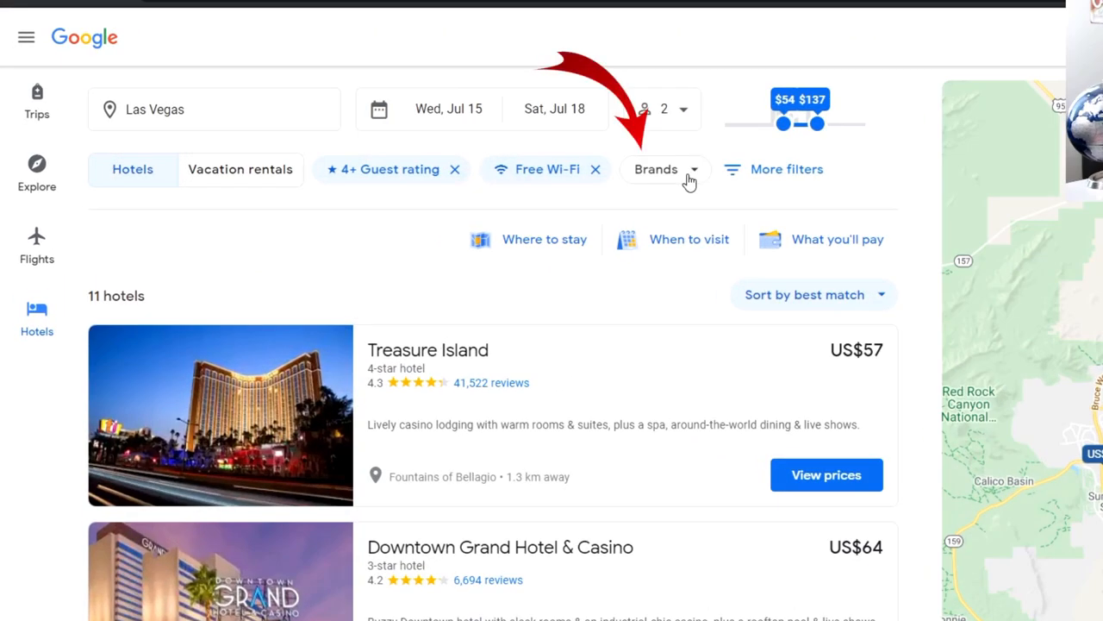
pyautogui.click(656, 169)
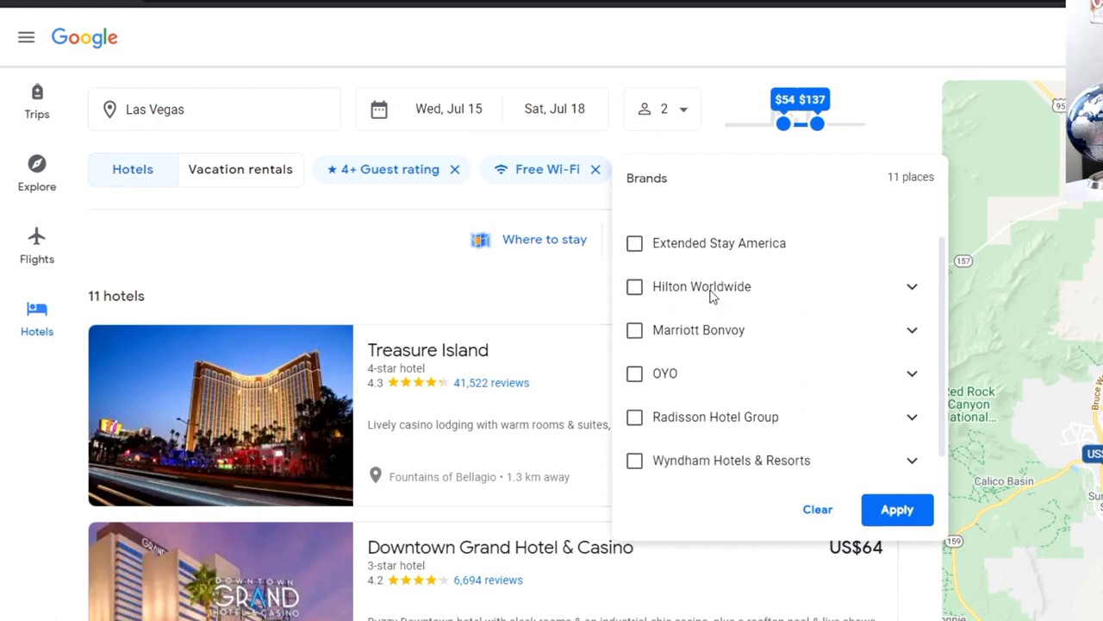
pyautogui.scroll(3)
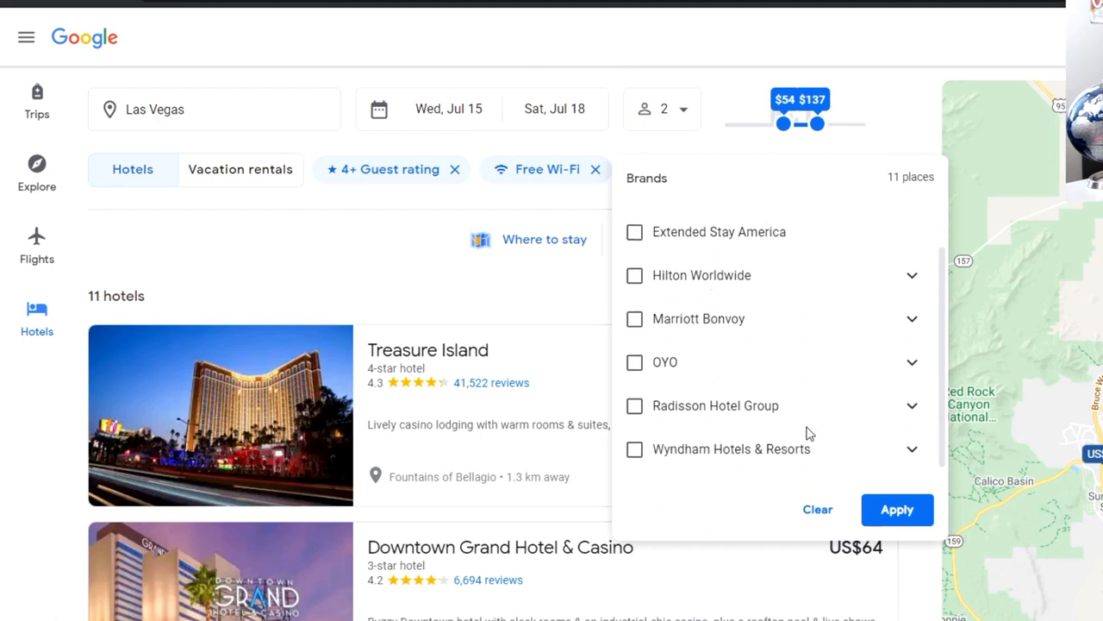
pyautogui.moveTo(914, 338)
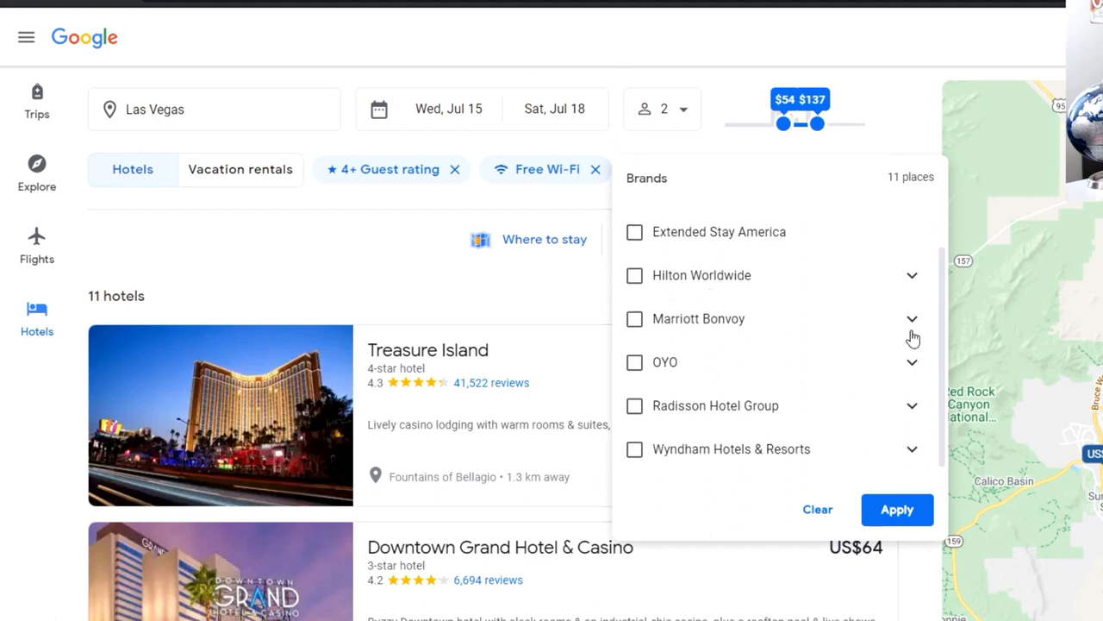
pyautogui.moveTo(900, 327)
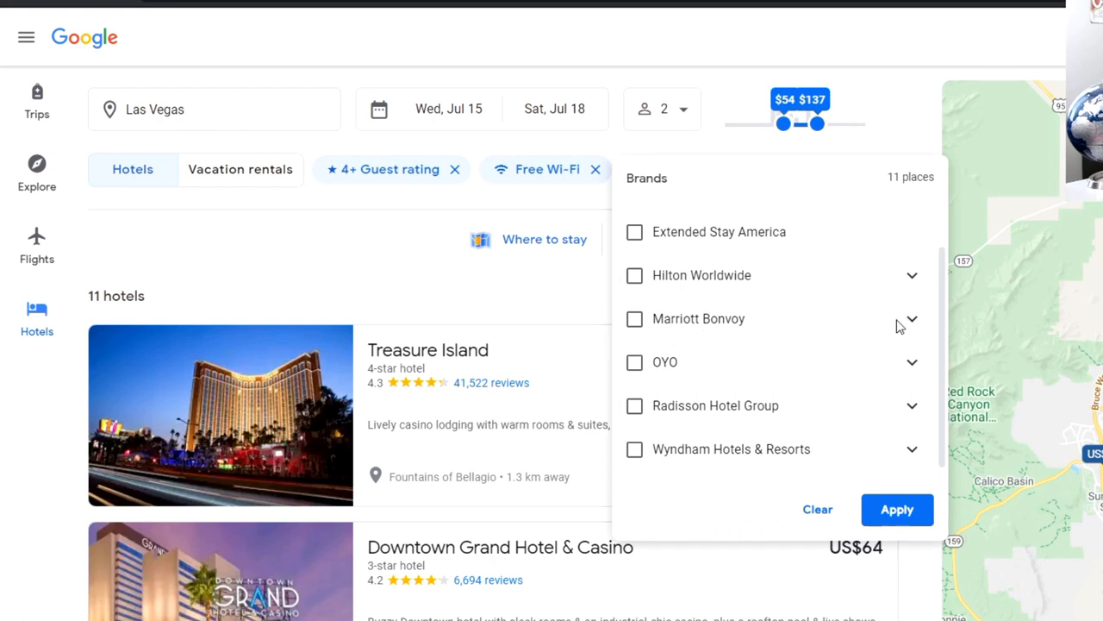
pyautogui.click(912, 319)
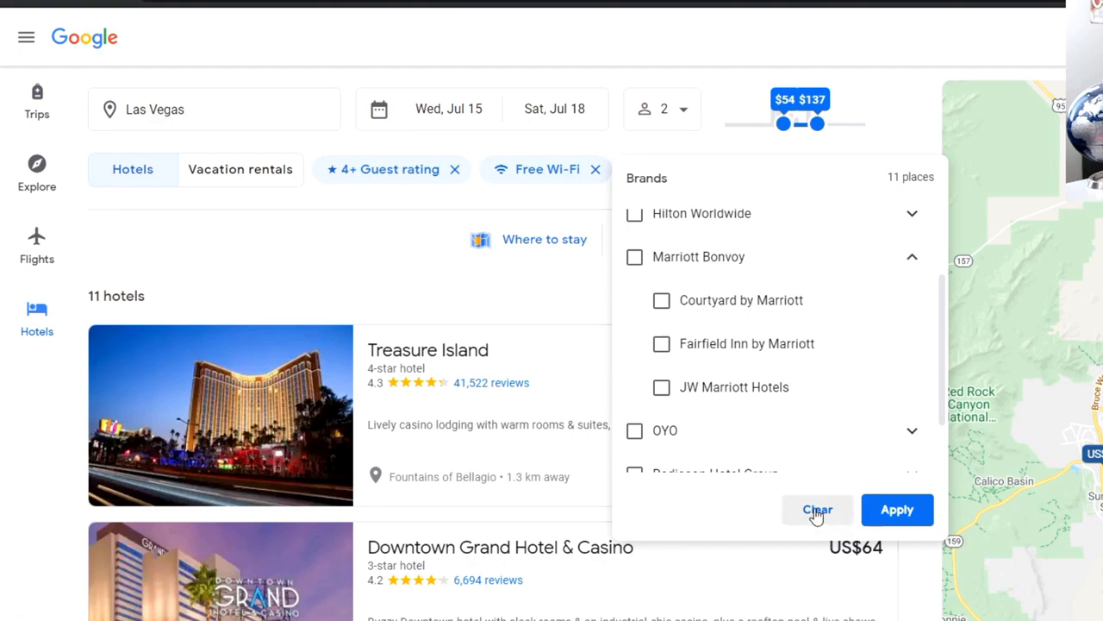
pyautogui.click(818, 510)
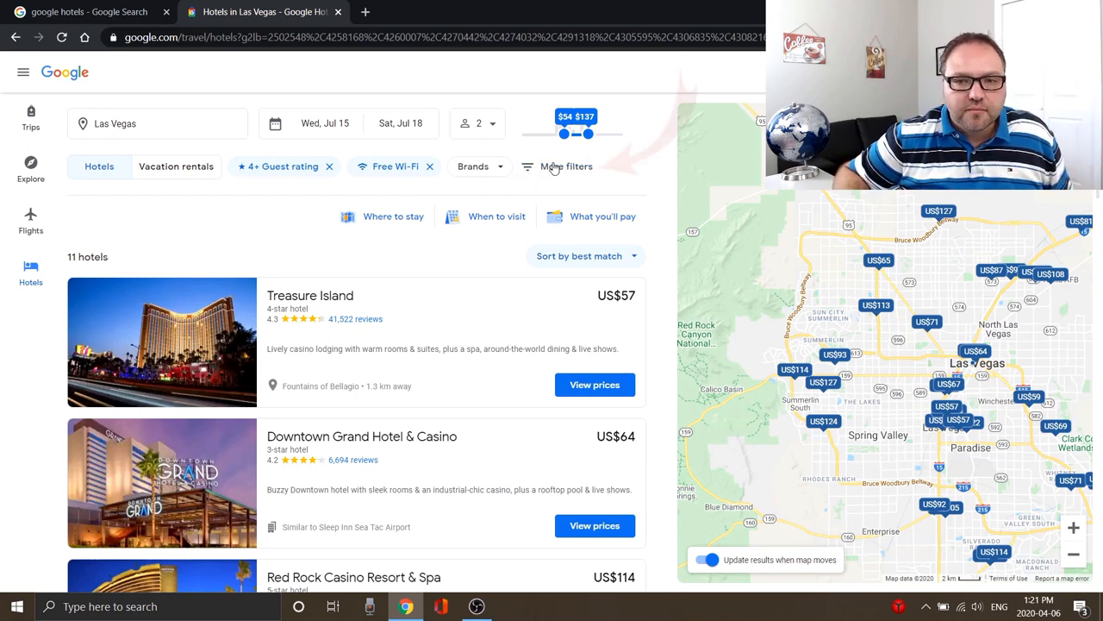
# Open the More filters panel showing the 2-star to 5-star hotel class options
pyautogui.click(566, 166)
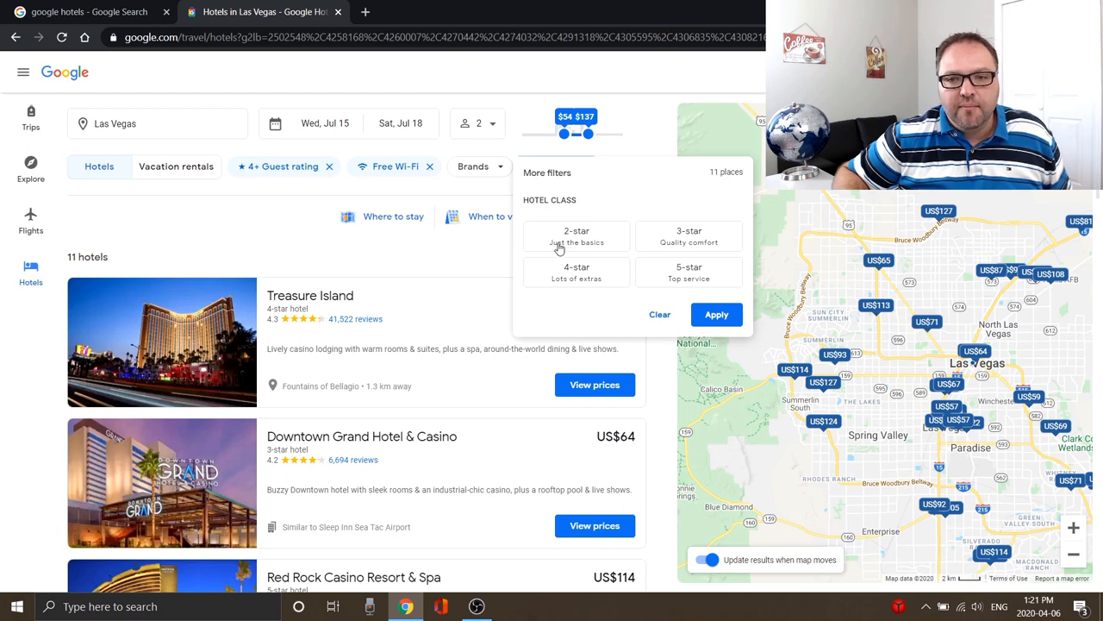
pyautogui.moveTo(302, 251)
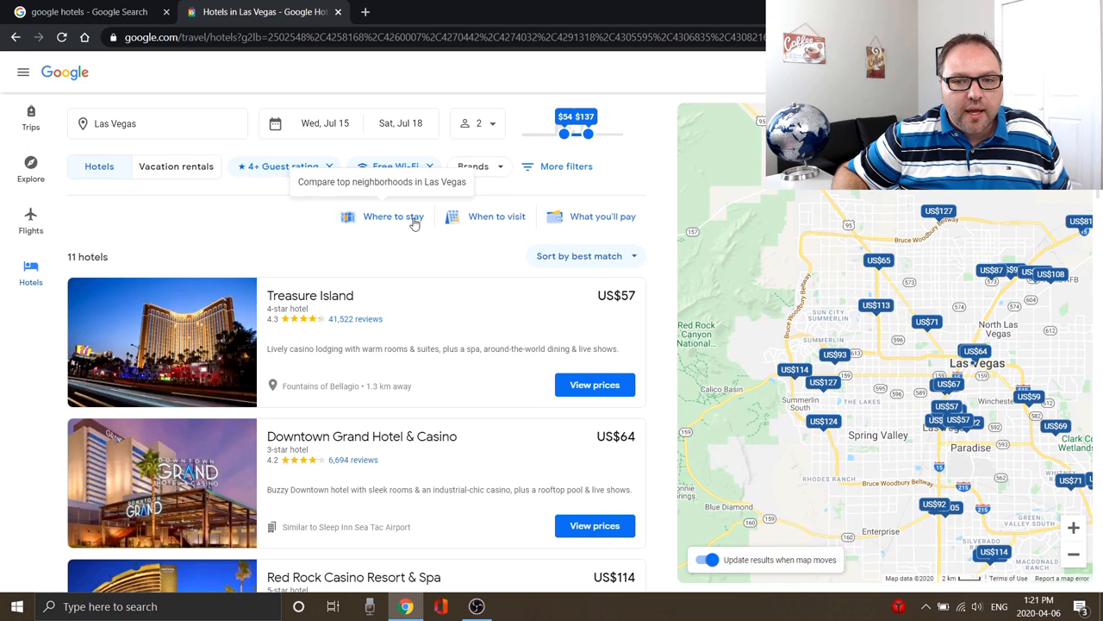
pyautogui.moveTo(603, 217)
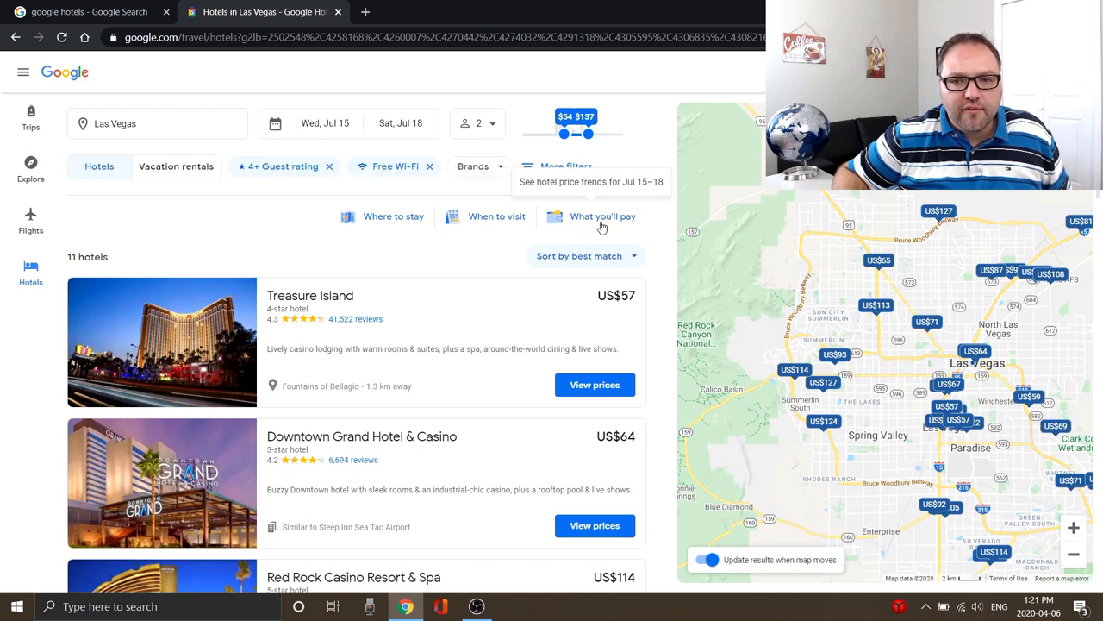
pyautogui.moveTo(393, 217)
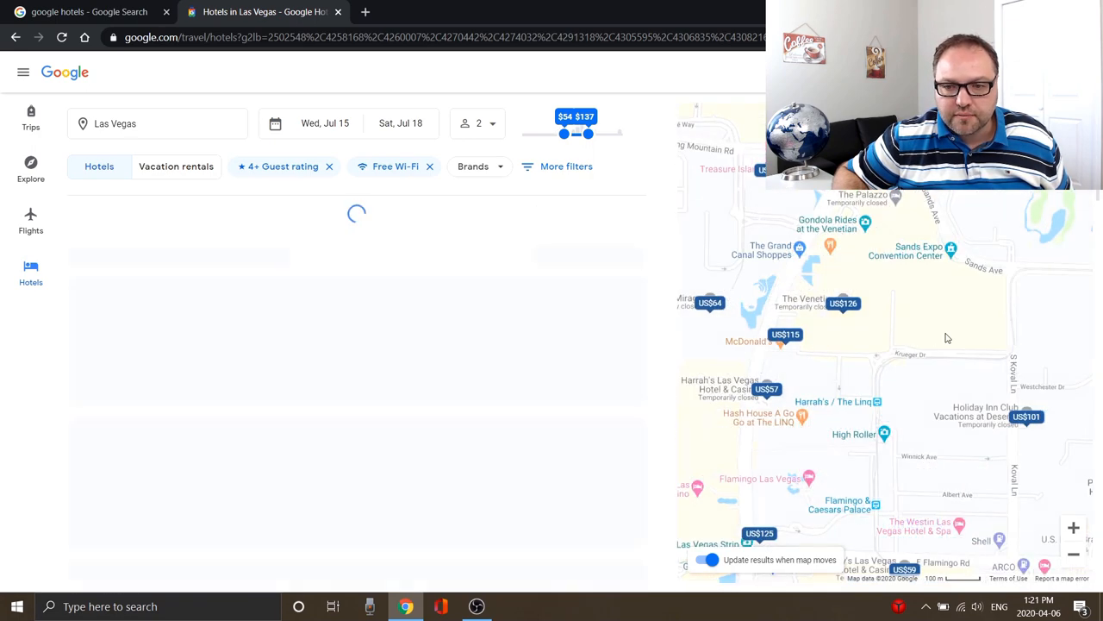
# Pan and zoom the map onto the north Strip and show Treasure Island's summary card
pyautogui.moveTo(888, 336); pyautogui.dragTo(966, 333)
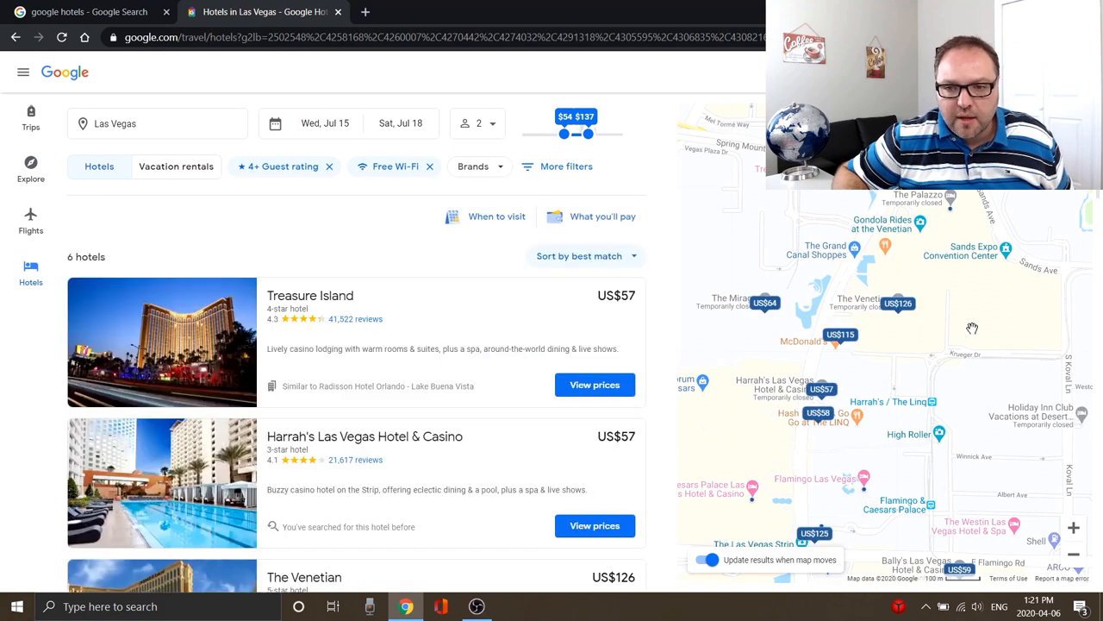
pyautogui.moveTo(903, 362)
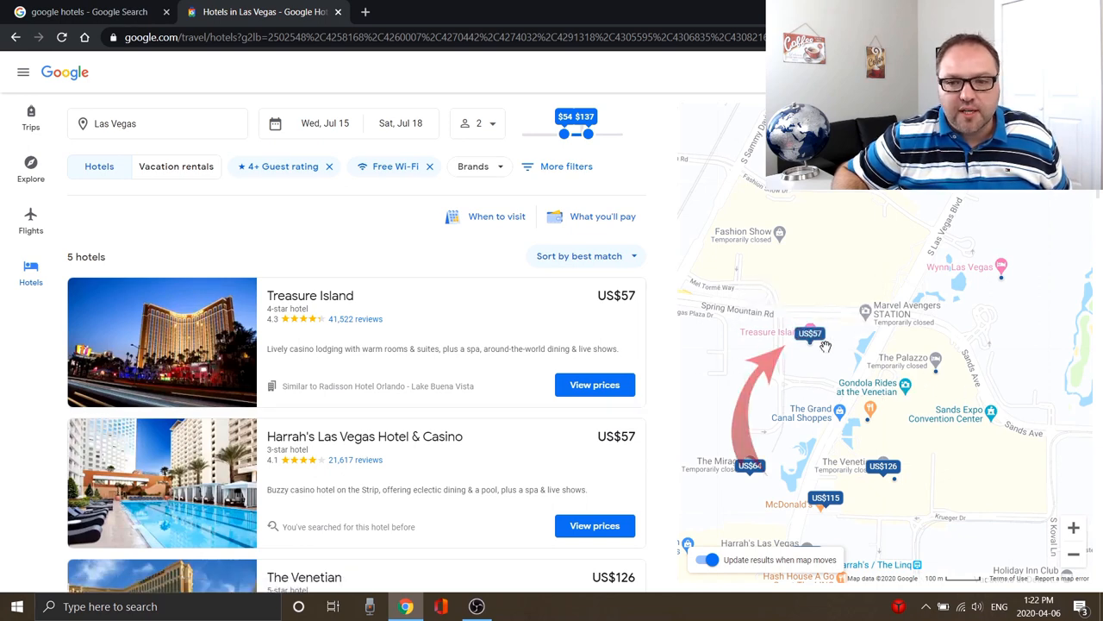
pyautogui.click(810, 332)
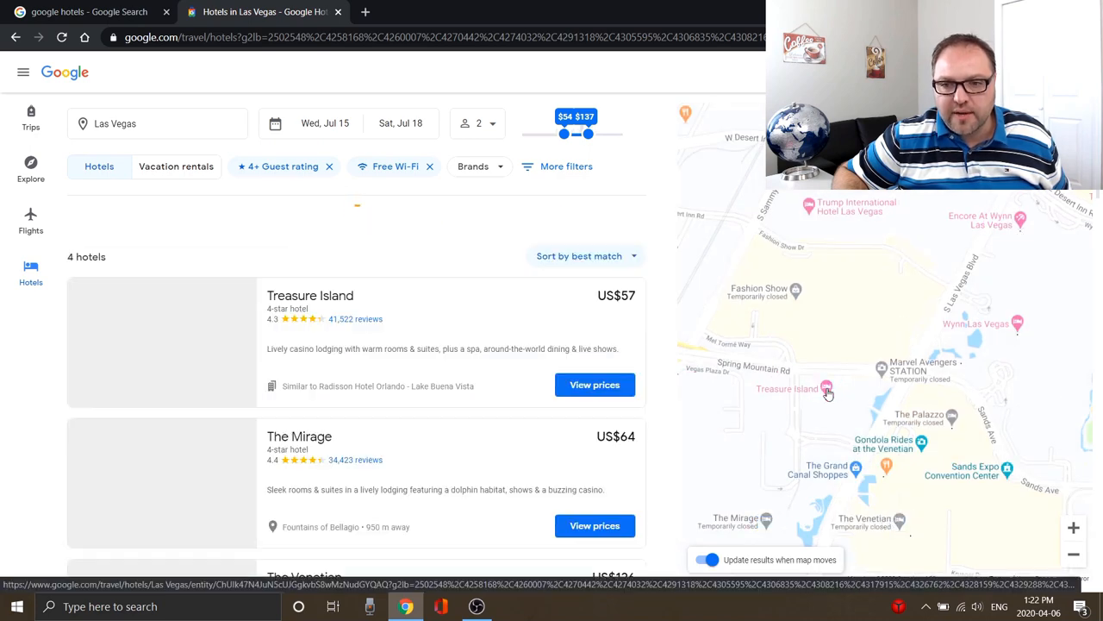
pyautogui.click(826, 389)
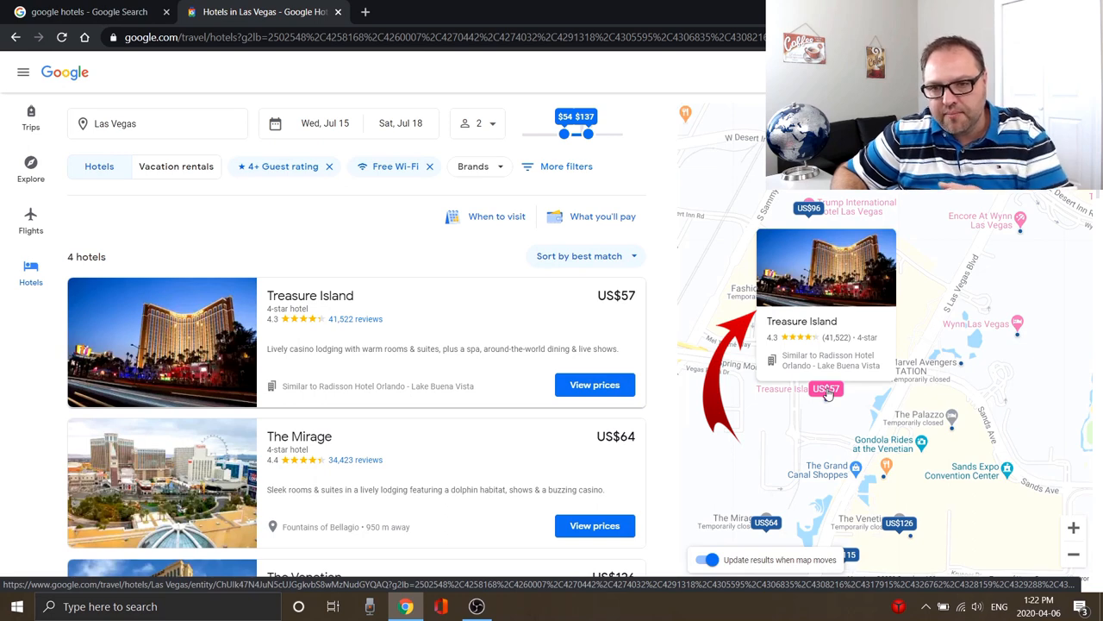
pyautogui.moveTo(841, 298)
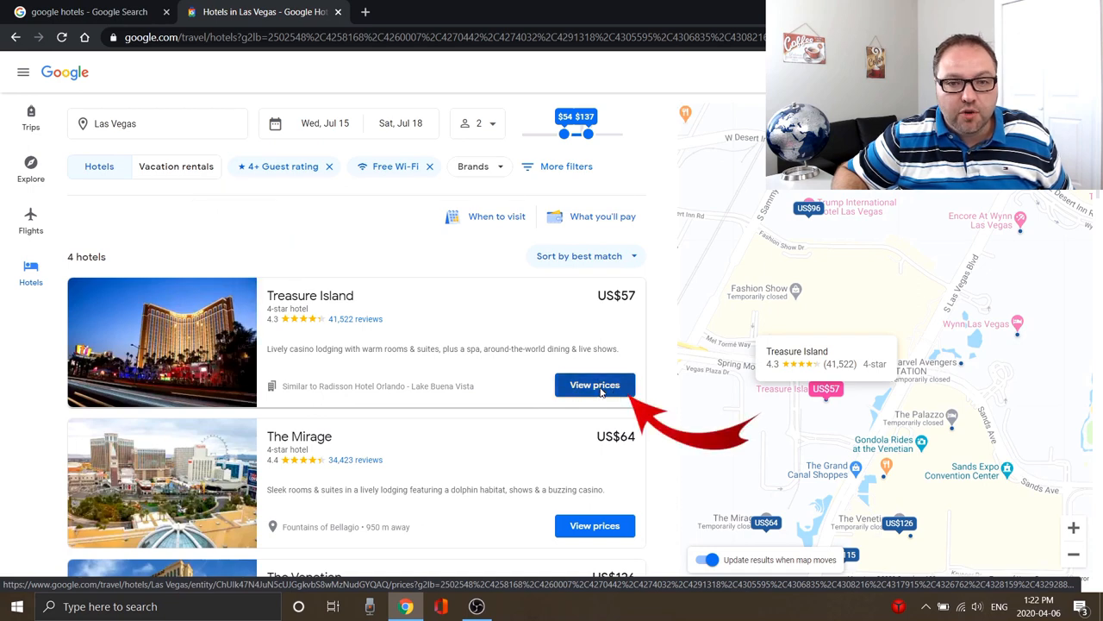
pyautogui.click(595, 385)
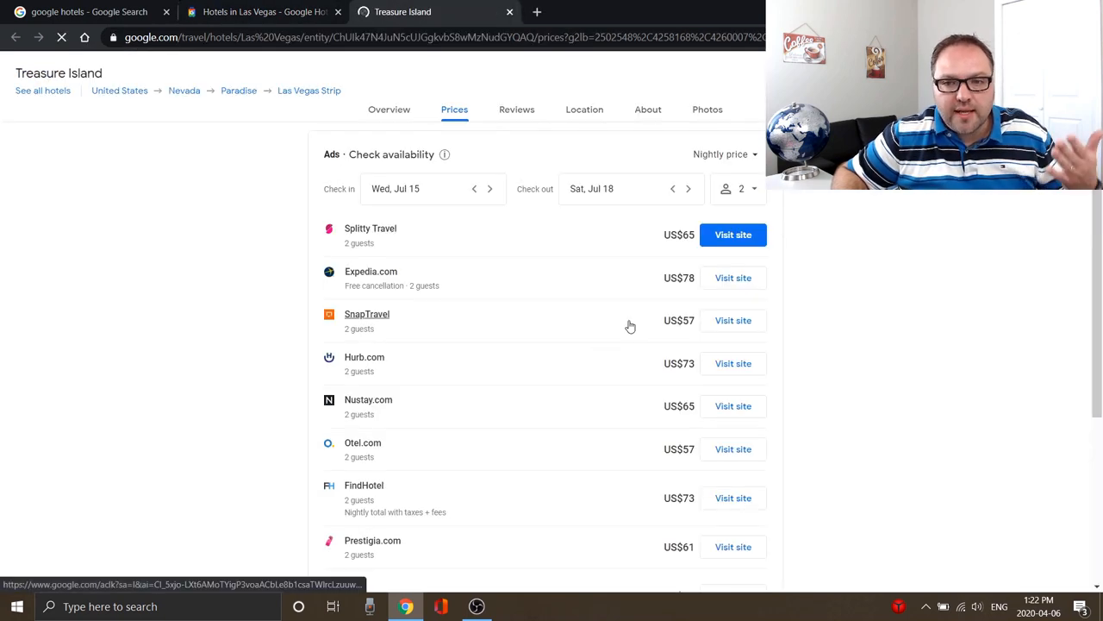
pyautogui.scroll(-3)
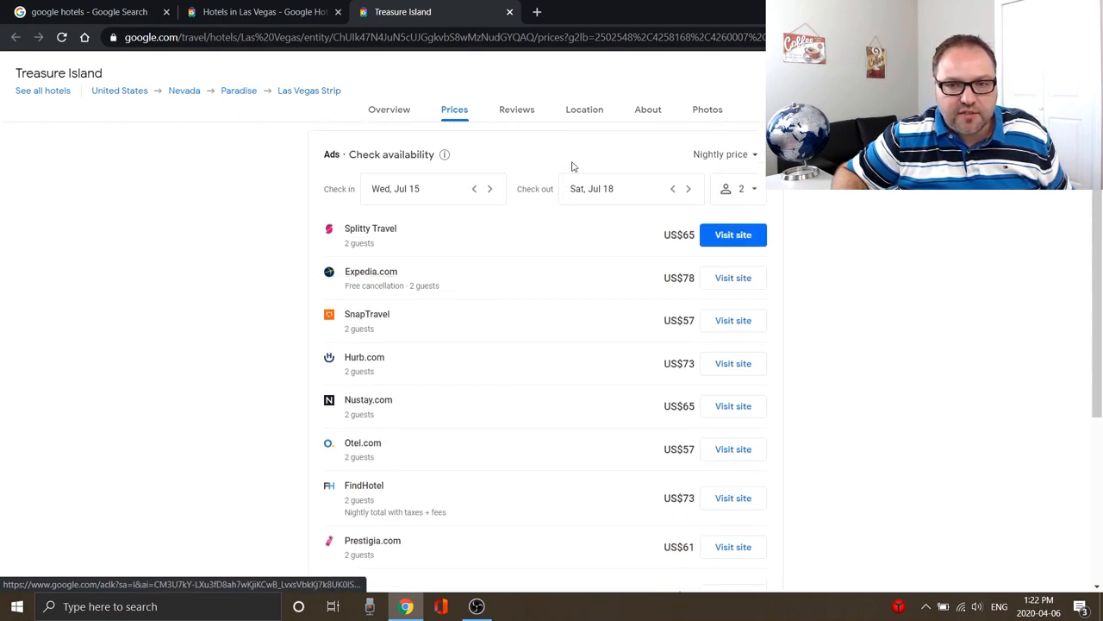
pyautogui.moveTo(511, 12)
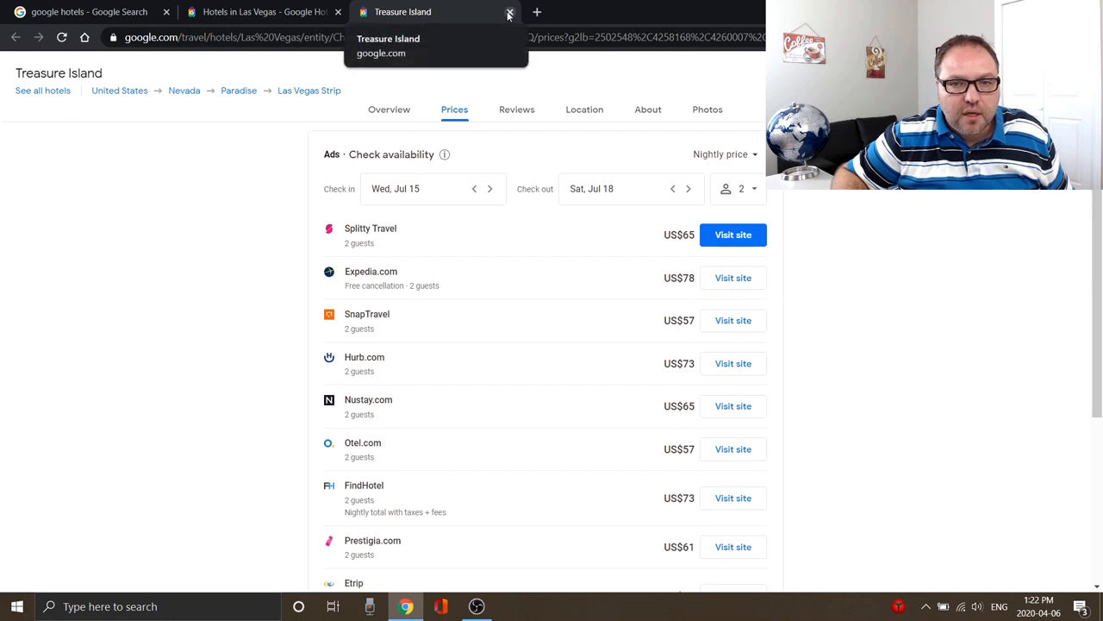
pyautogui.click(510, 12)
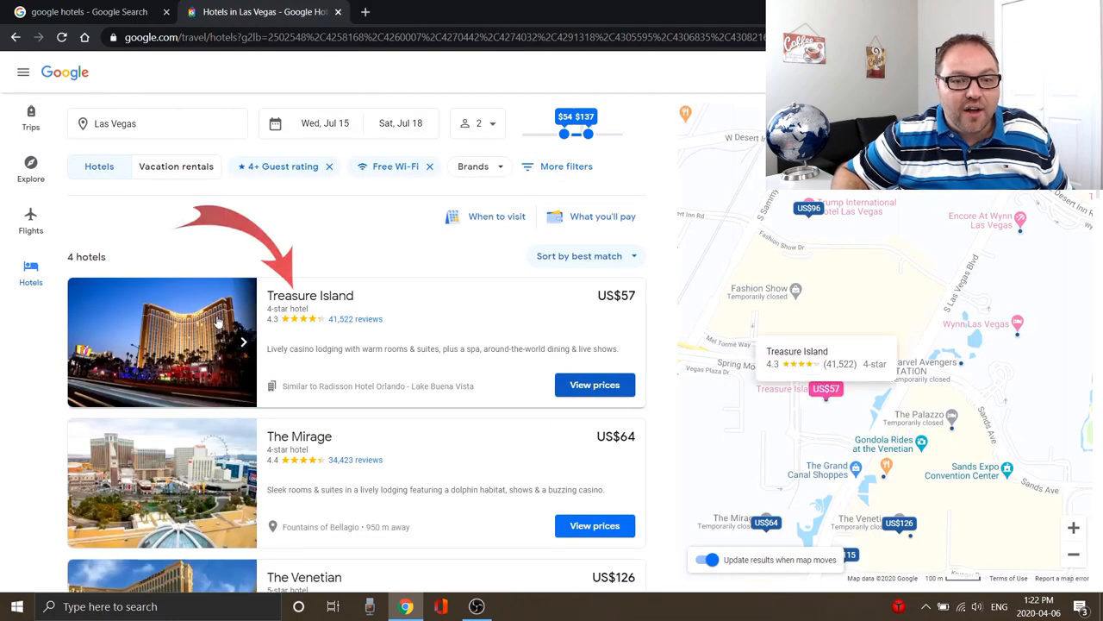
# Open Treasure Island's details page and browse its photo gallery of rooms, pools and exterior
pyautogui.click(594, 384)
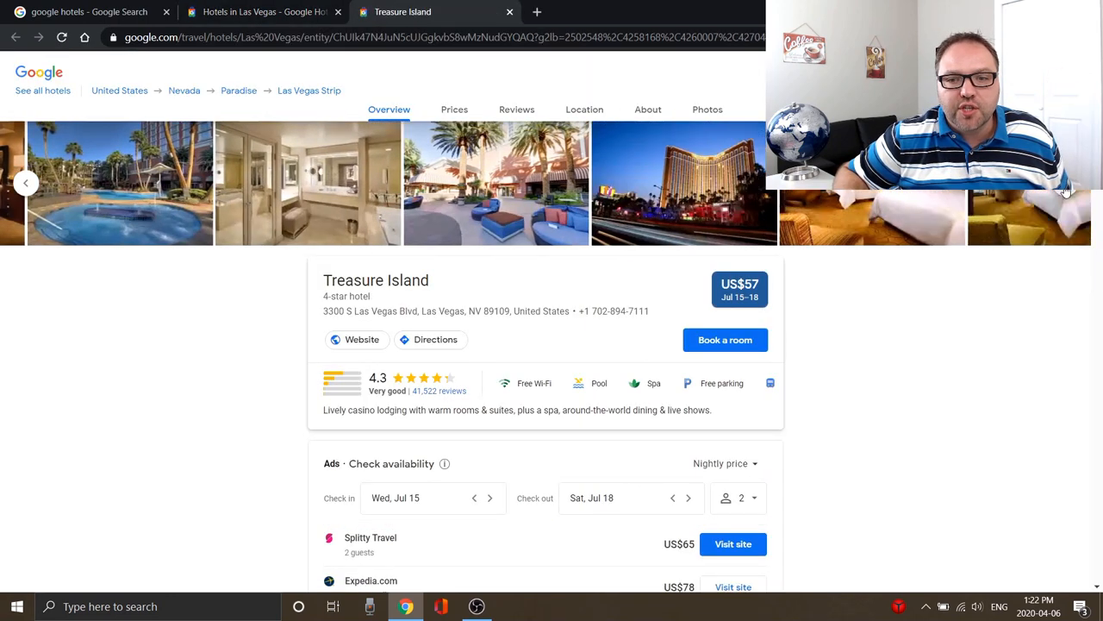
pyautogui.click(707, 111)
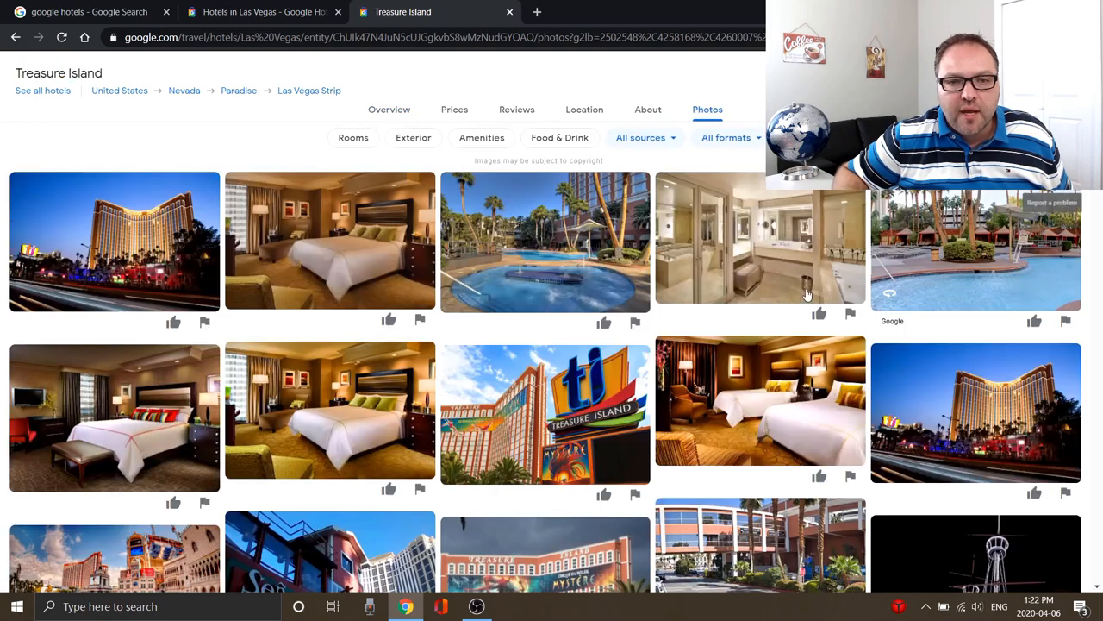
pyautogui.scroll(-3)
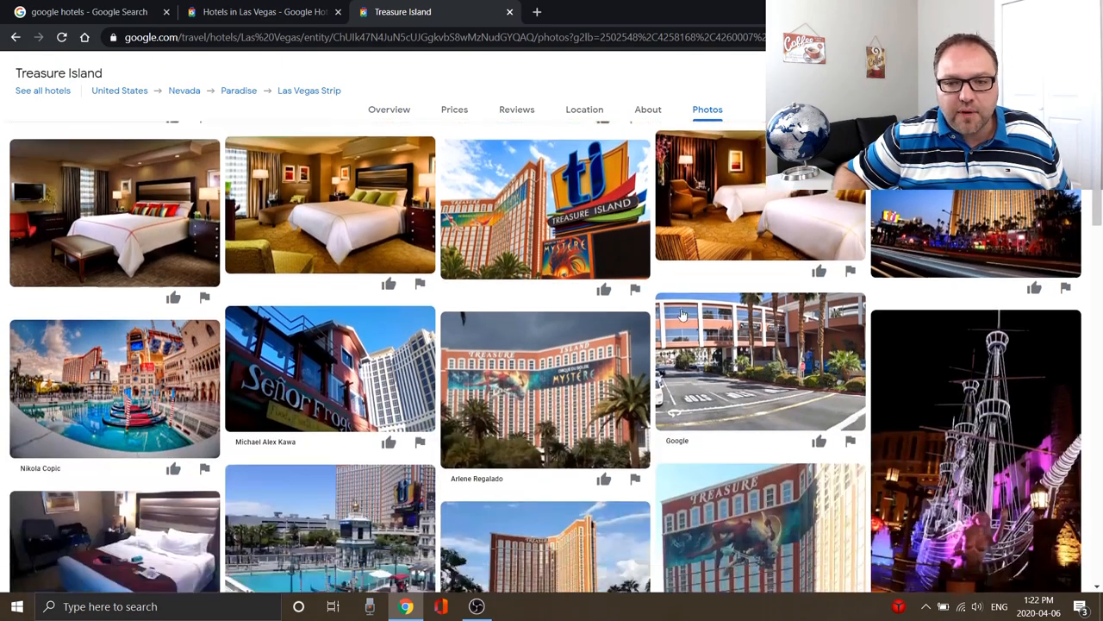
pyautogui.scroll(-3)
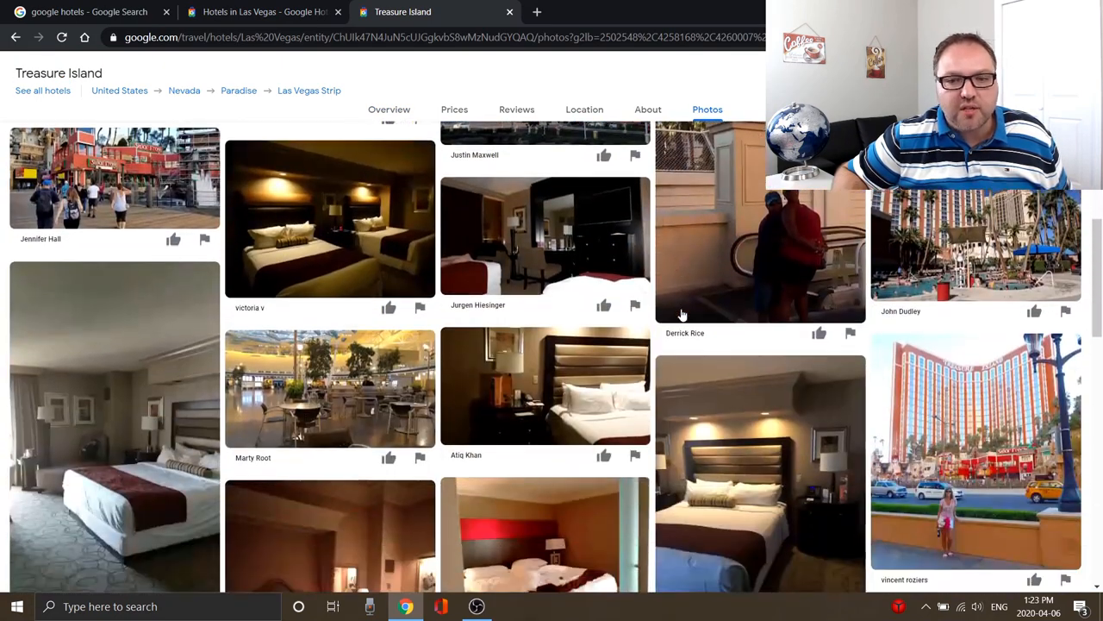
pyautogui.scroll(3)
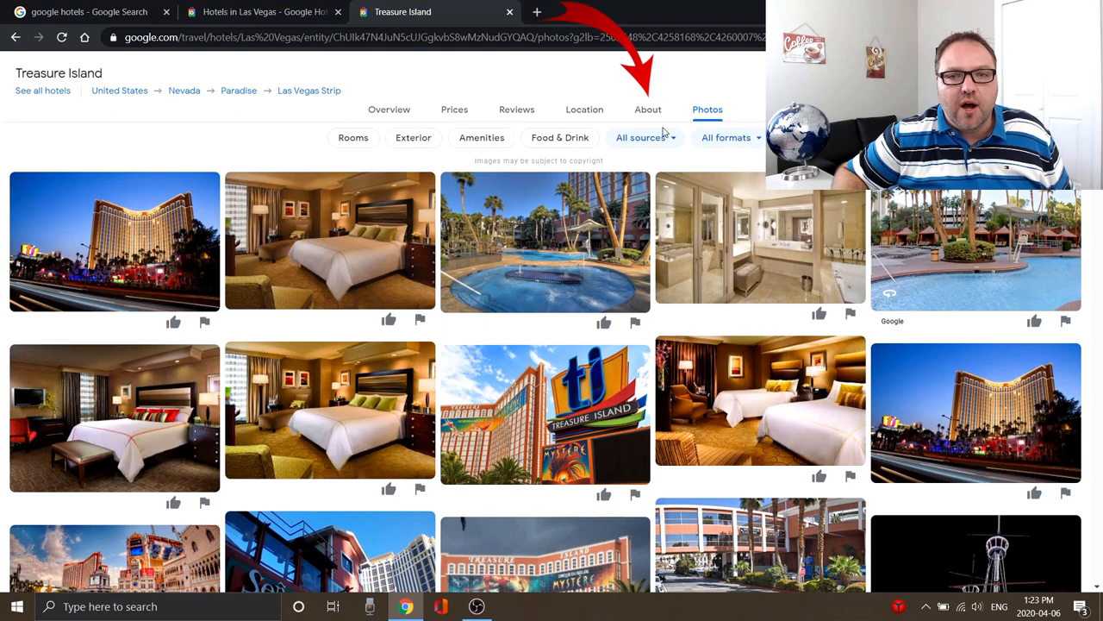
# Review Treasure Island's About section with its amenities list
pyautogui.click(648, 111)
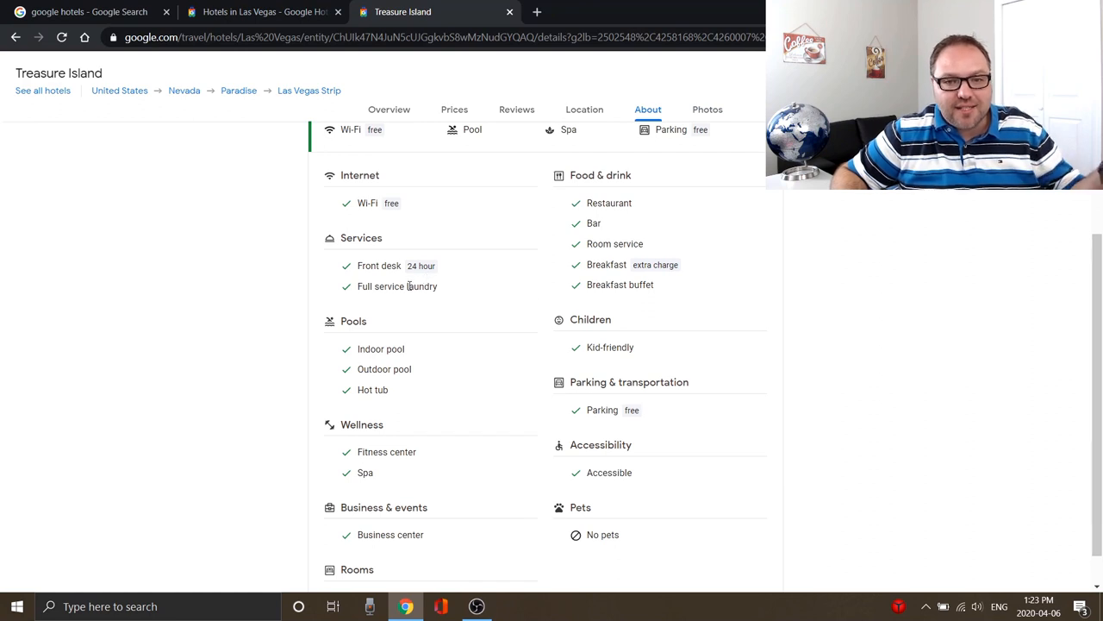
pyautogui.scroll(-3)
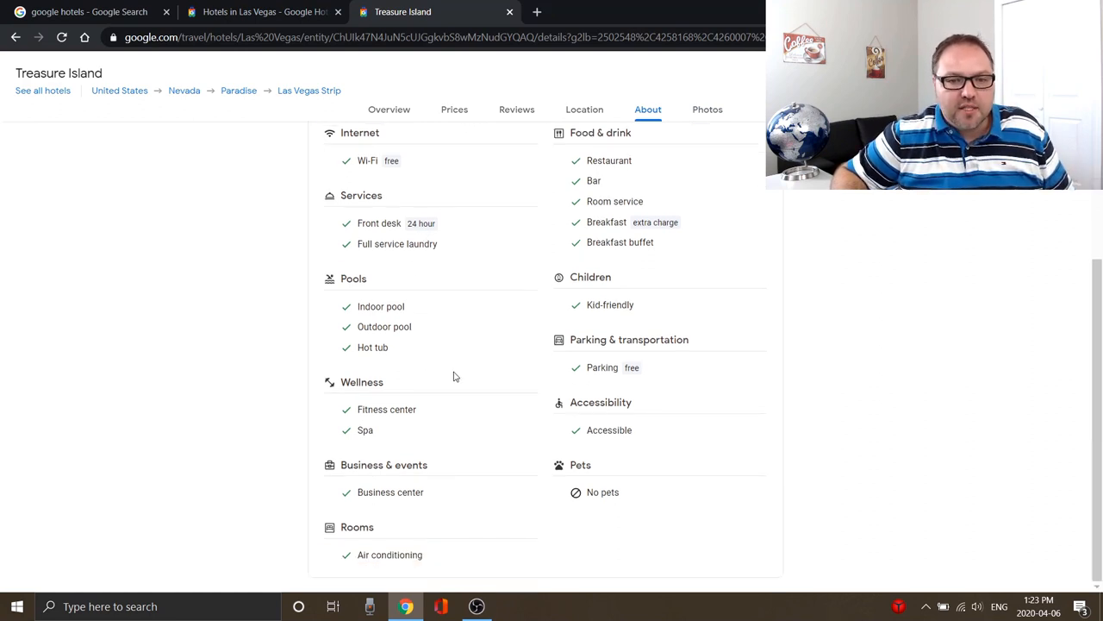
pyautogui.moveTo(483, 379)
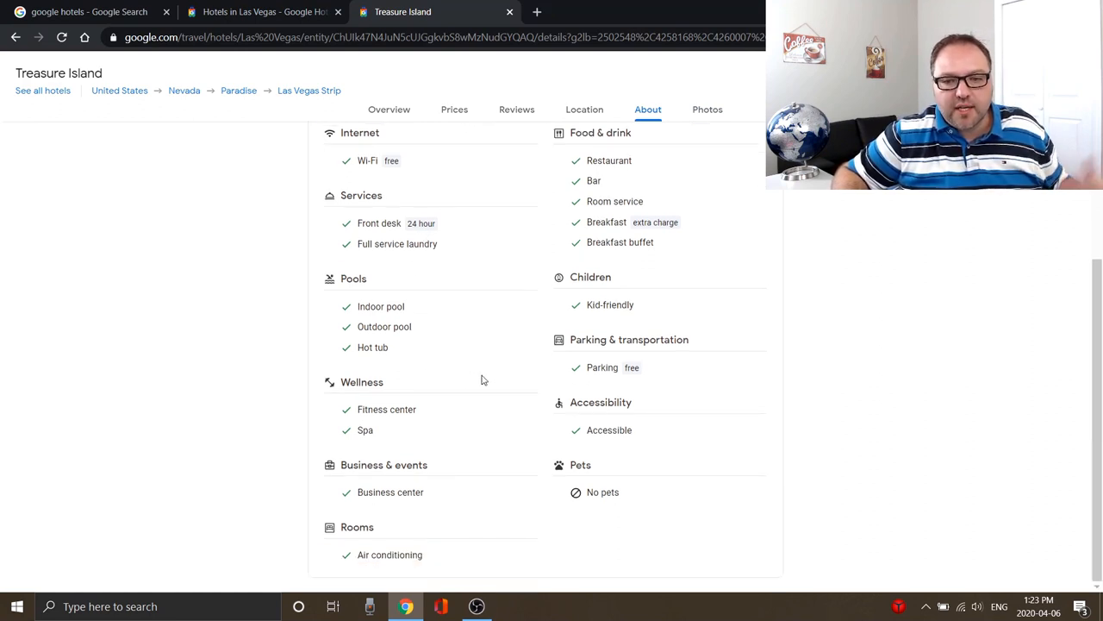
pyautogui.scroll(3)
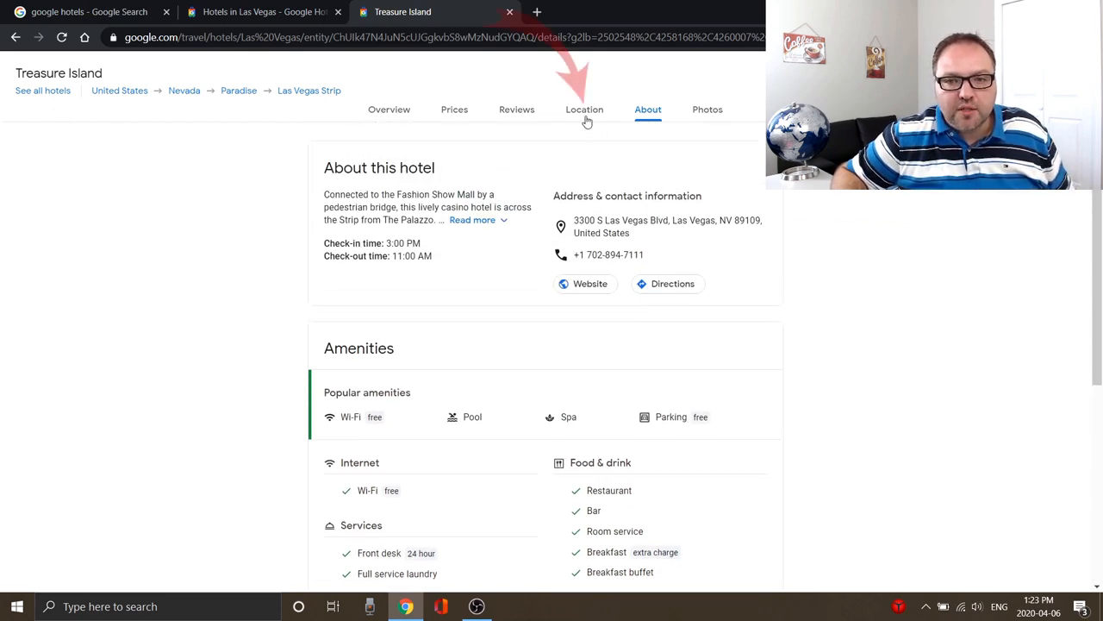
# Check Treasure Island's Location map, nearby things to do, and transit options
pyautogui.click(584, 110)
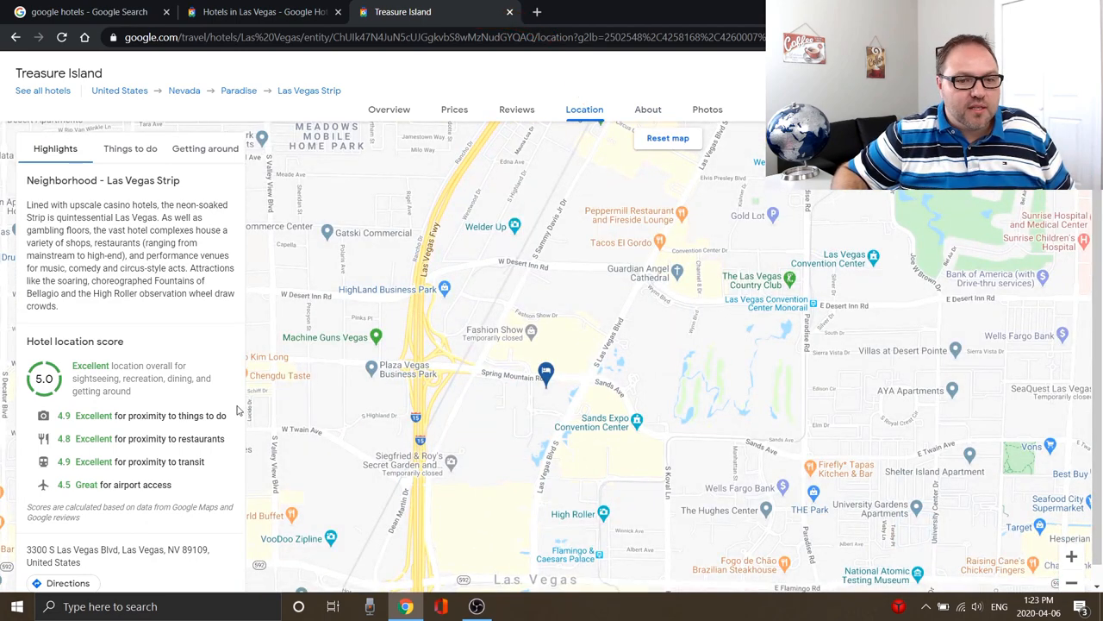
pyautogui.moveTo(103, 455)
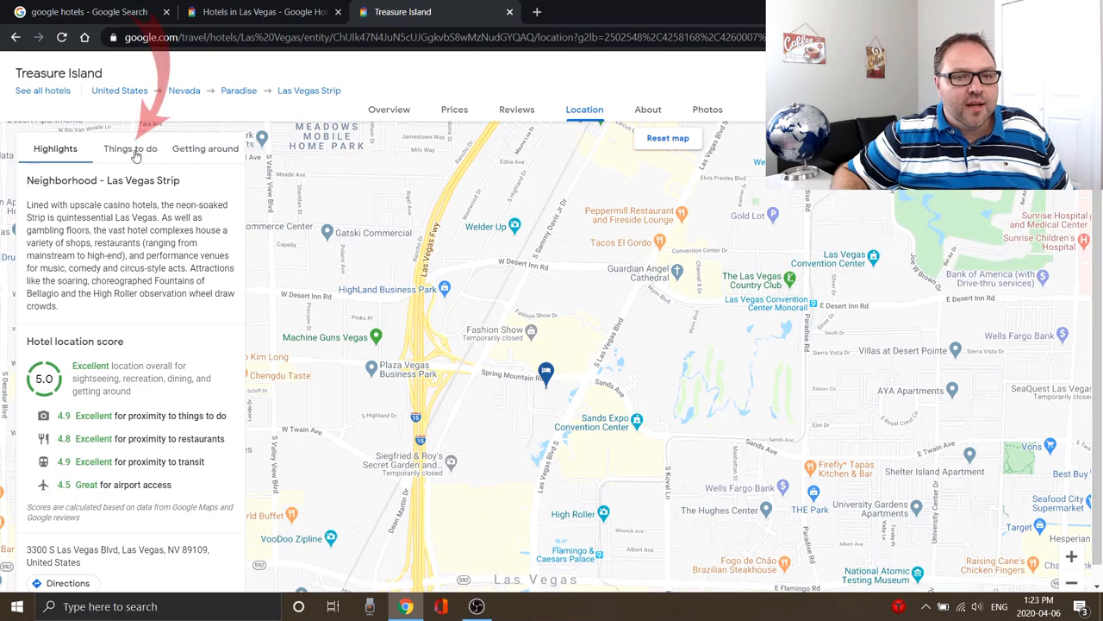
pyautogui.click(131, 148)
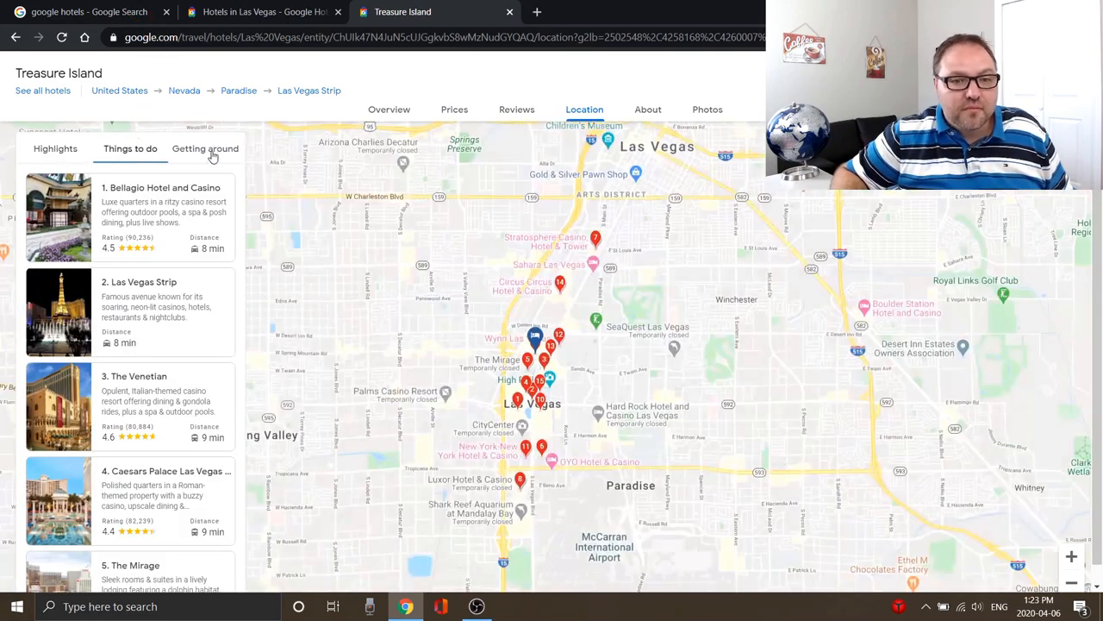
pyautogui.click(205, 148)
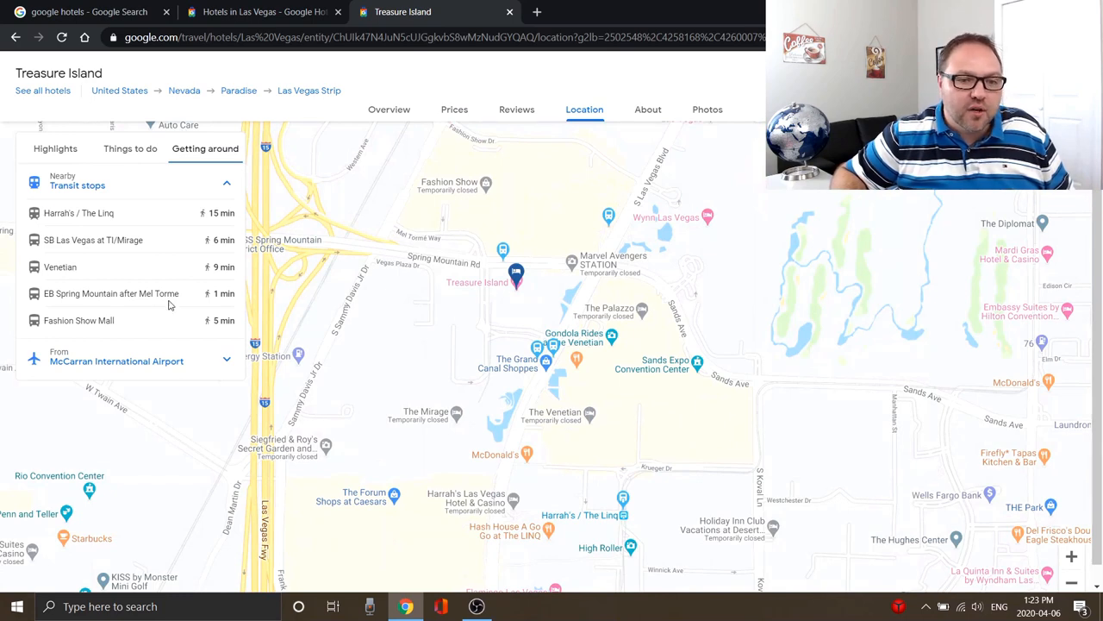
pyautogui.moveTo(155, 331)
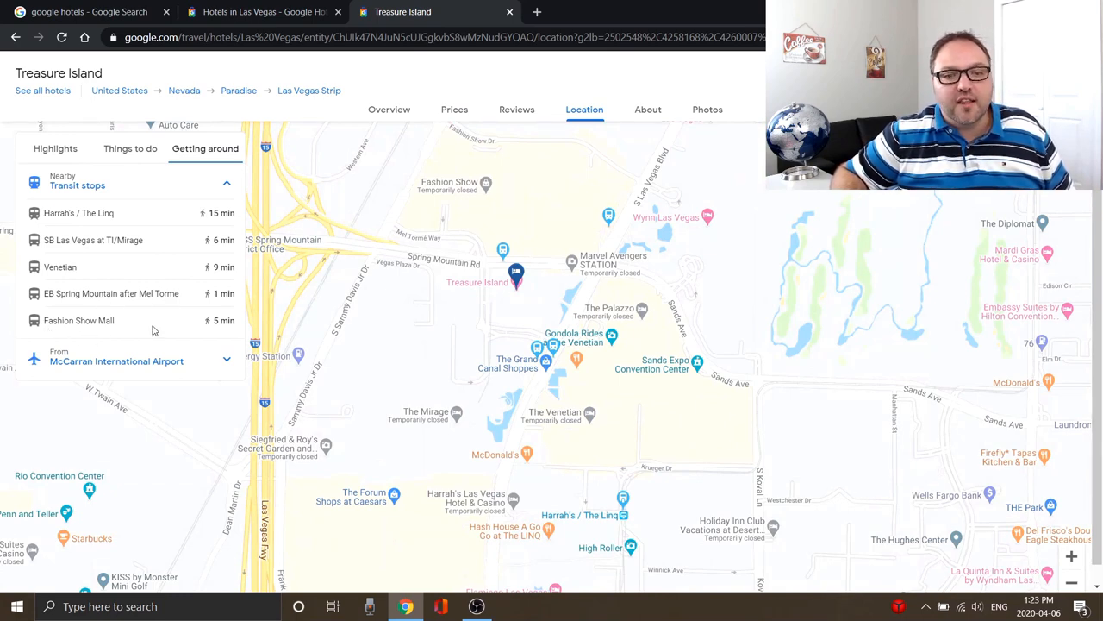
pyautogui.moveTo(269, 342)
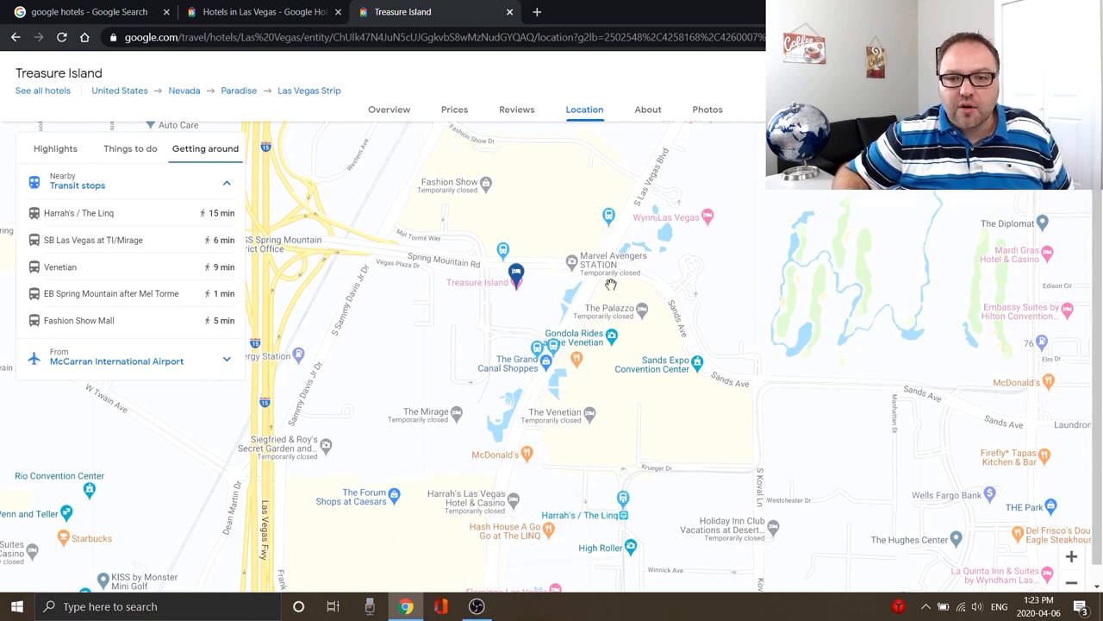
pyautogui.moveTo(517, 111)
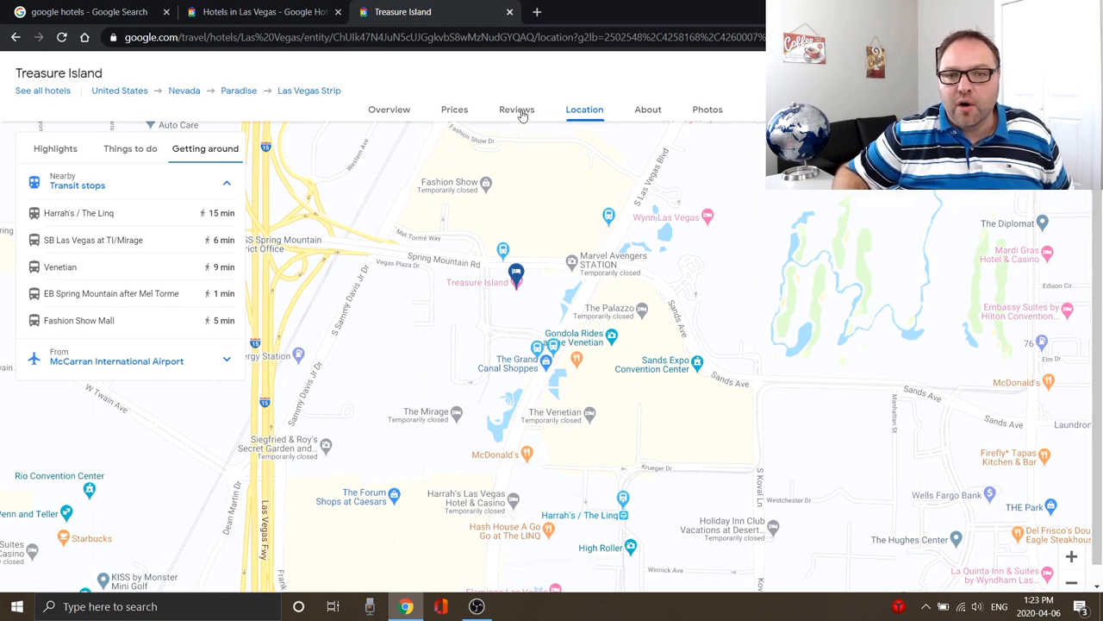
# Show Treasure Island's review summary with expanded ratings from other travel sites
pyautogui.click(517, 110)
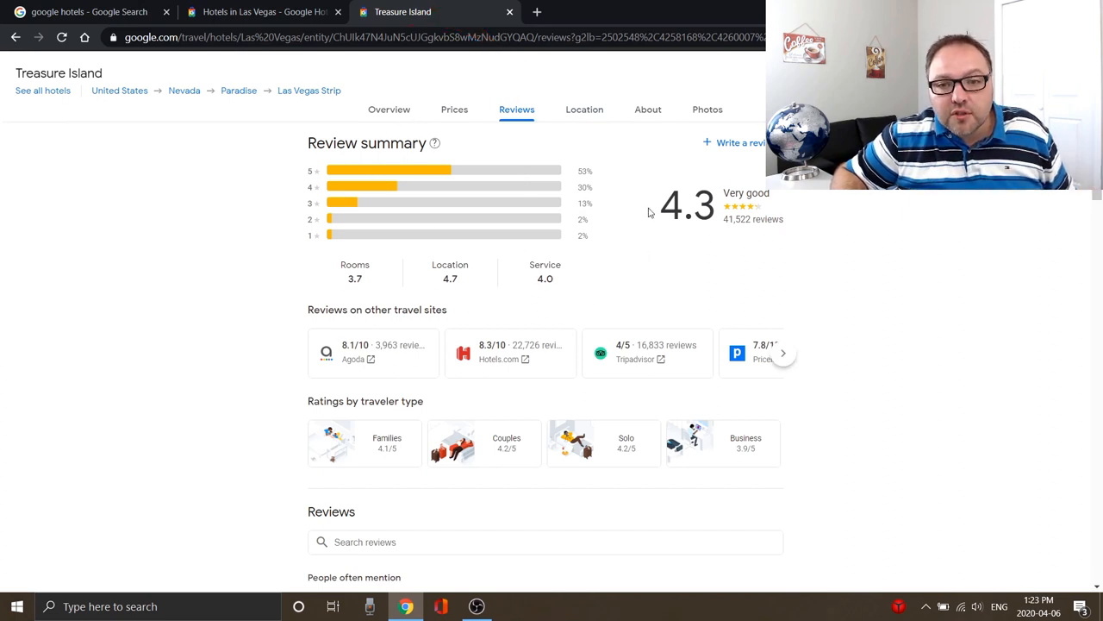
pyautogui.moveTo(519, 353)
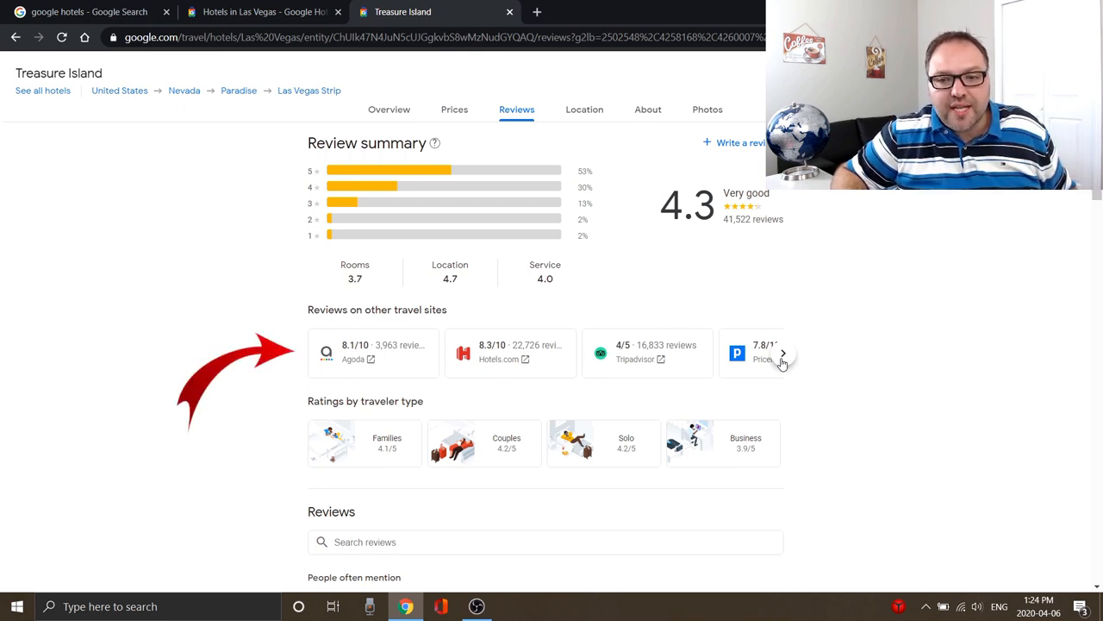
pyautogui.click(783, 353)
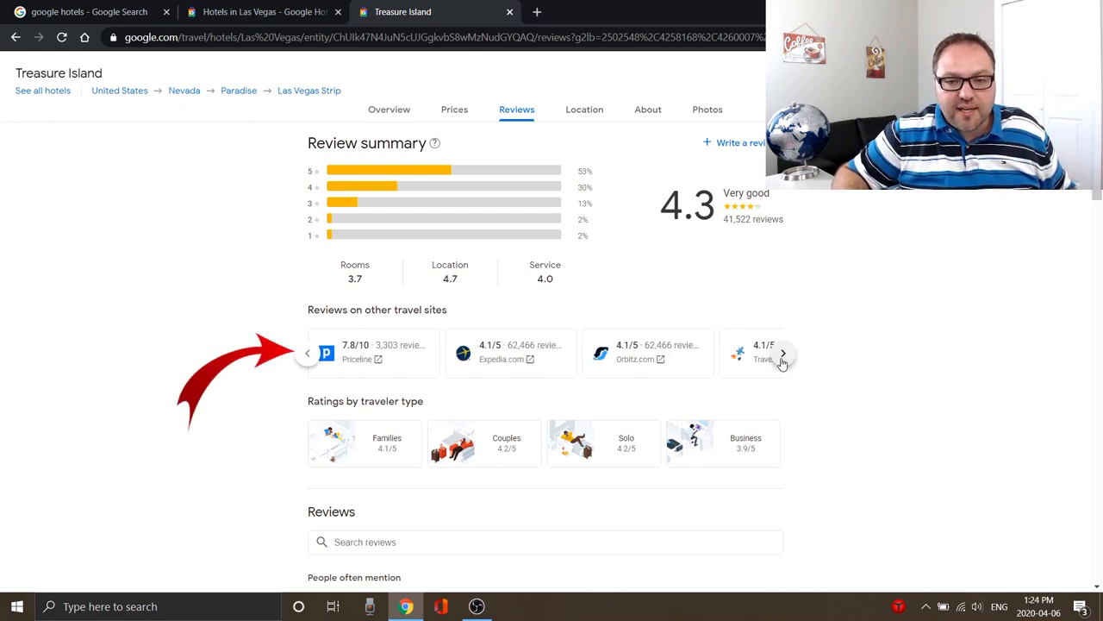
pyautogui.moveTo(672, 342)
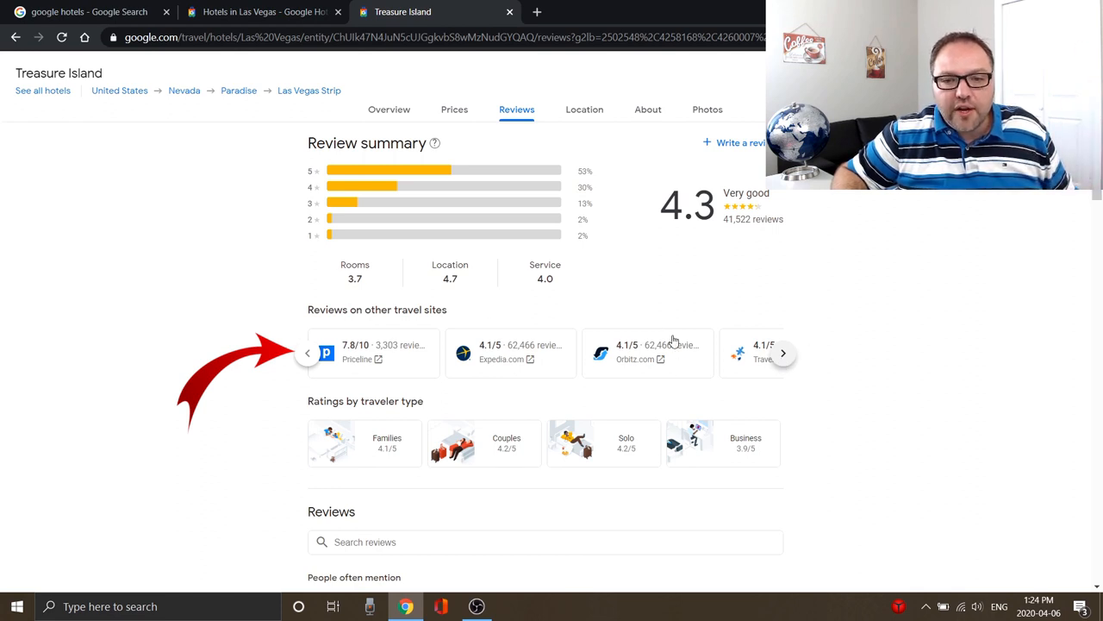
pyautogui.moveTo(886, 390)
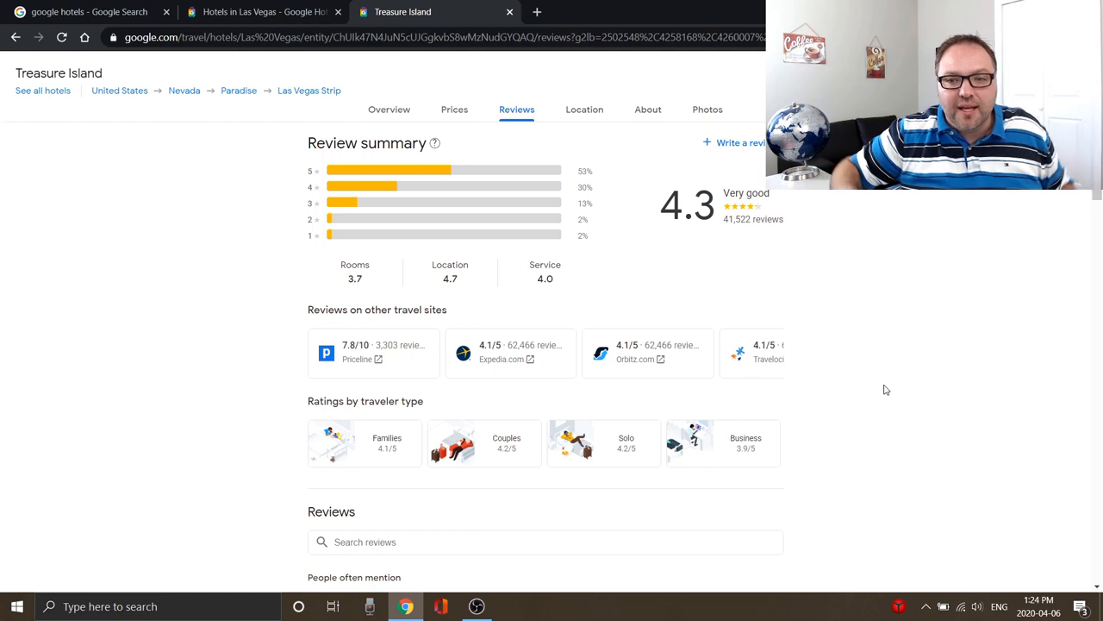
# Read through the individual guest reviews and return to the top
pyautogui.scroll(-3)
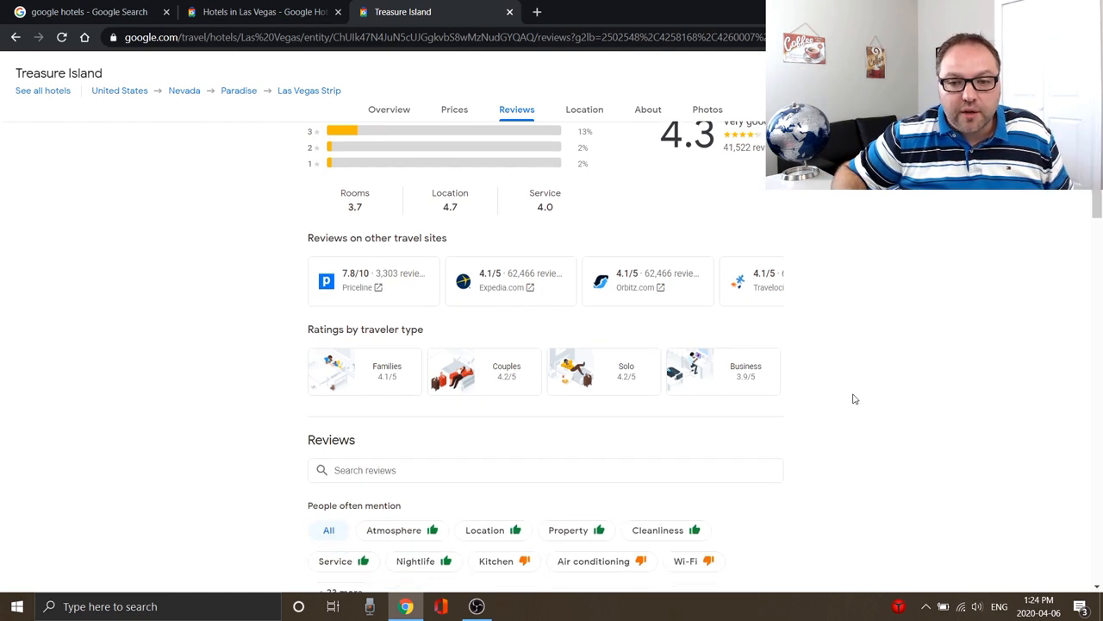
pyautogui.scroll(-3)
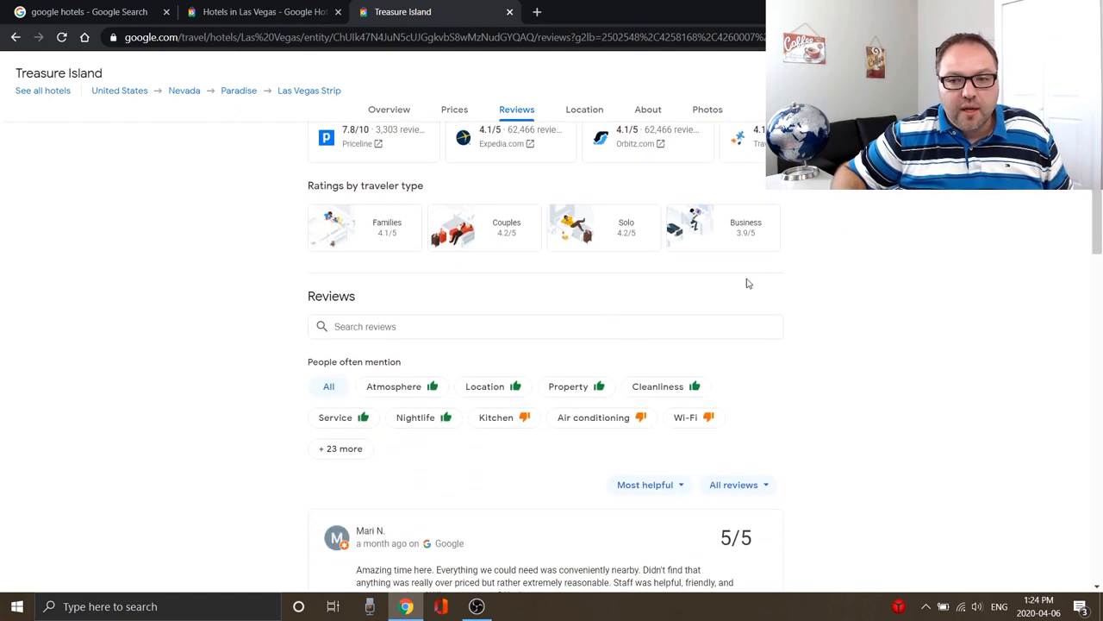
pyautogui.moveTo(376, 262)
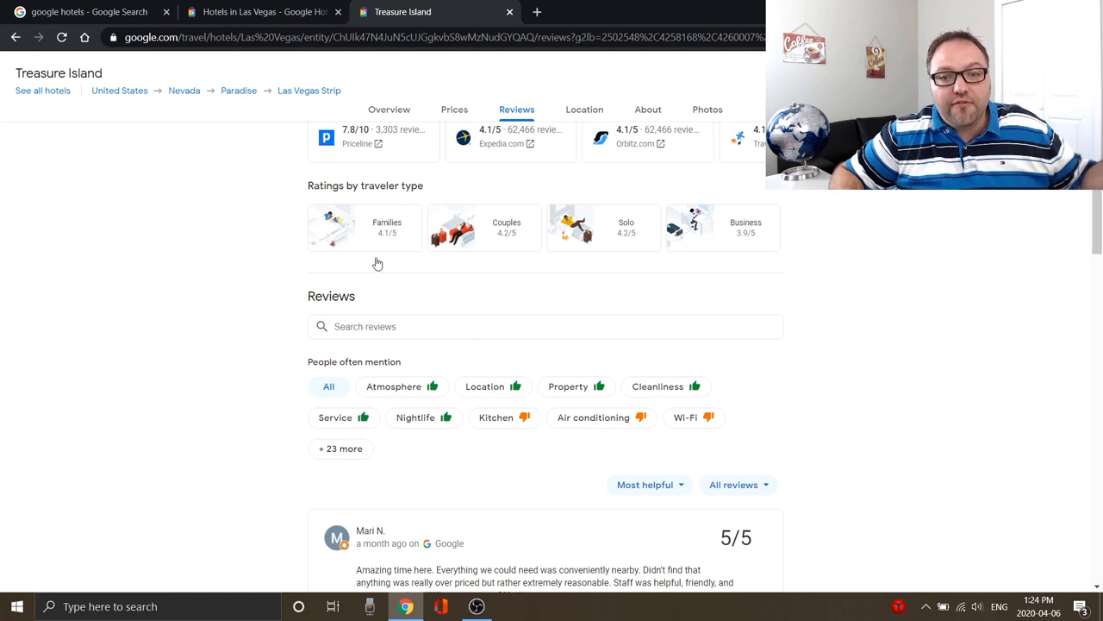
pyautogui.scroll(-3)
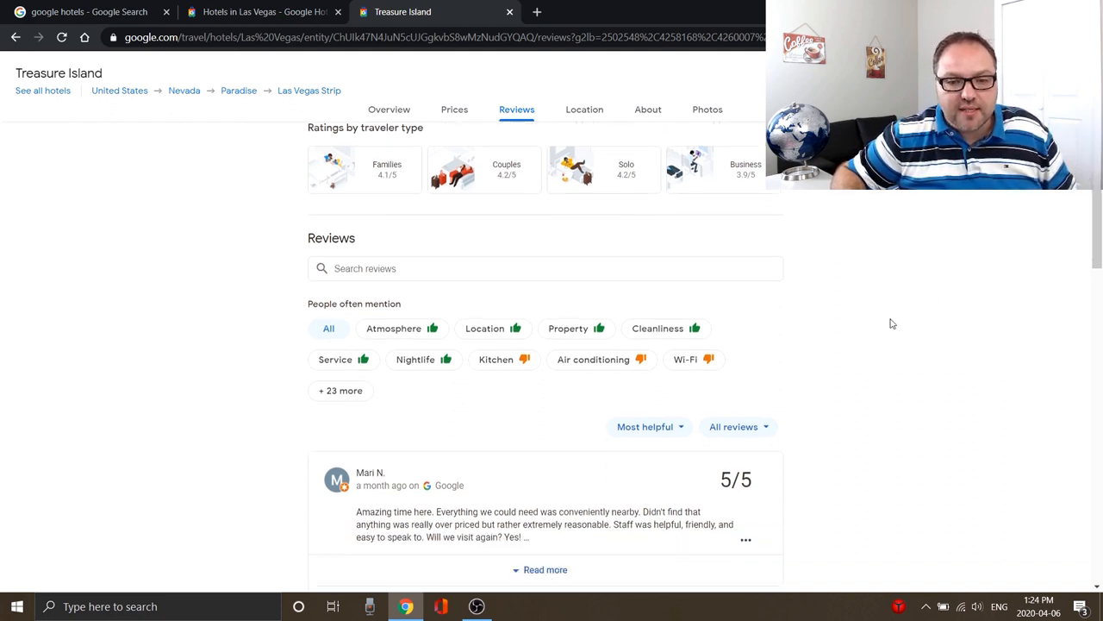
pyautogui.scroll(-3)
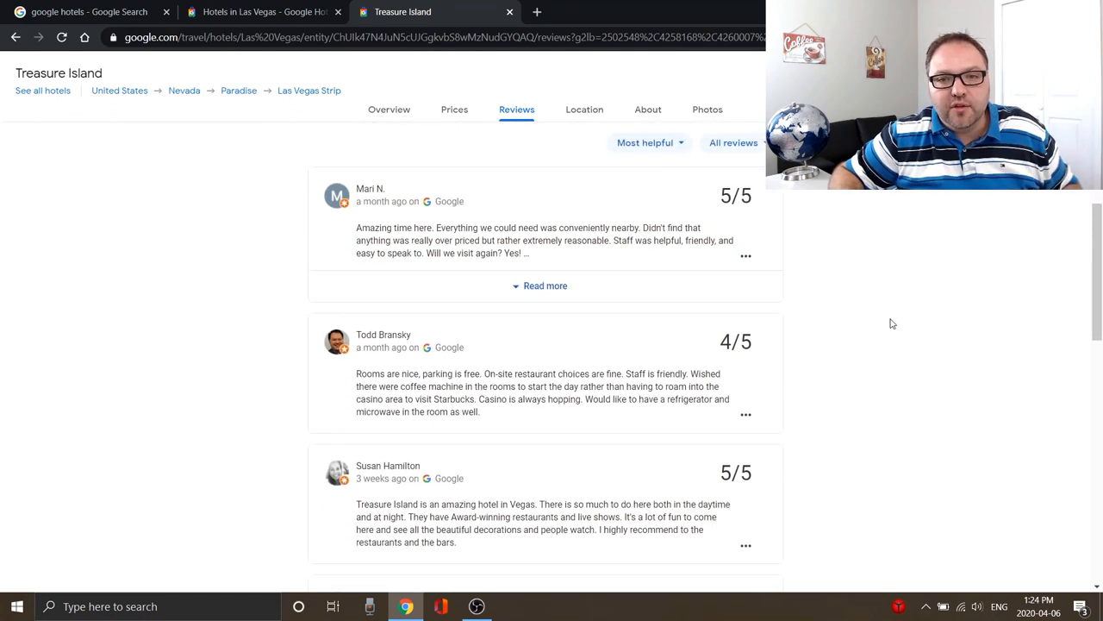
pyautogui.scroll(3)
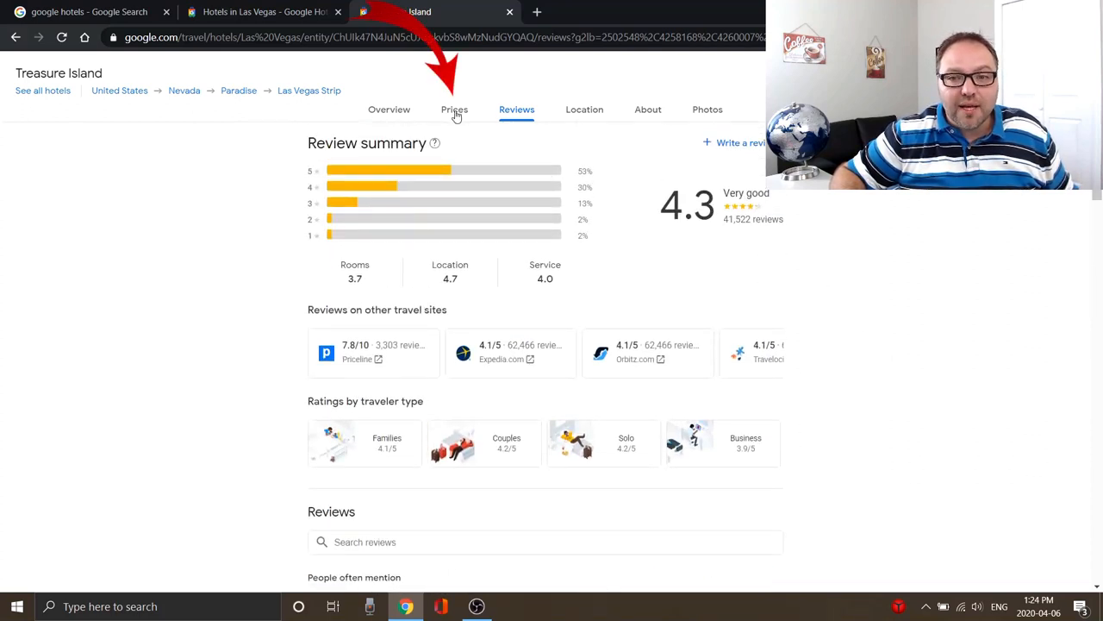
# View Treasure Island's booking-site prices, $57 to $78 nightly for July 15–18
pyautogui.click(455, 110)
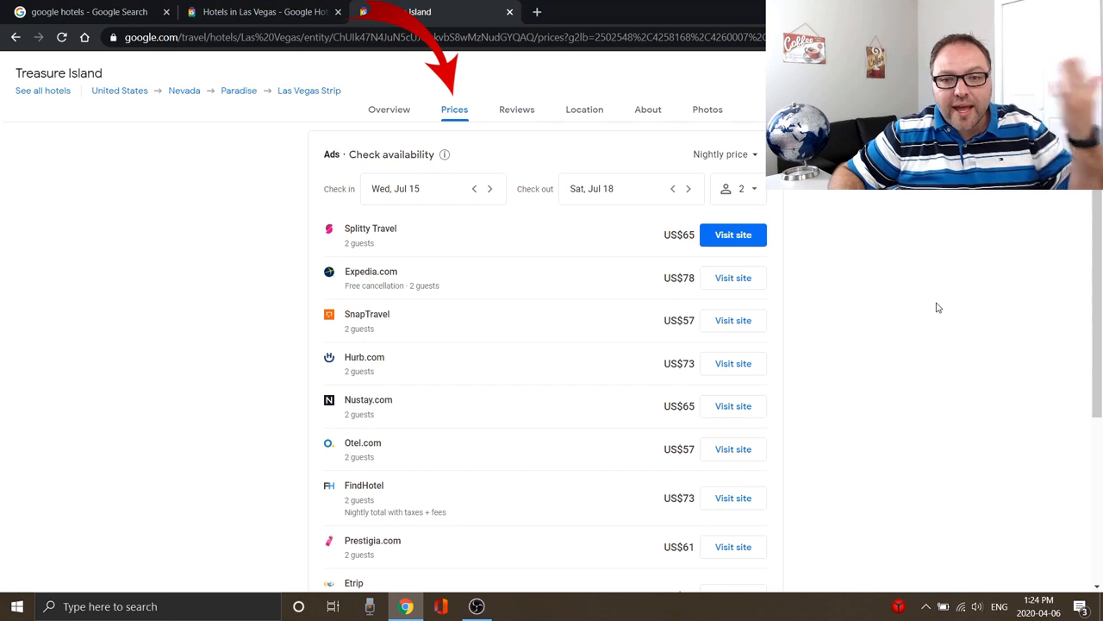
pyautogui.scroll(-3)
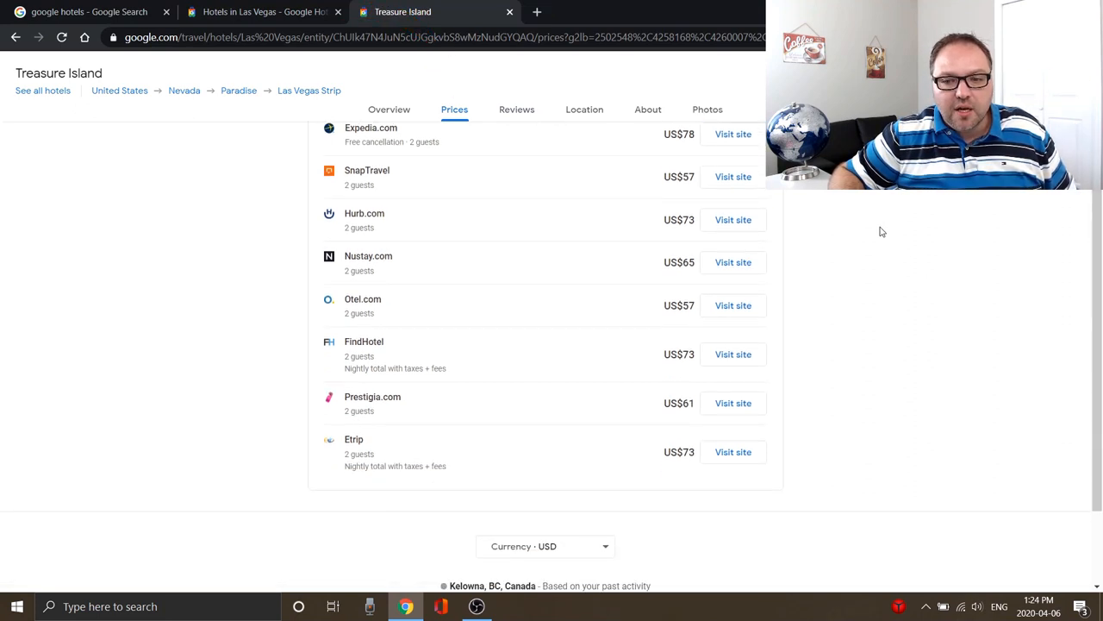
pyautogui.scroll(3)
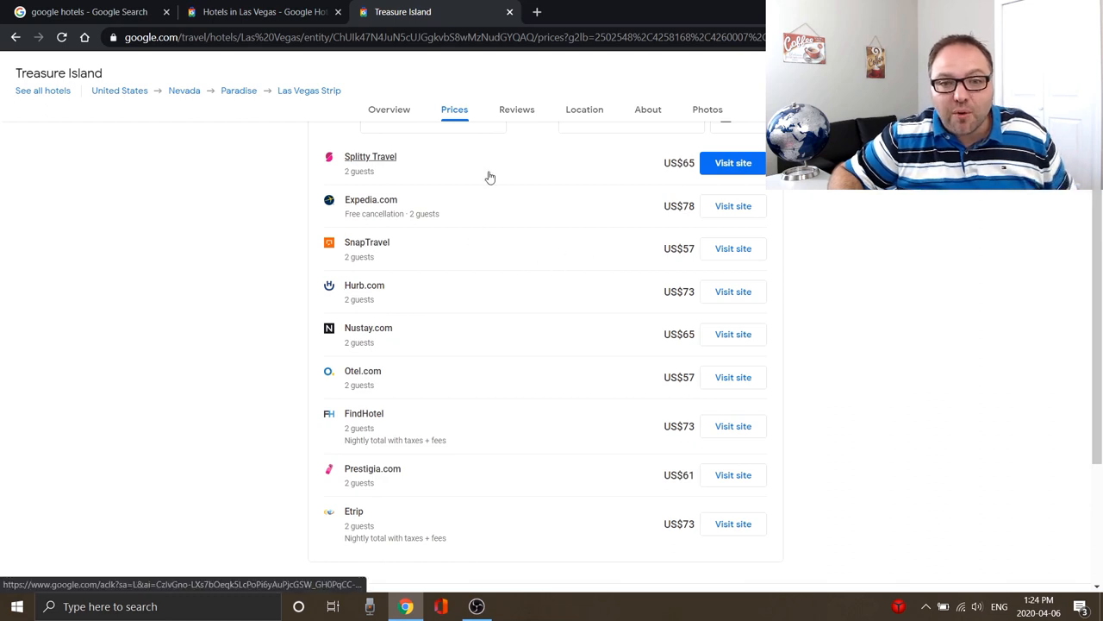
pyautogui.moveTo(652, 193)
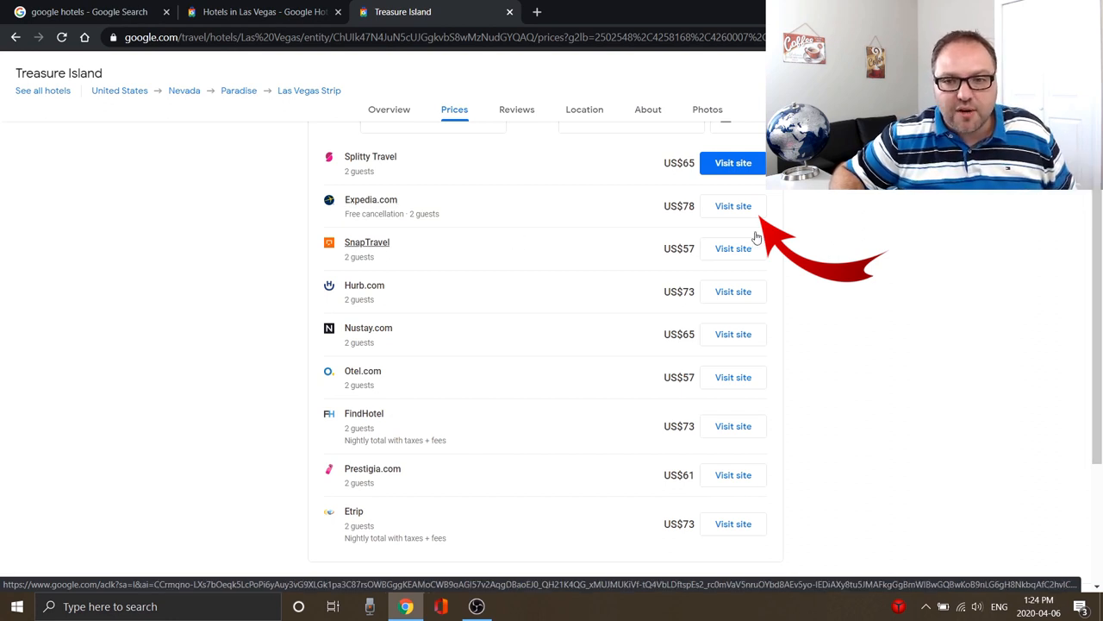
pyautogui.moveTo(733, 210)
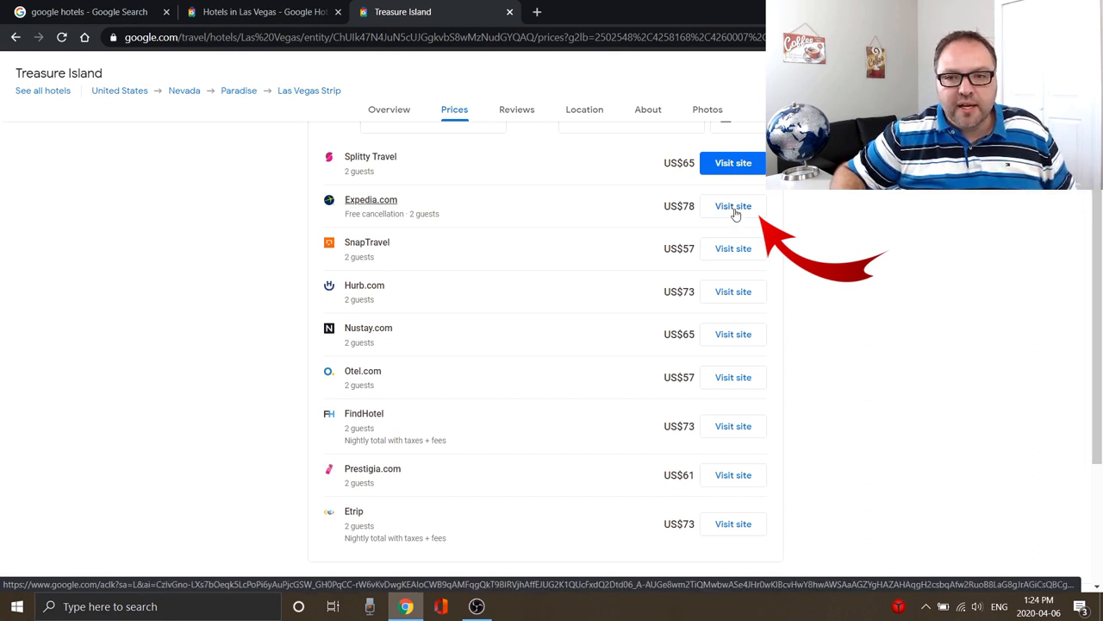
# Follow the Expedia offer to TI – Treasure Island at CA$110 nightly and browse similar hotels
pyautogui.click(733, 207)
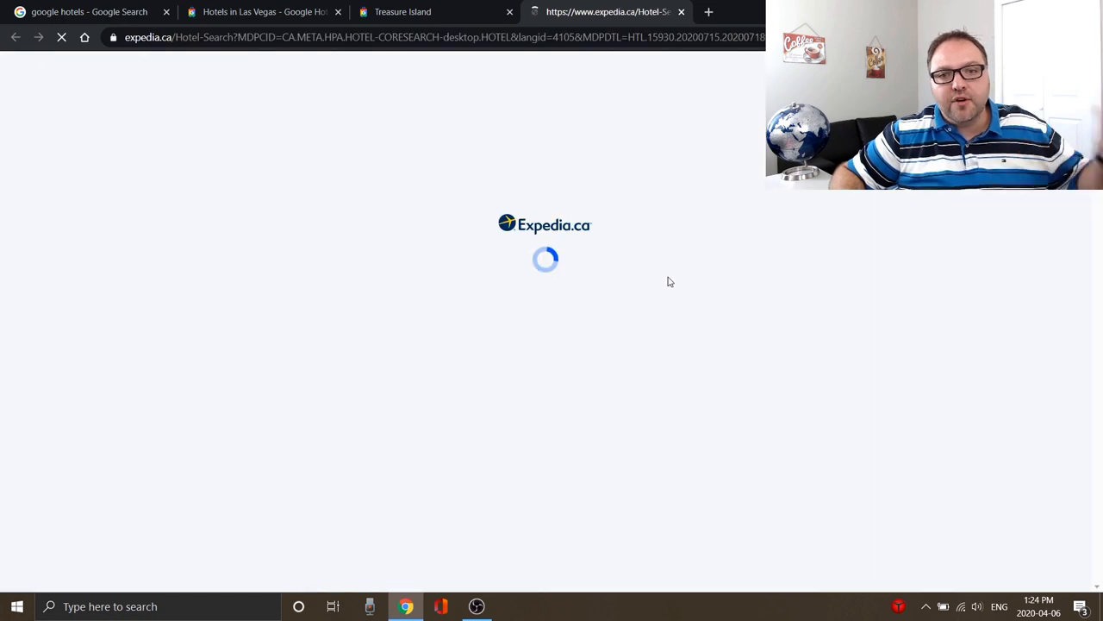
pyautogui.moveTo(726, 348)
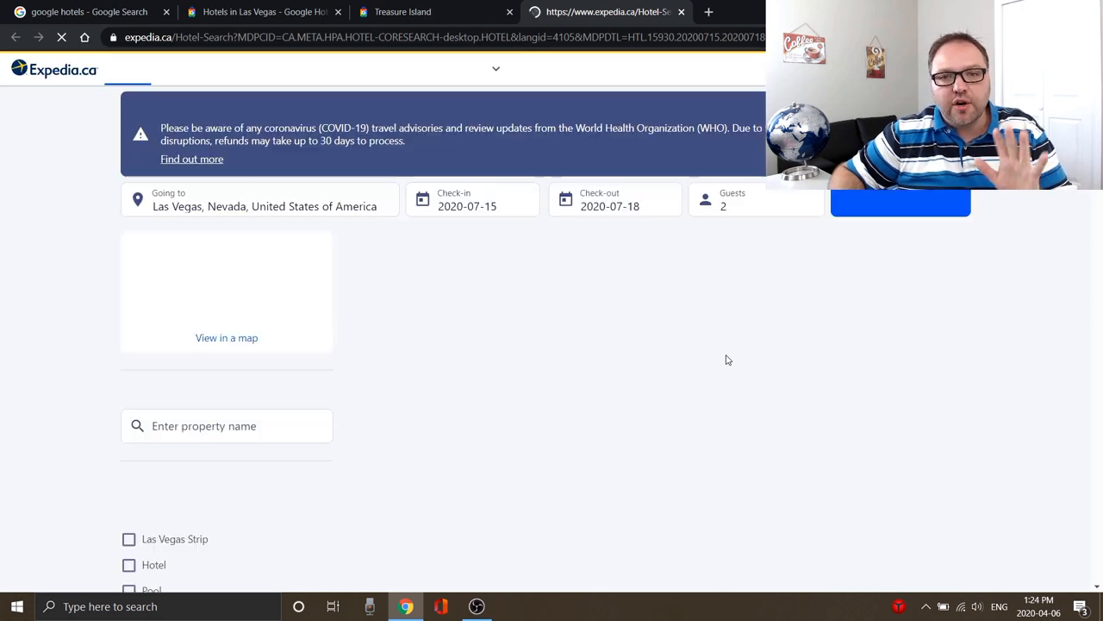
pyautogui.click(900, 200)
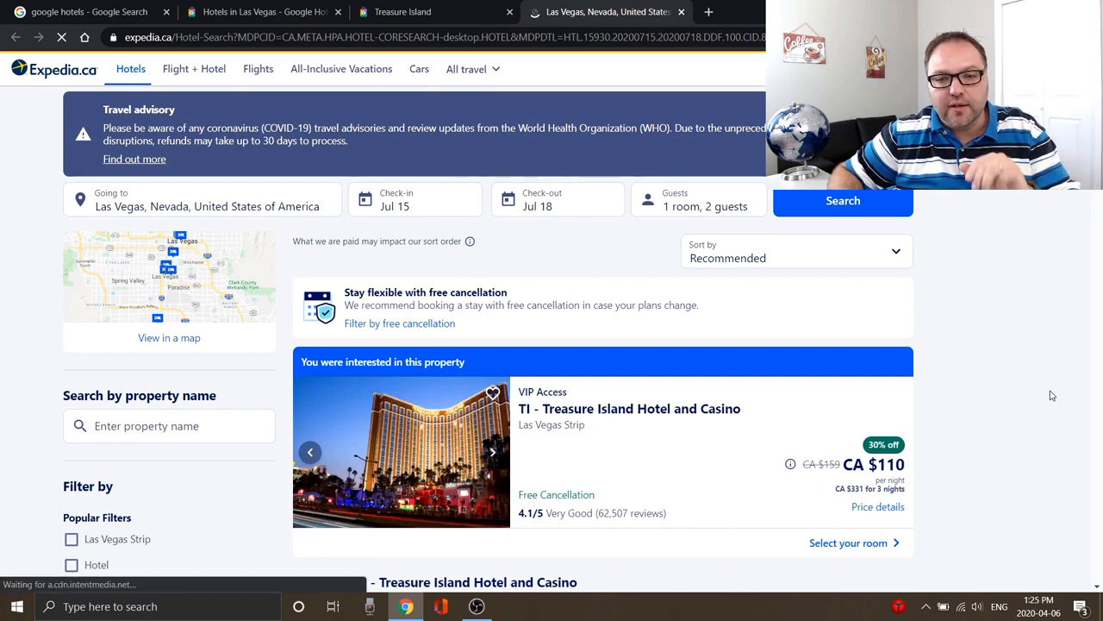
pyautogui.scroll(-3)
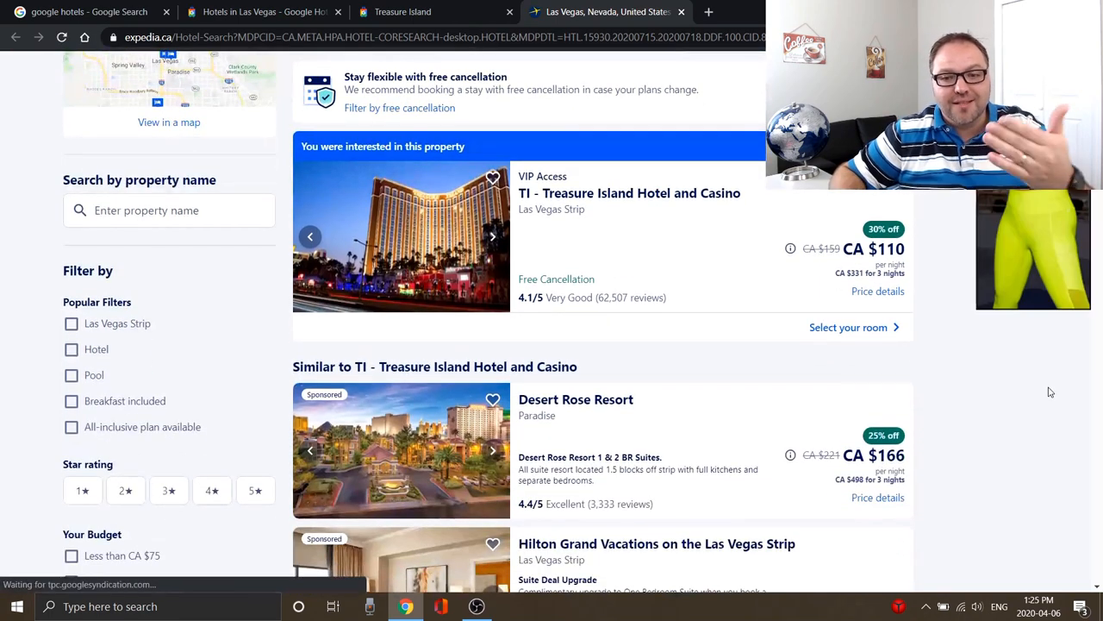
pyautogui.scroll(-3)
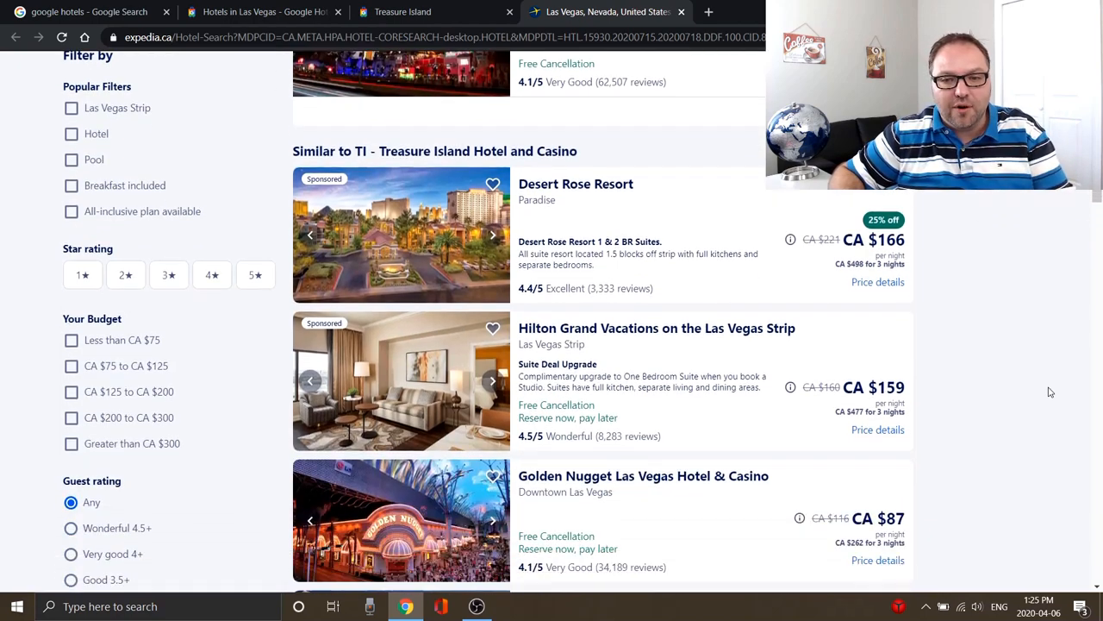
pyautogui.scroll(3)
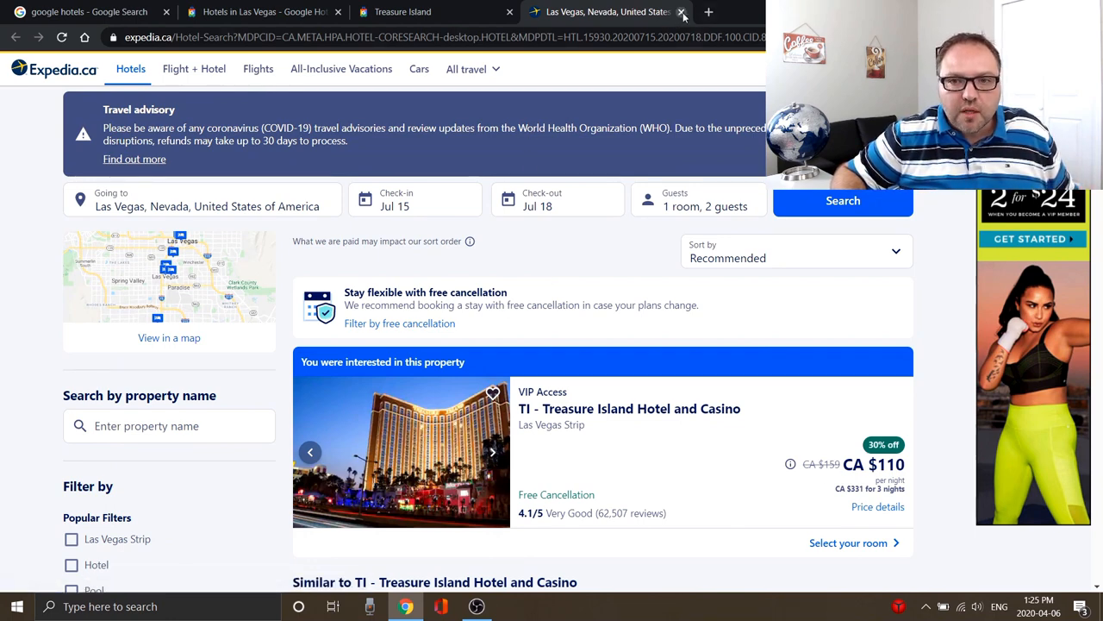
# Close the Expedia tab and return to Treasure Island's Overview section
pyautogui.click(683, 10)
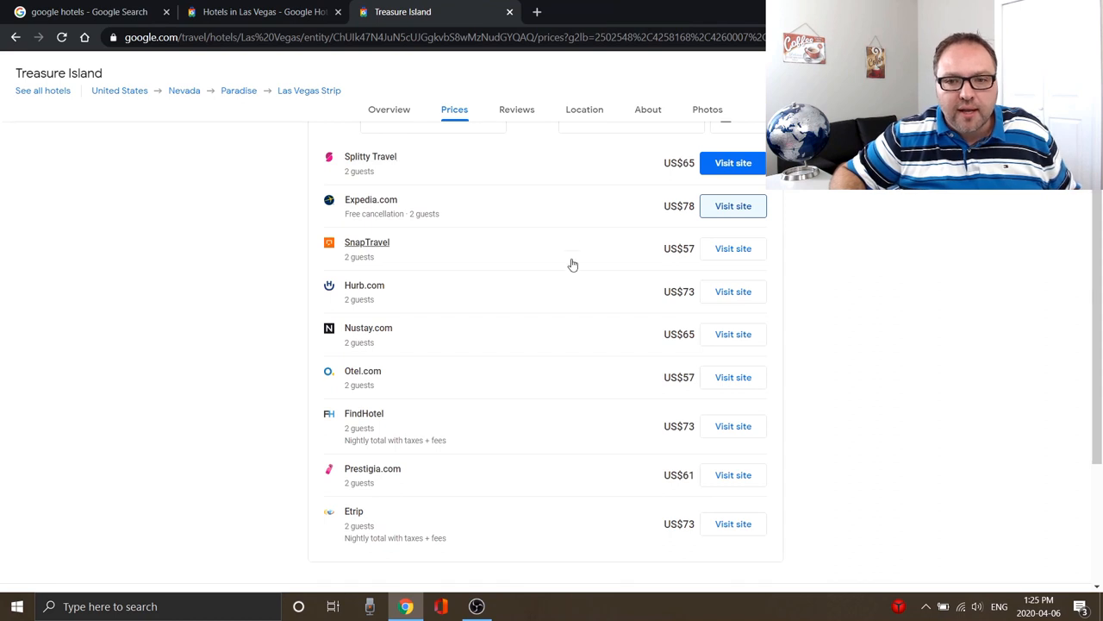
pyautogui.scroll(3)
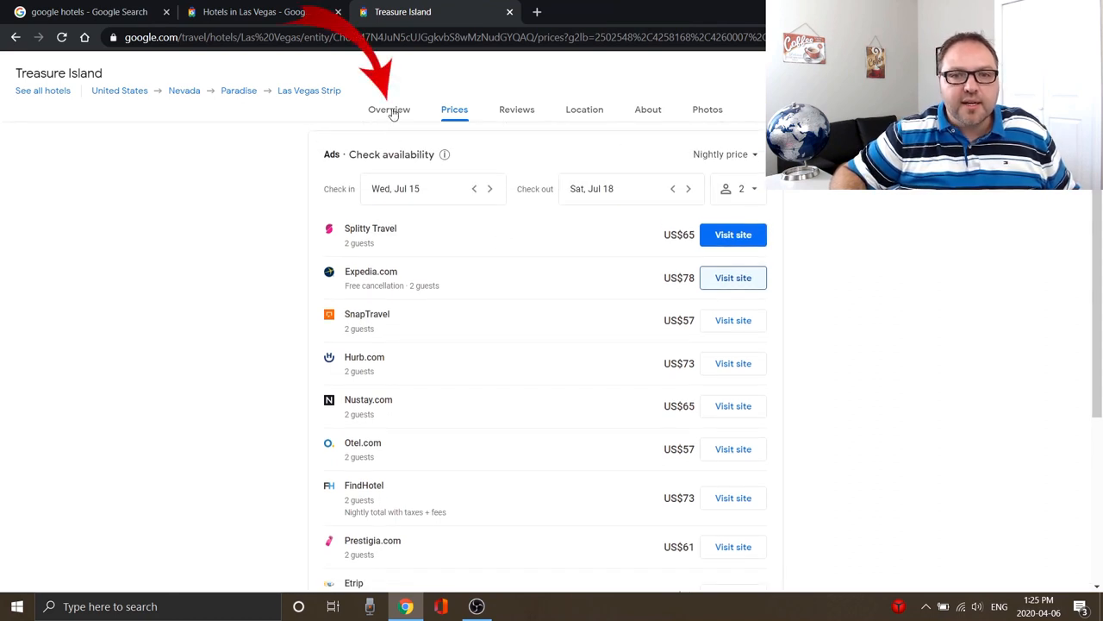
pyautogui.click(389, 110)
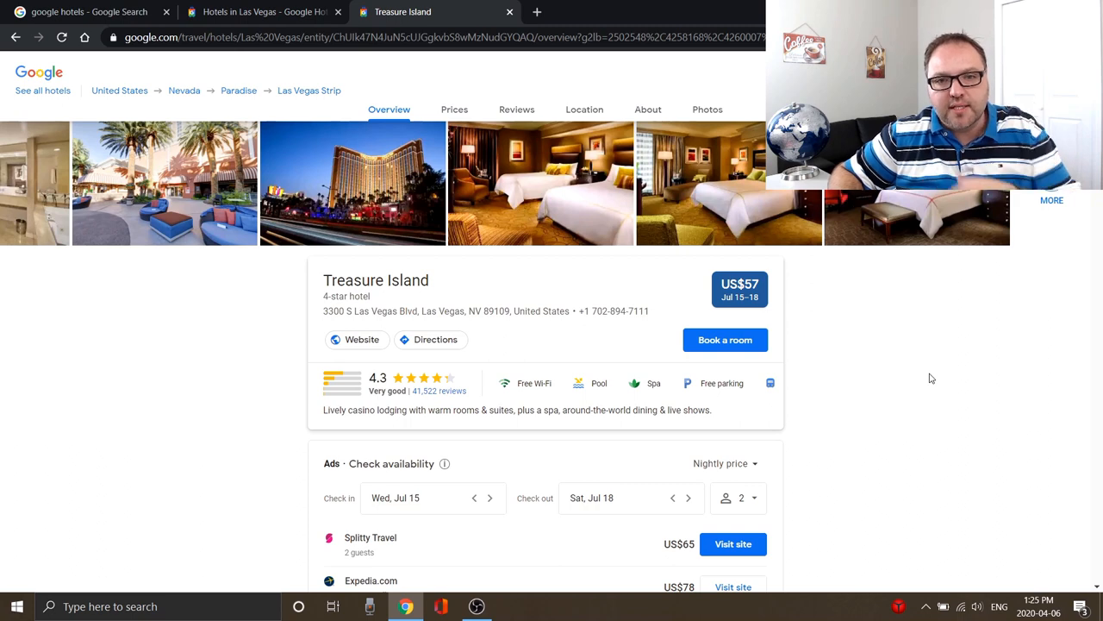
# Scroll through Treasure Island's overview and return to the Las Vegas hotel results
pyautogui.scroll(-3)
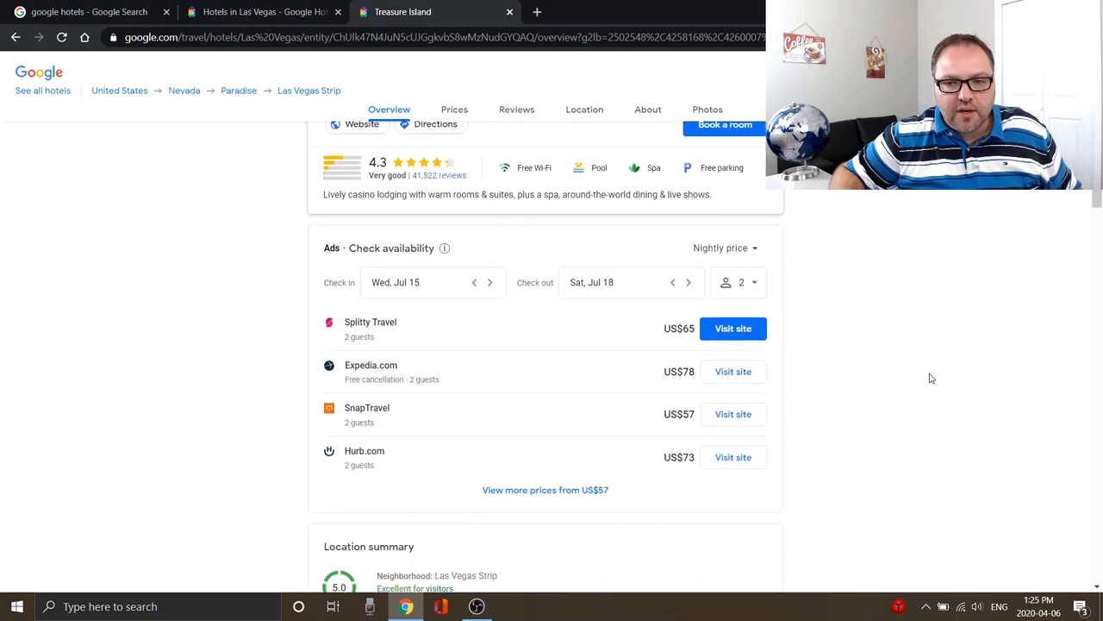
pyautogui.scroll(-3)
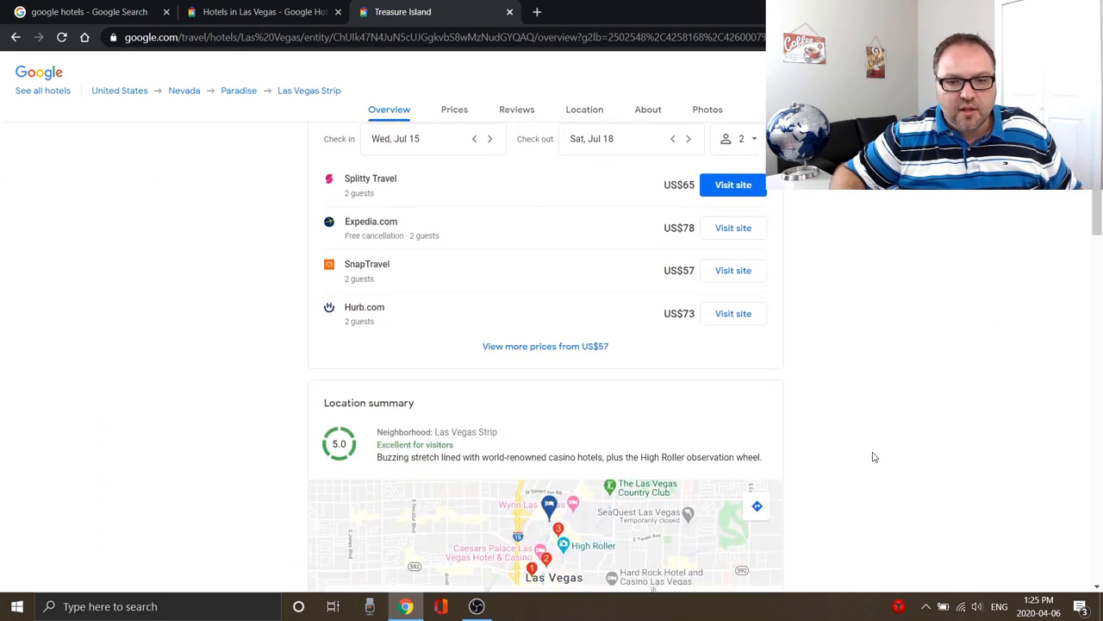
pyautogui.scroll(-3)
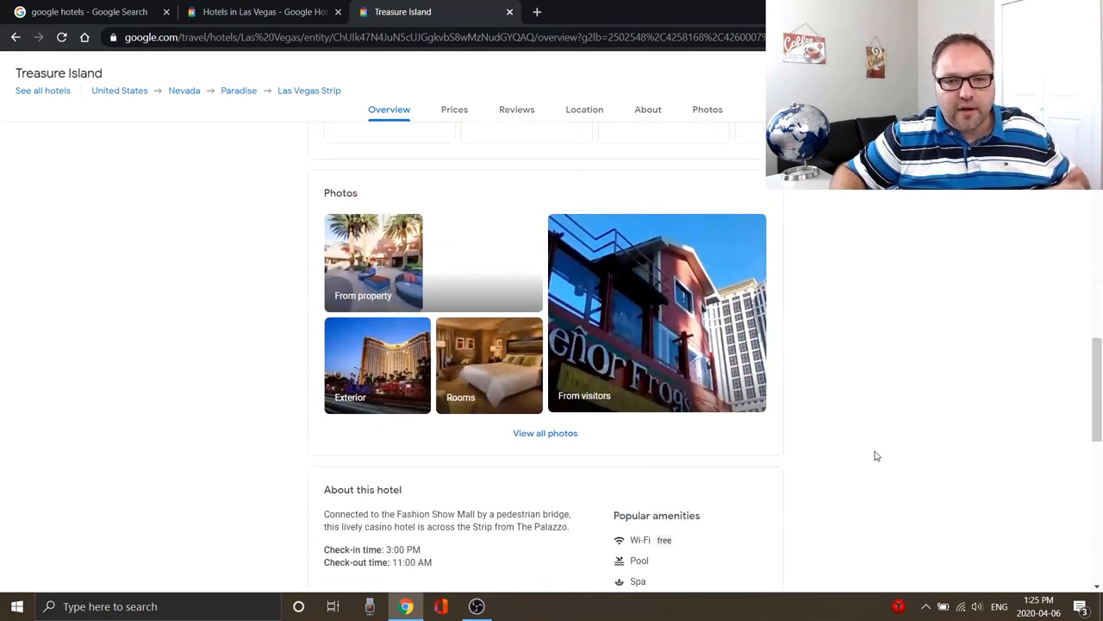
pyautogui.scroll(-3)
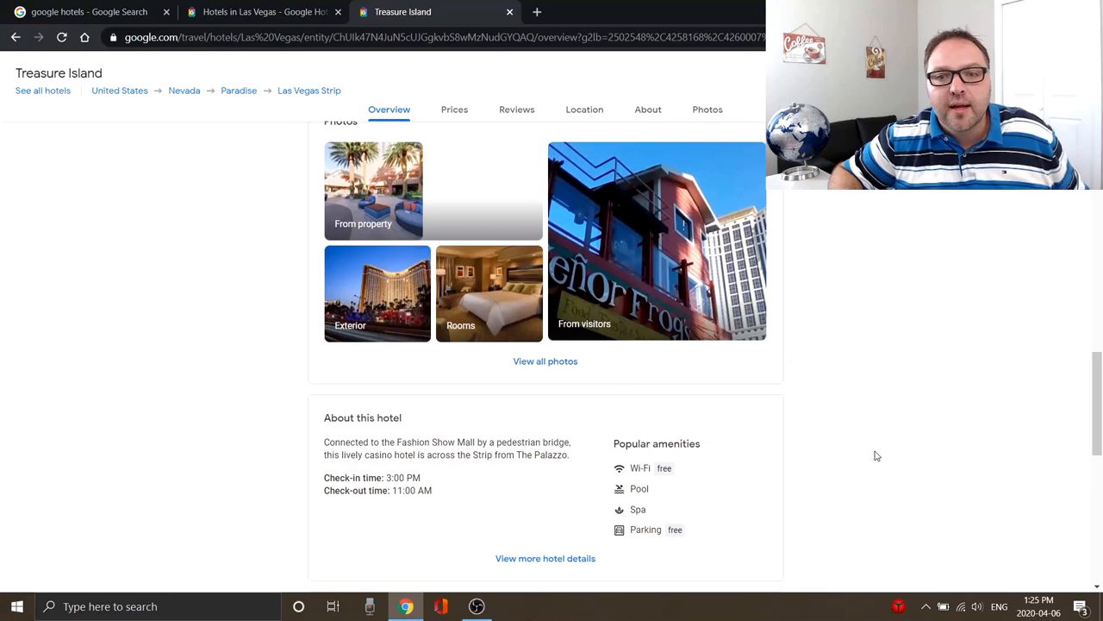
pyautogui.scroll(3)
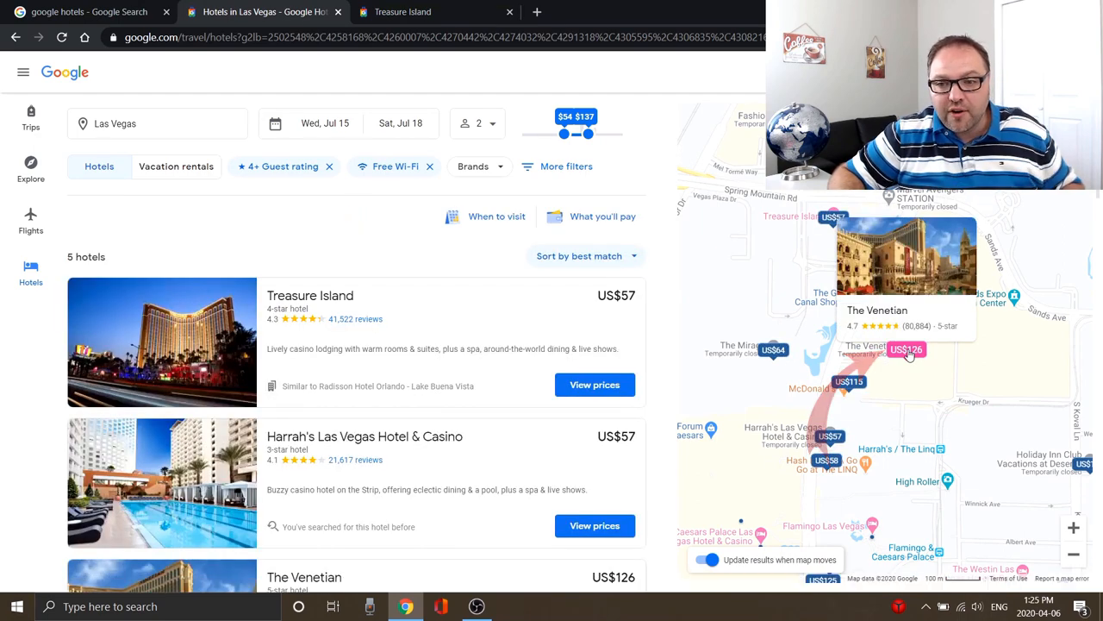
# Open The Venetian's details and follow its US$126 SnapTravel offer
pyautogui.click(907, 349)
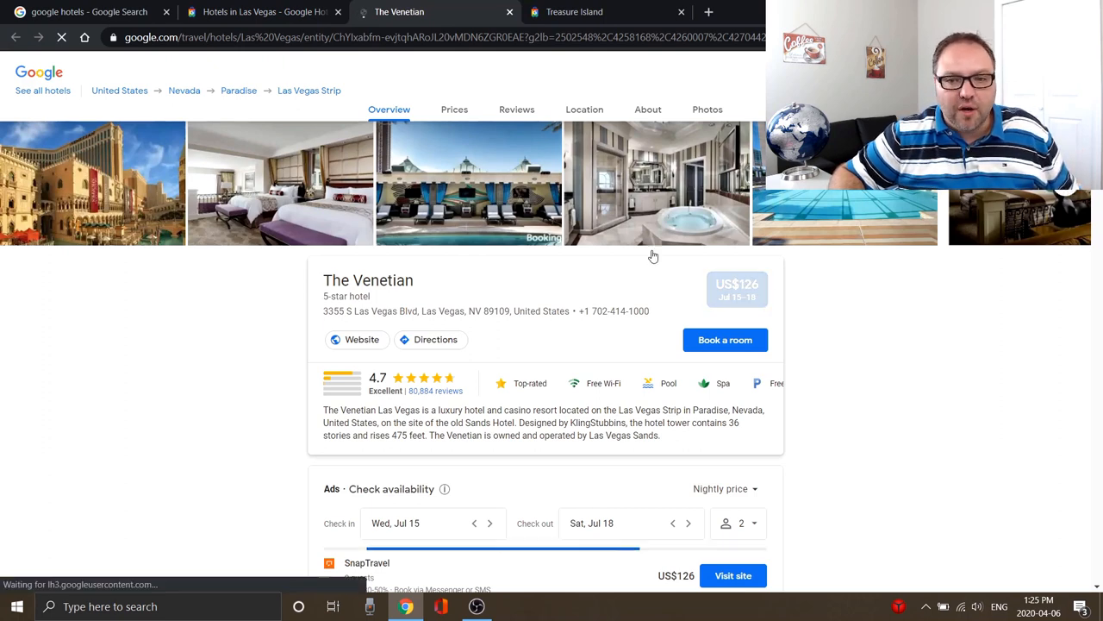
pyautogui.scroll(-3)
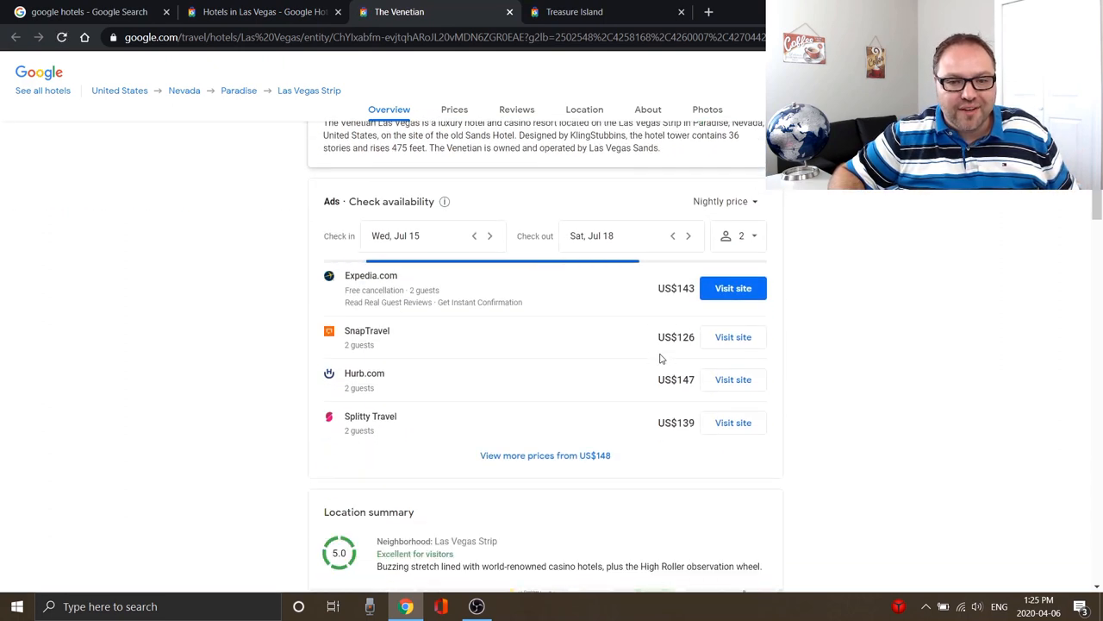
pyautogui.moveTo(900, 416)
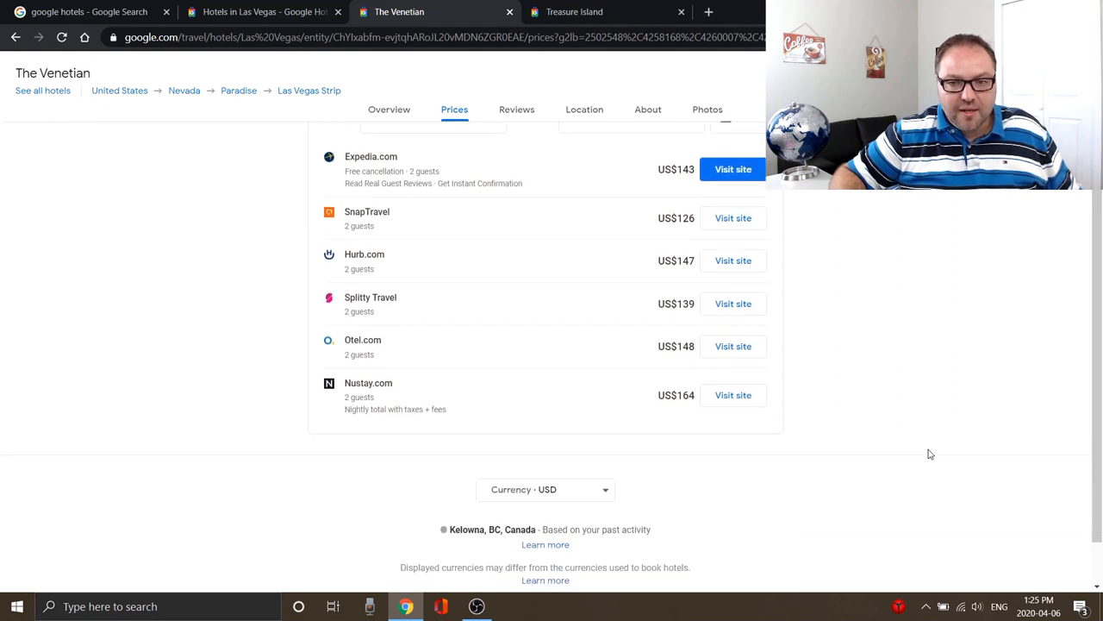
pyautogui.moveTo(733, 218)
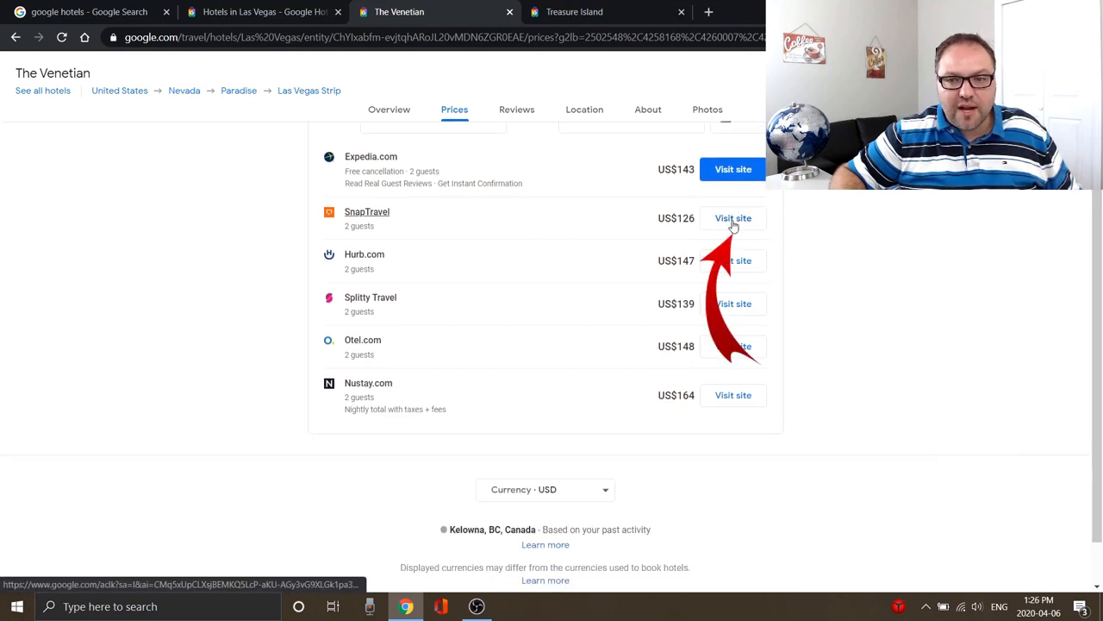
pyautogui.click(733, 218)
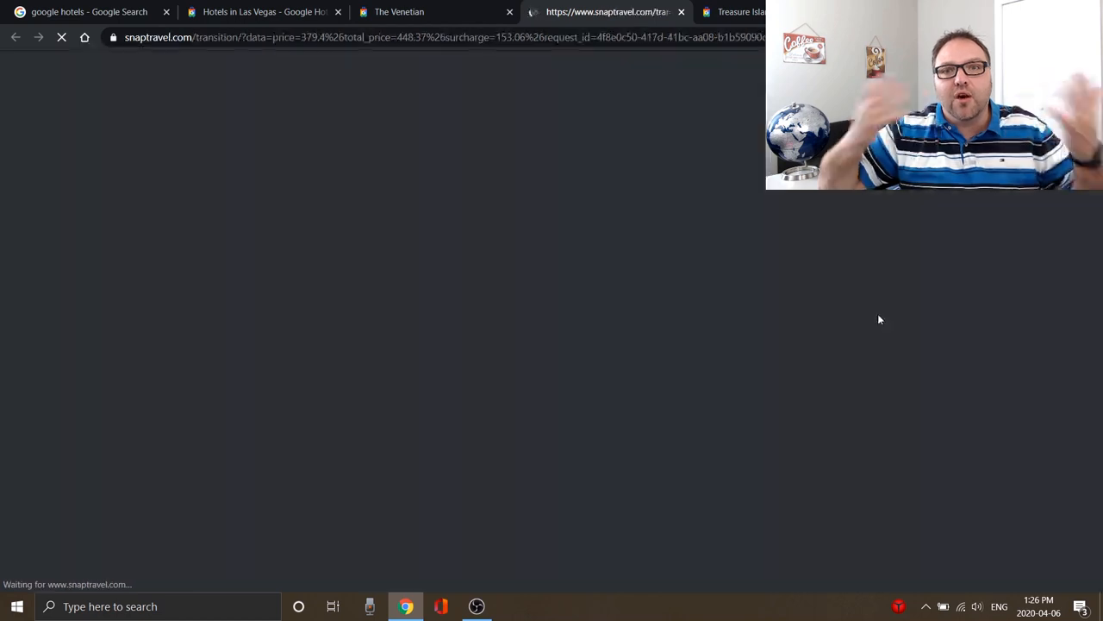